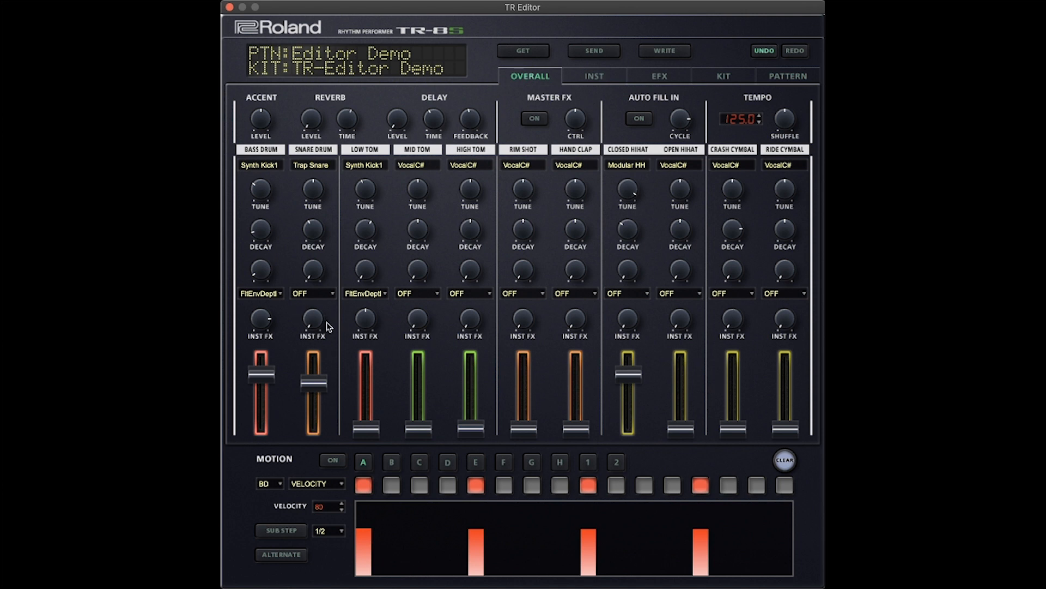
mouse_move(305, 330)
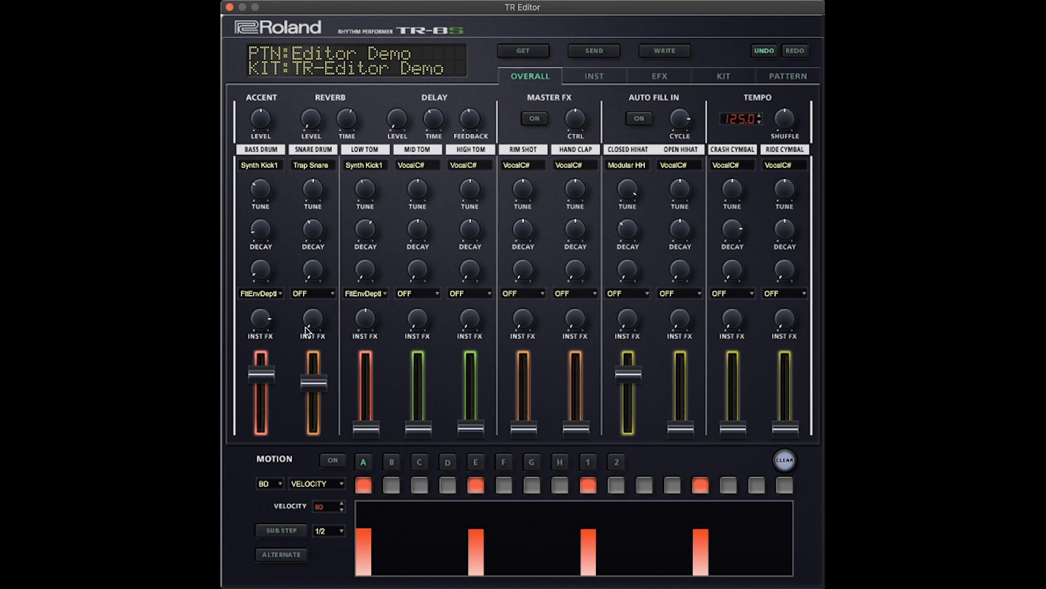
mouse_move(287, 403)
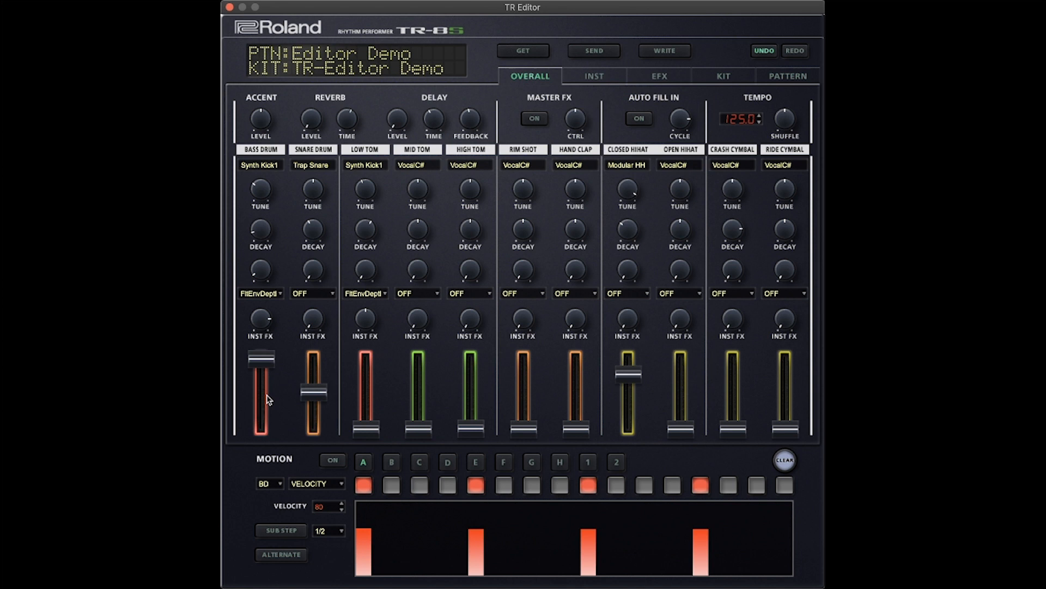
- Drag the Bass Drum and Snare Drum faders lower and open the Motion parameter list
drag(261, 363, 261, 384)
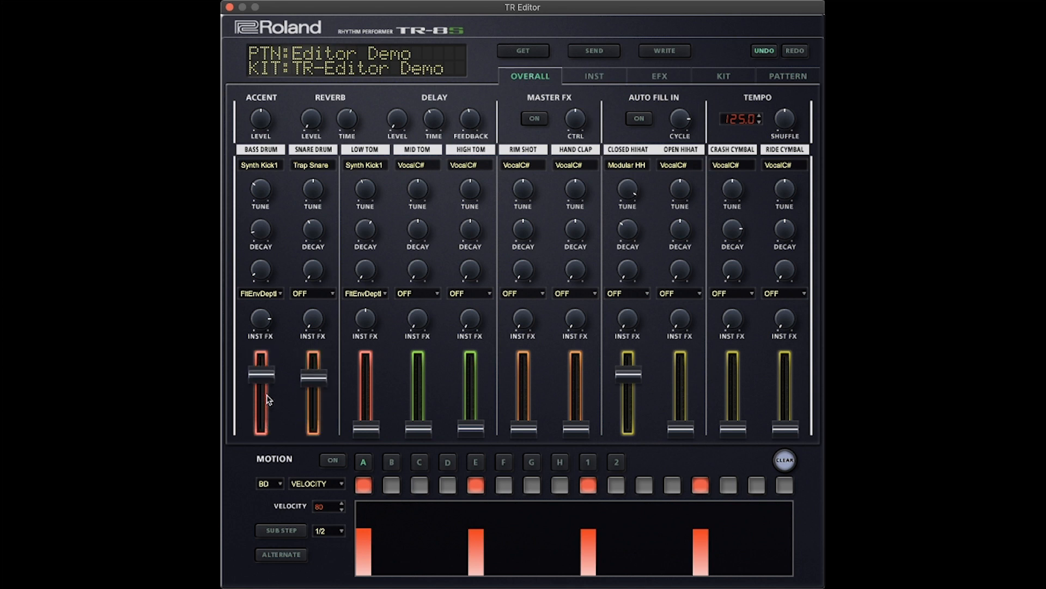
drag(260, 368, 259, 401)
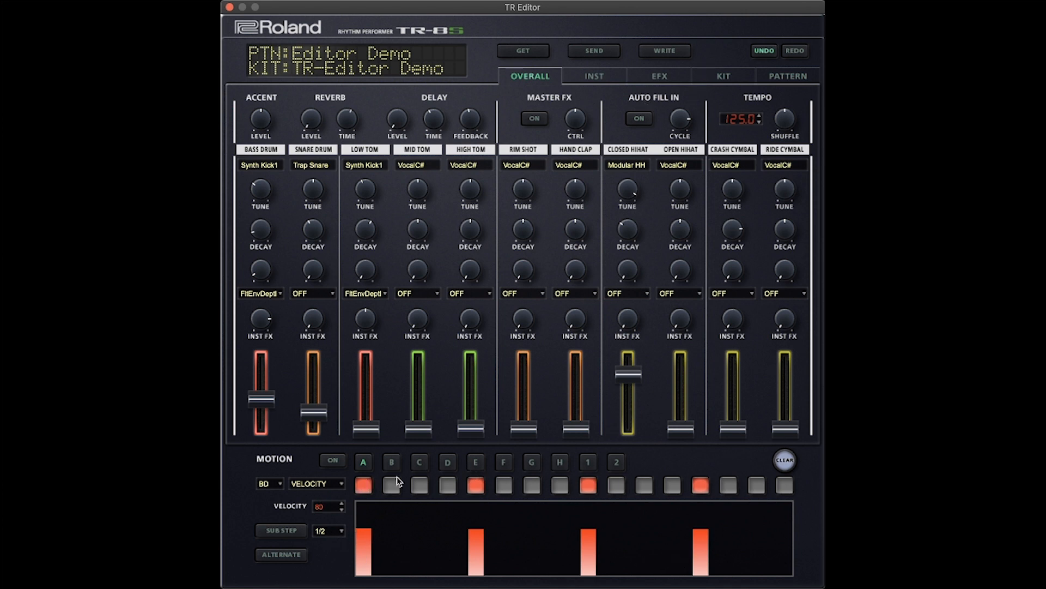
mouse_move(304, 474)
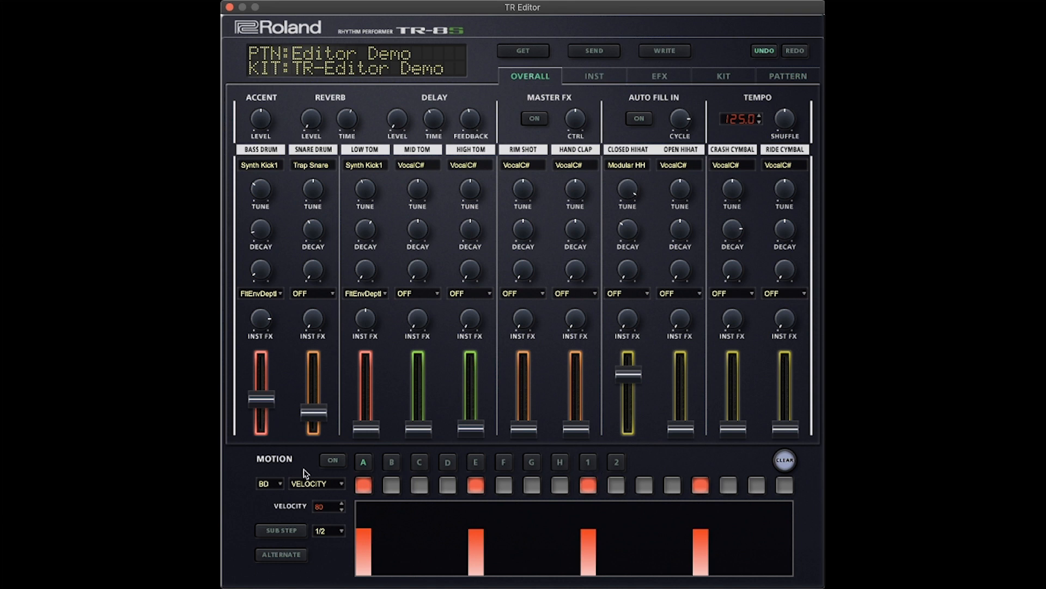
mouse_move(273, 489)
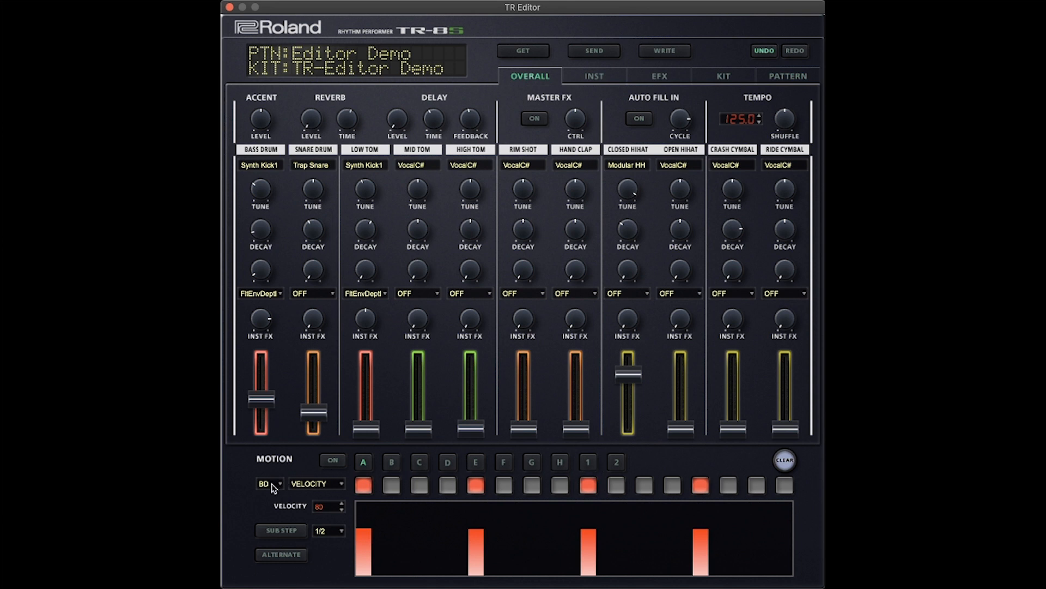
mouse_move(337, 485)
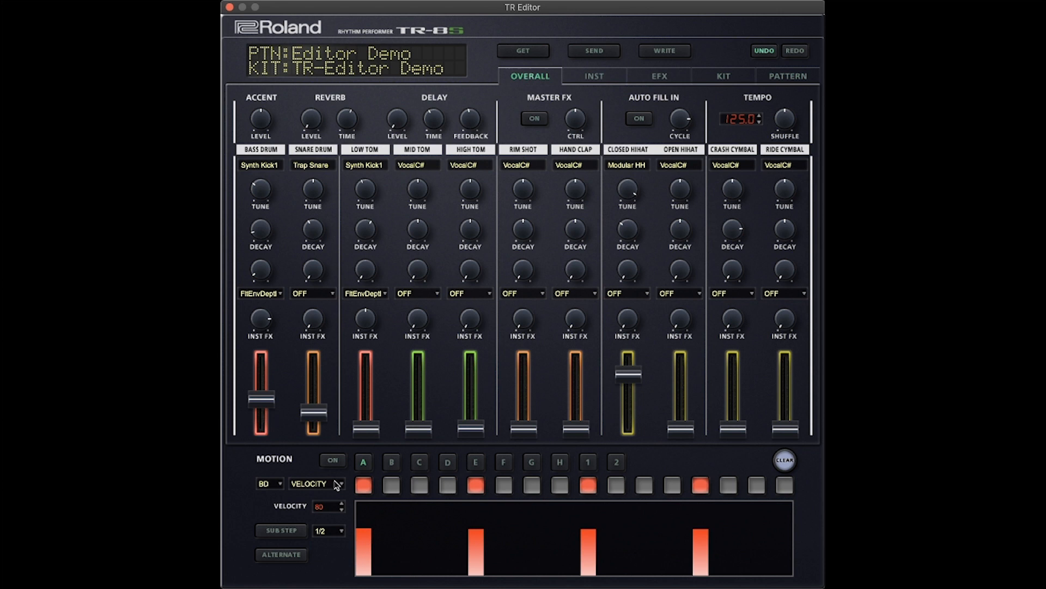
mouse_move(398, 546)
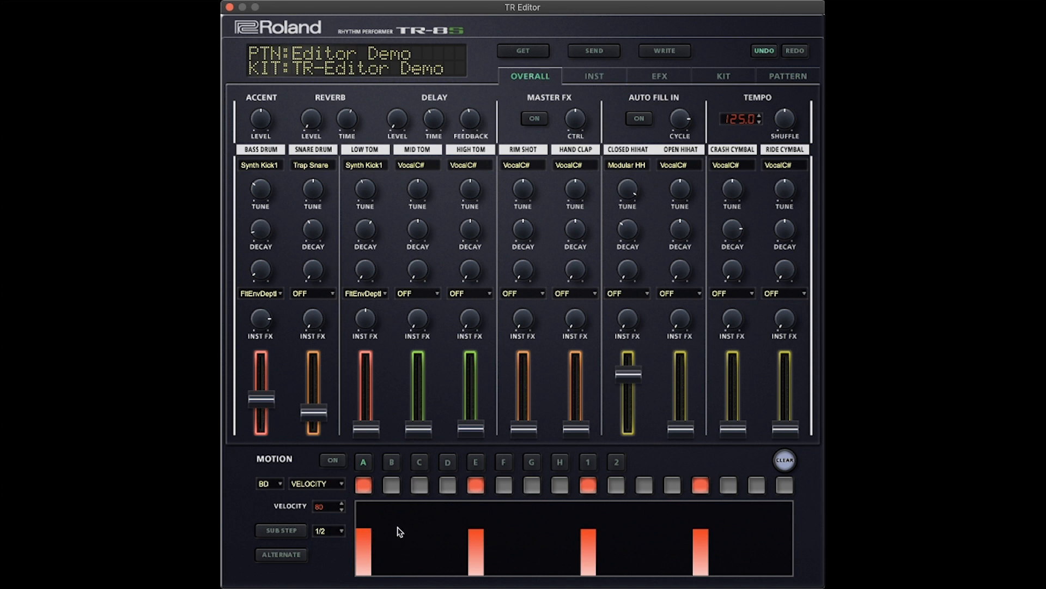
mouse_move(350, 509)
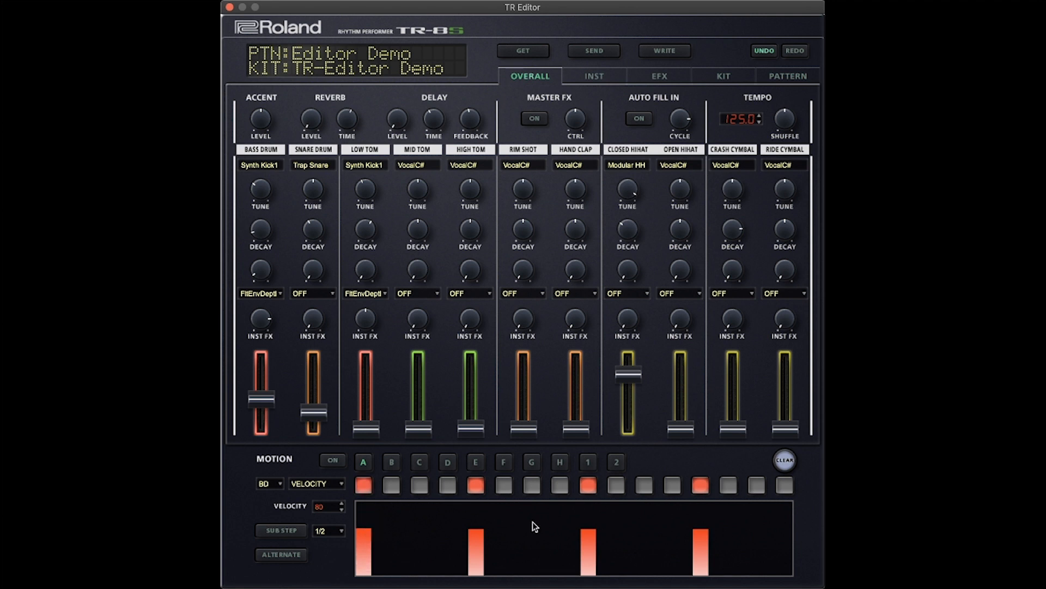
click(317, 483)
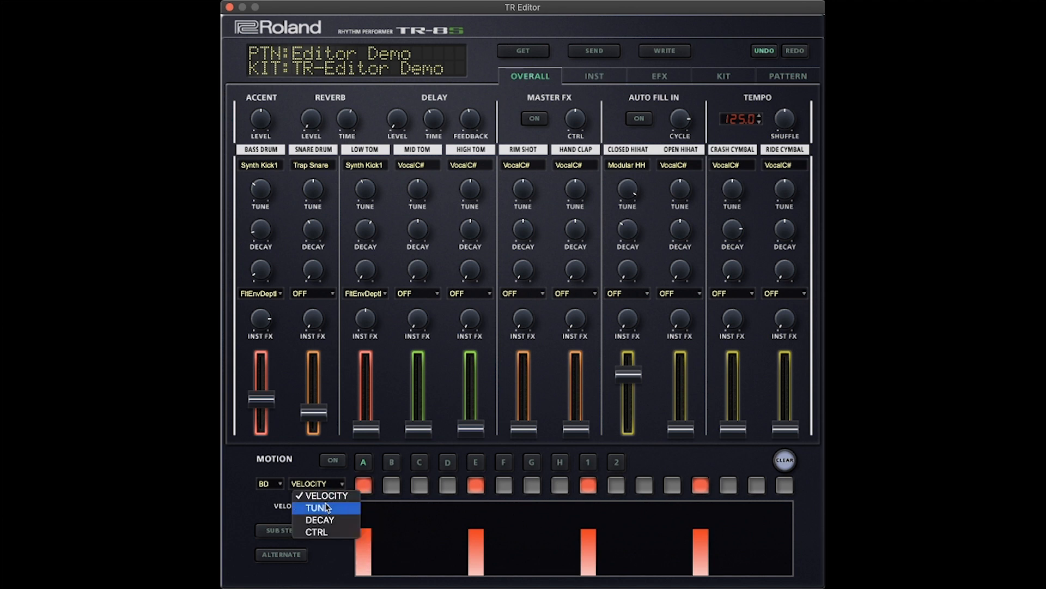
mouse_move(329, 547)
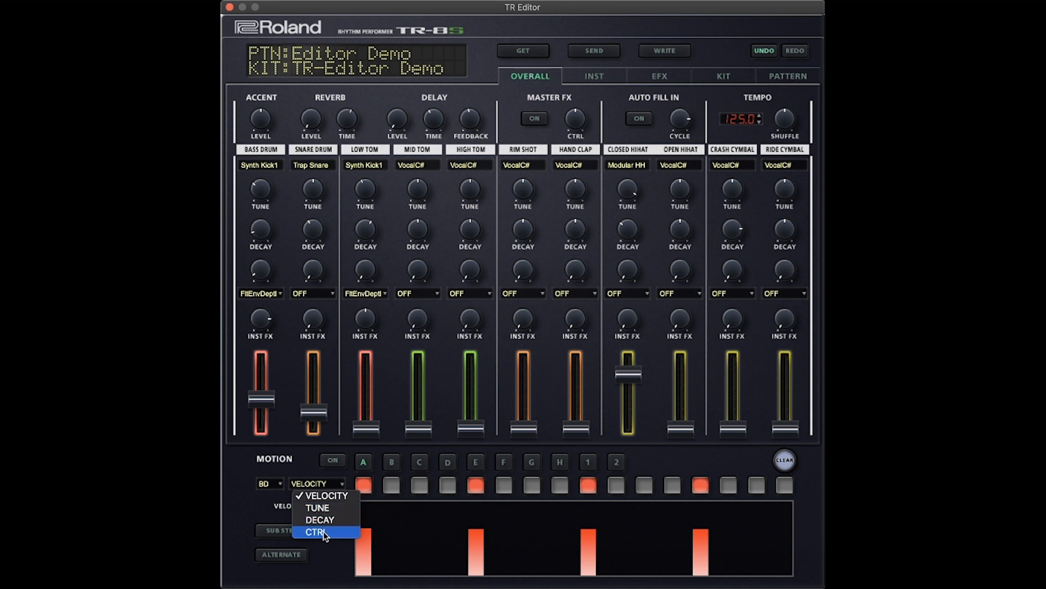
mouse_move(319, 519)
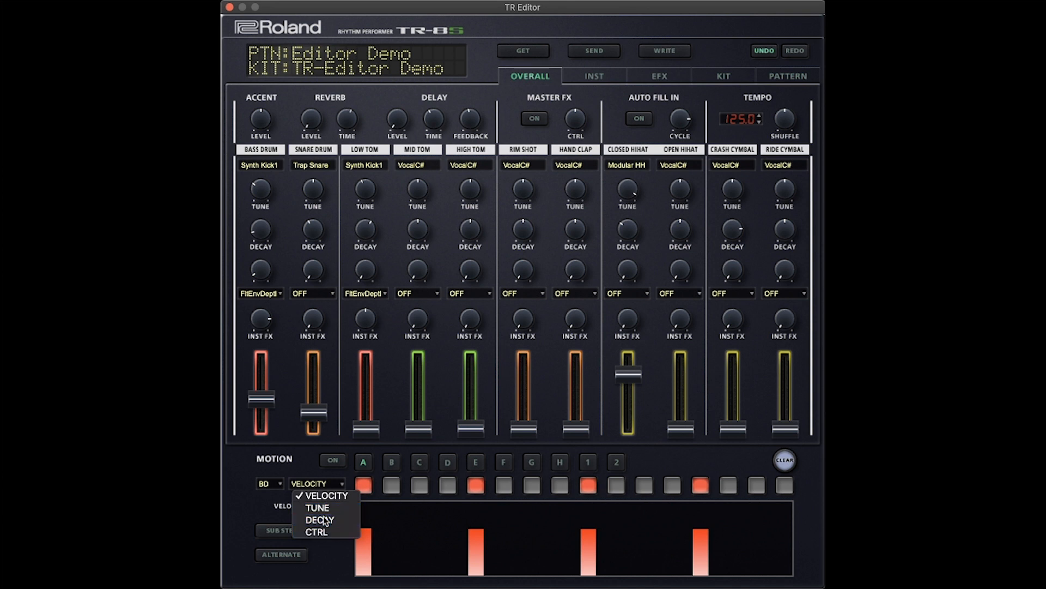
click(319, 519)
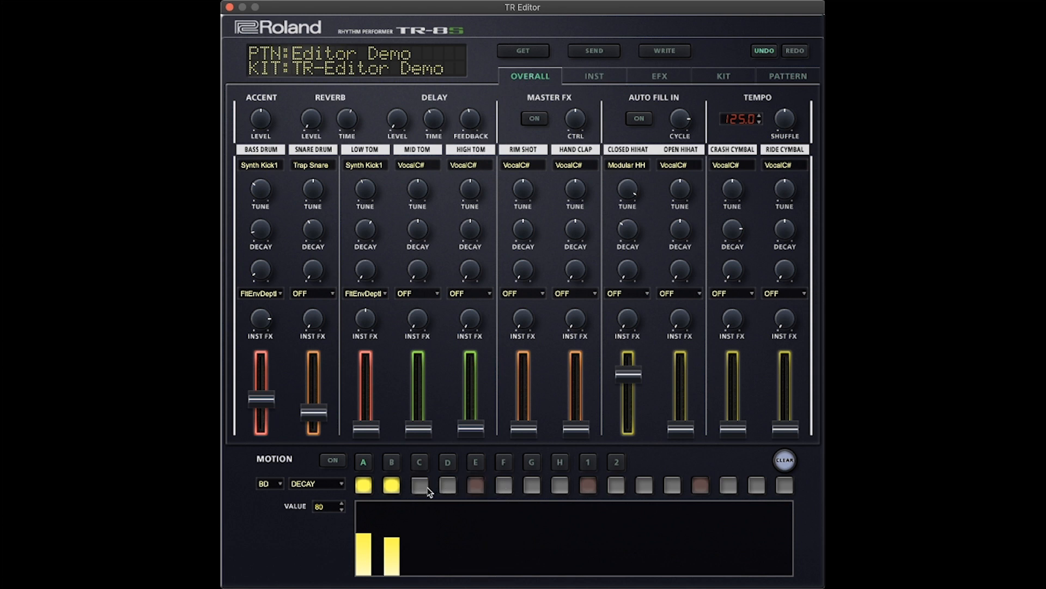
click(390, 485)
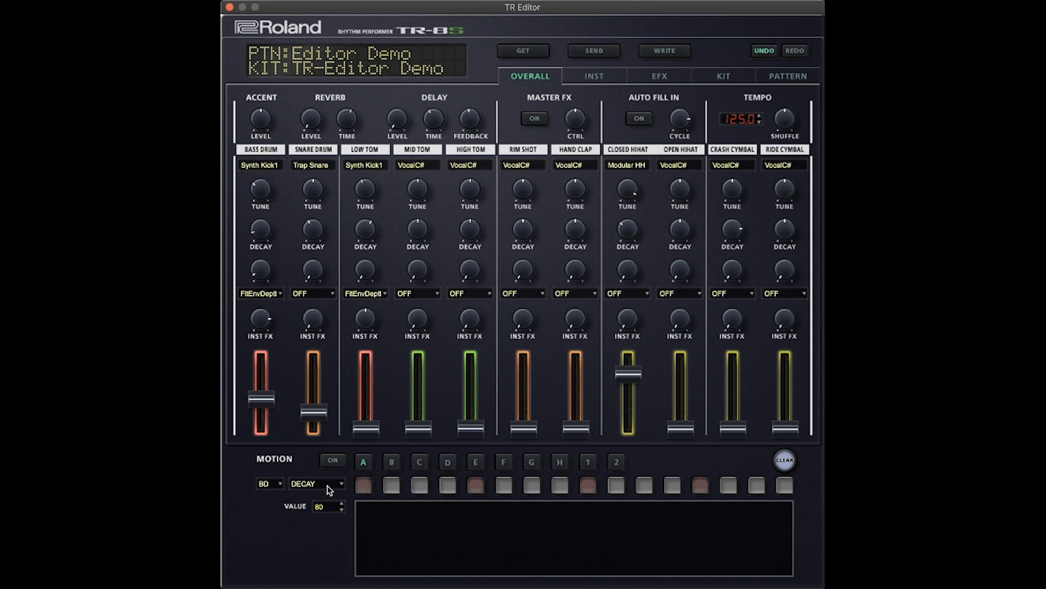
click(317, 482)
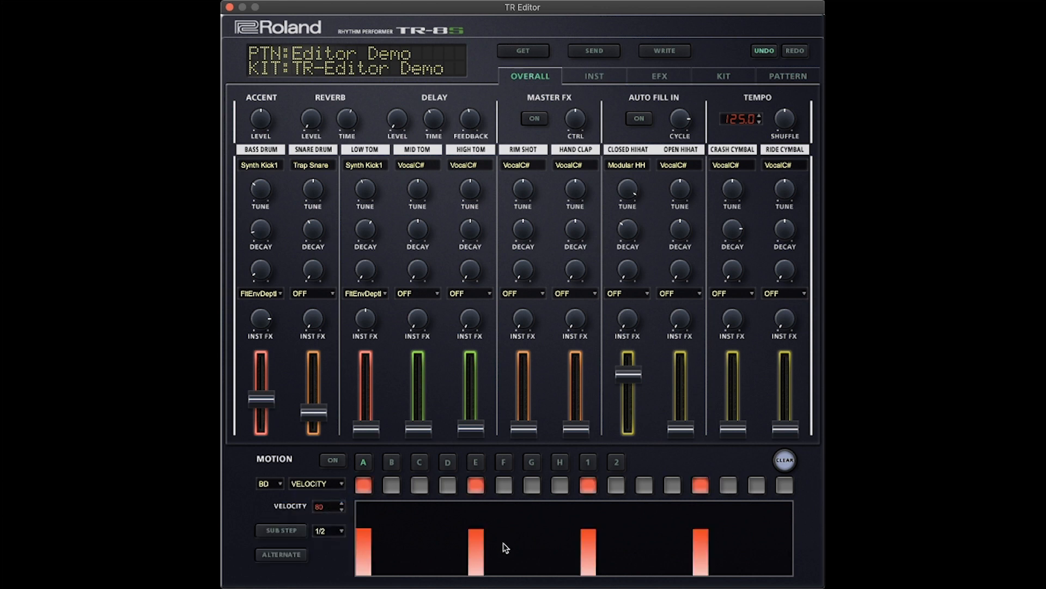
mouse_move(510, 525)
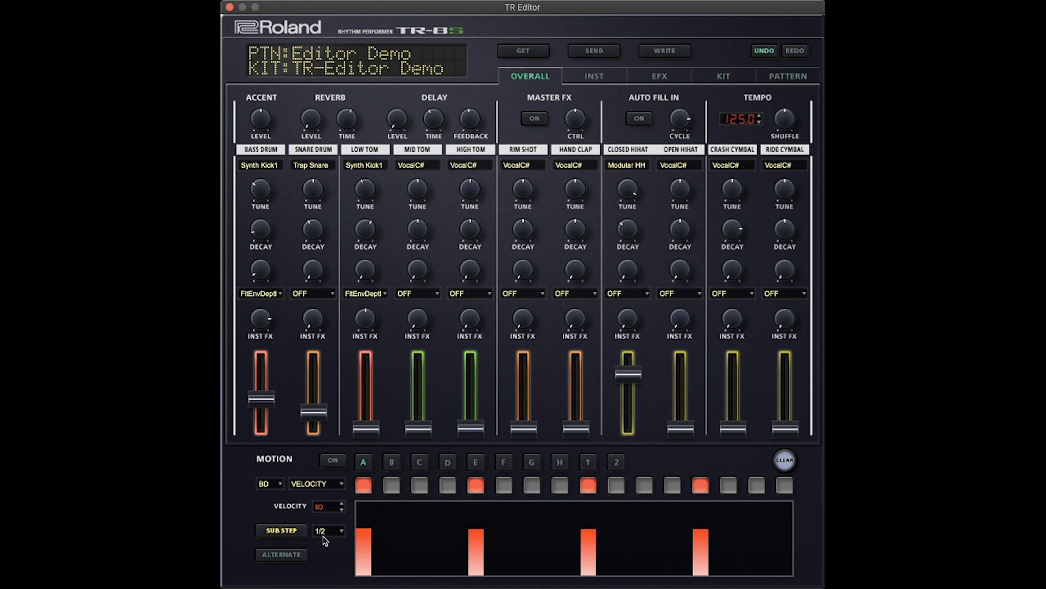
click(329, 530)
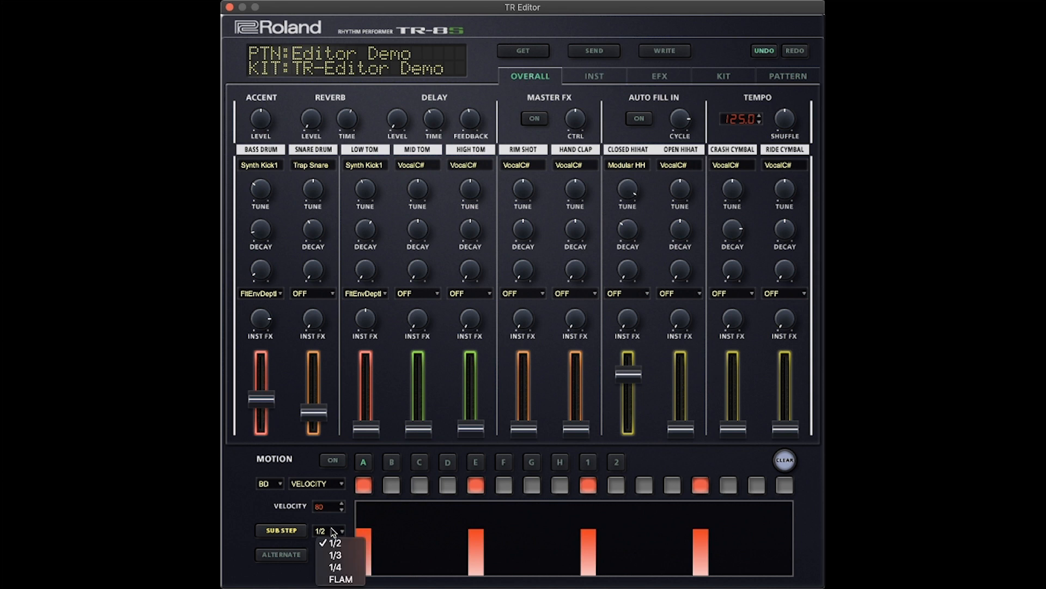
mouse_move(338, 579)
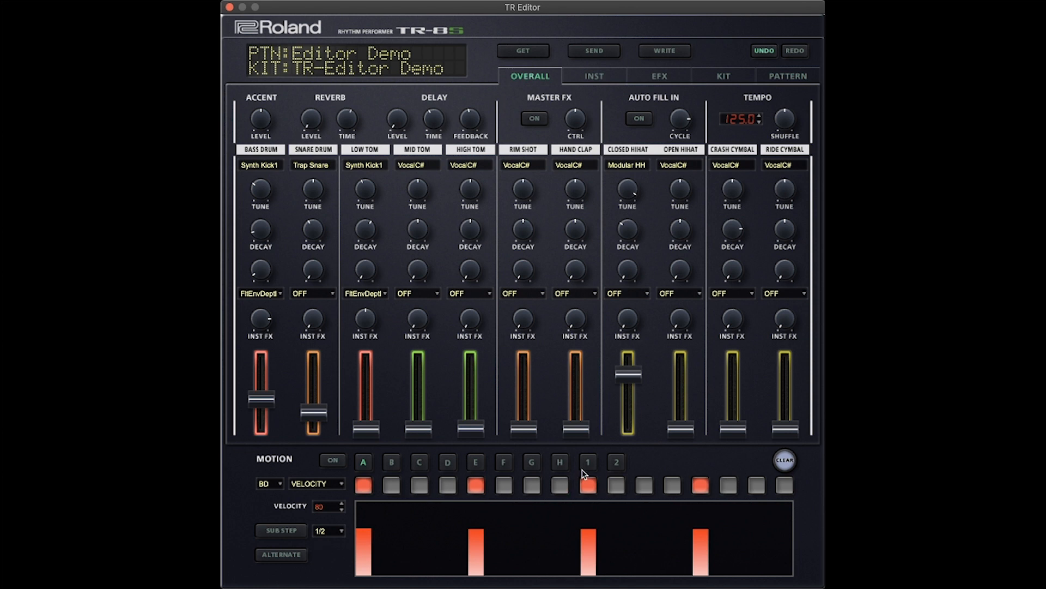
mouse_move(590, 76)
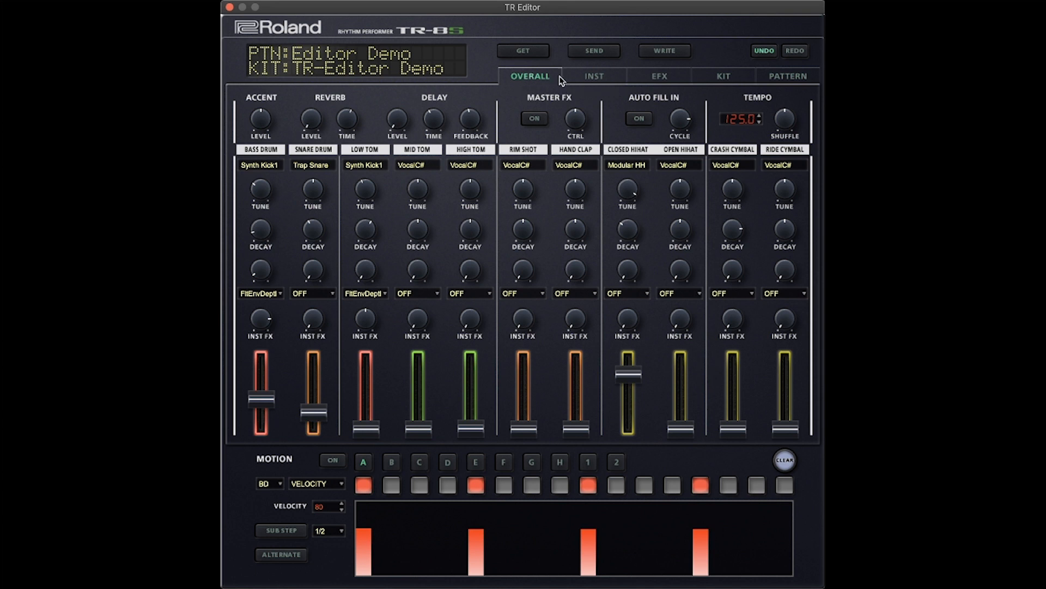
- On the BD INST page, change the Synth Kick1 INST FX from COMPRESSOR to COMP+DRV
click(595, 76)
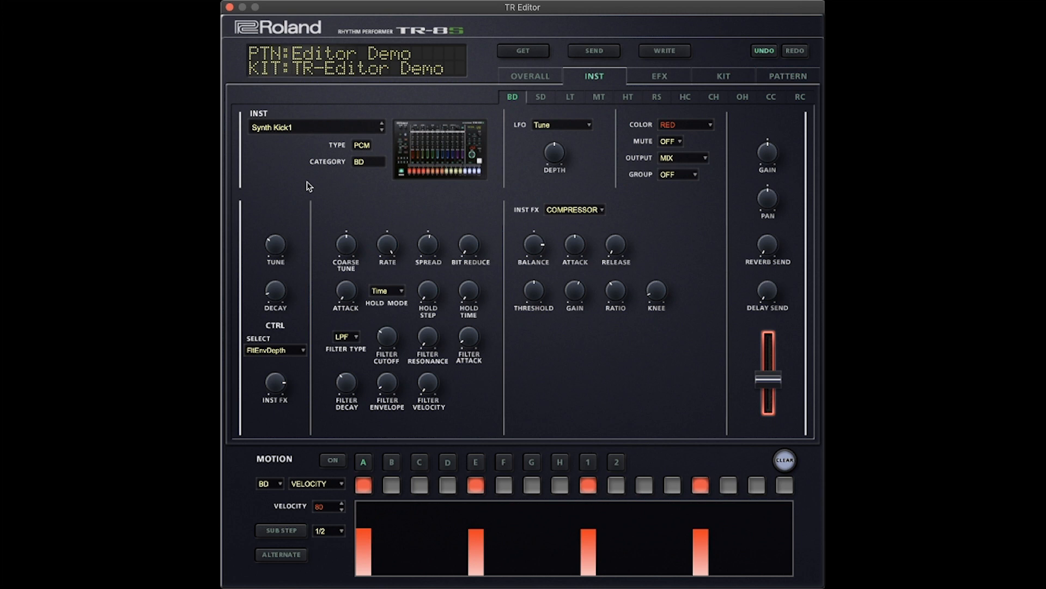
mouse_move(278, 205)
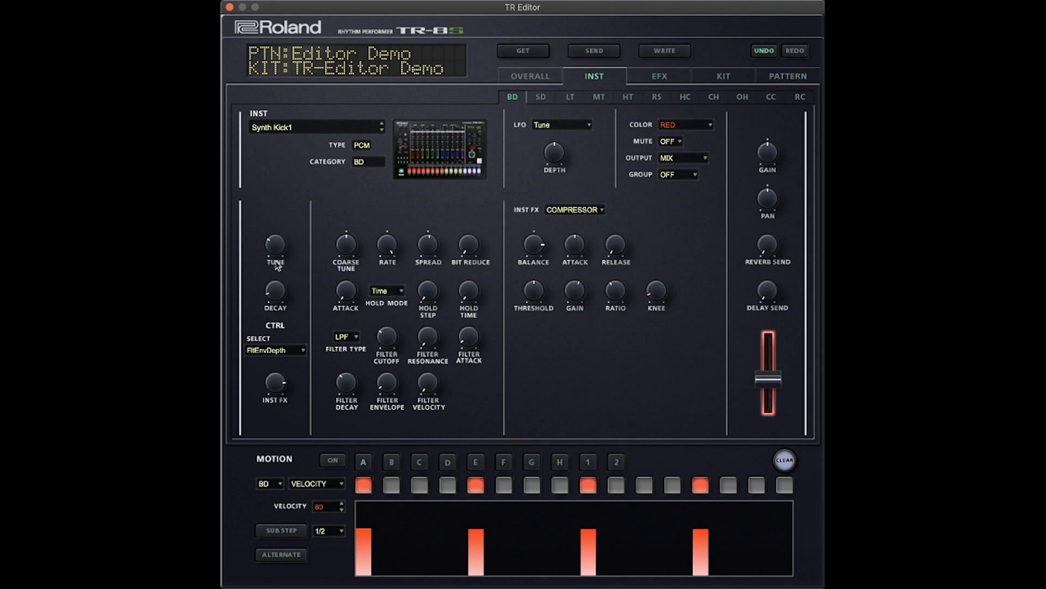
mouse_move(278, 294)
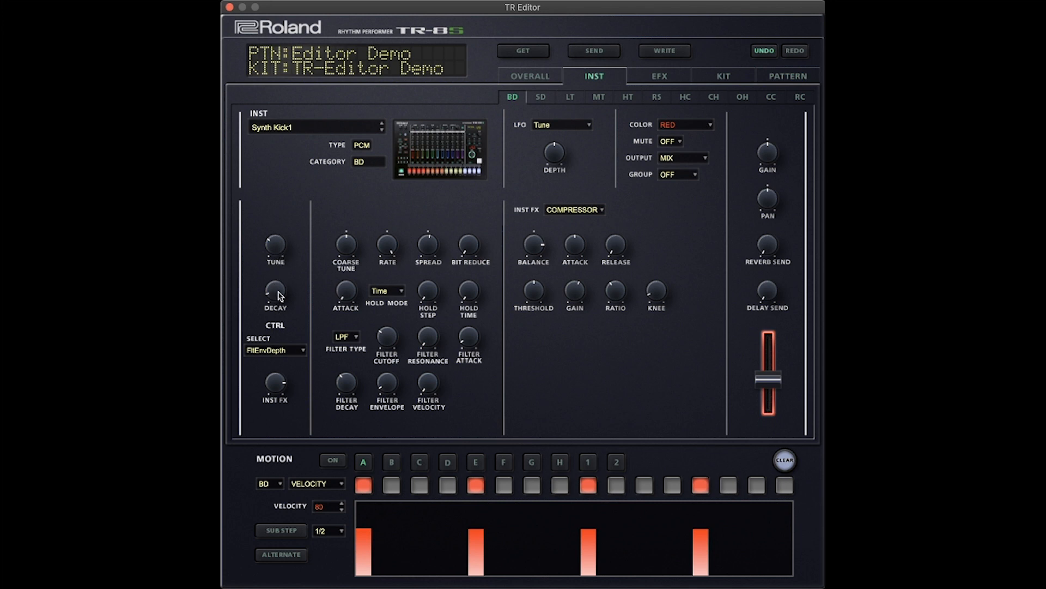
mouse_move(276, 391)
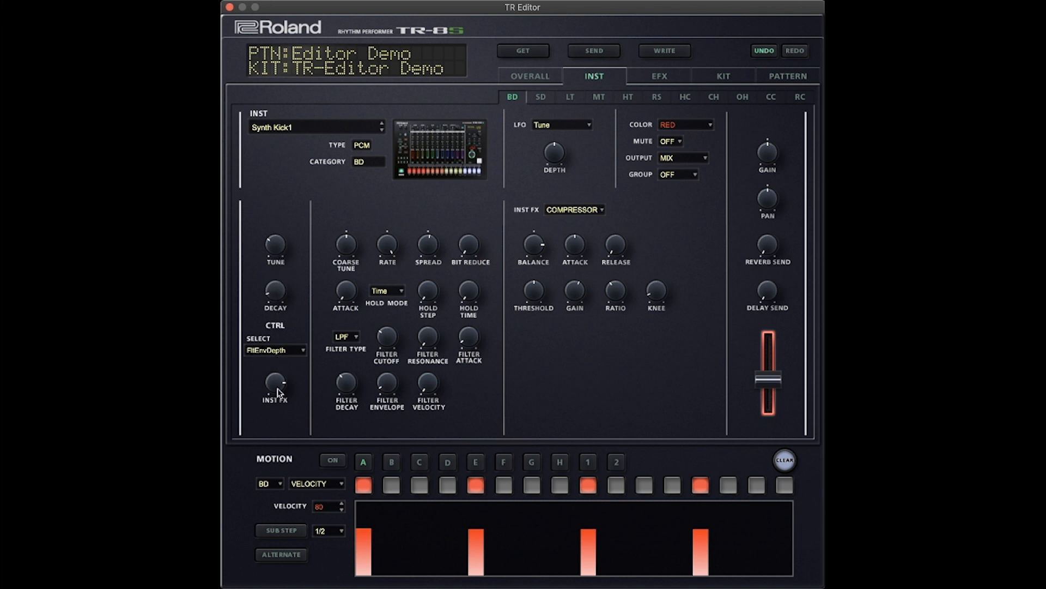
mouse_move(356, 253)
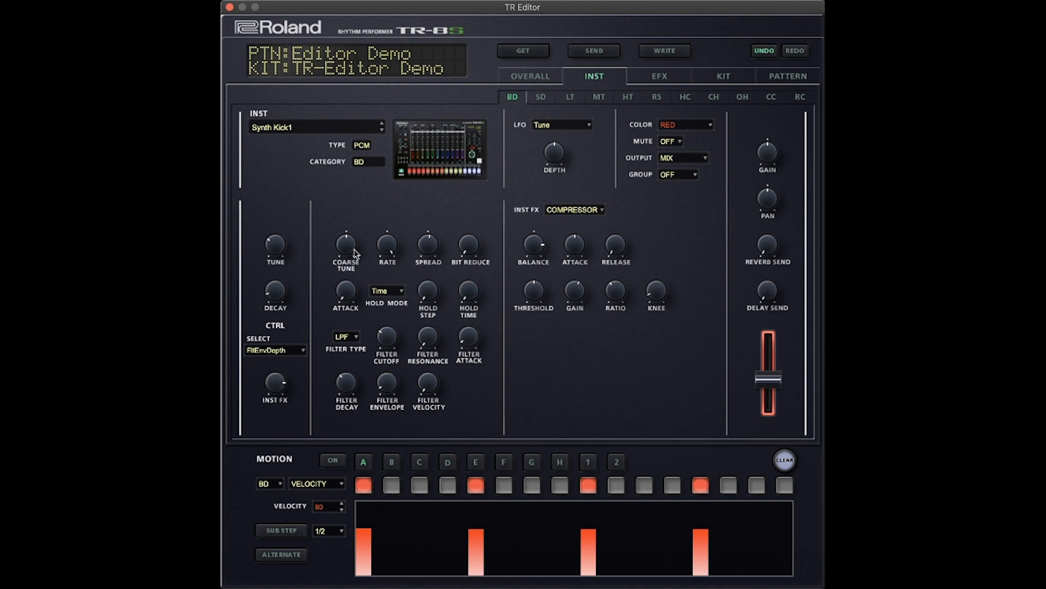
mouse_move(361, 258)
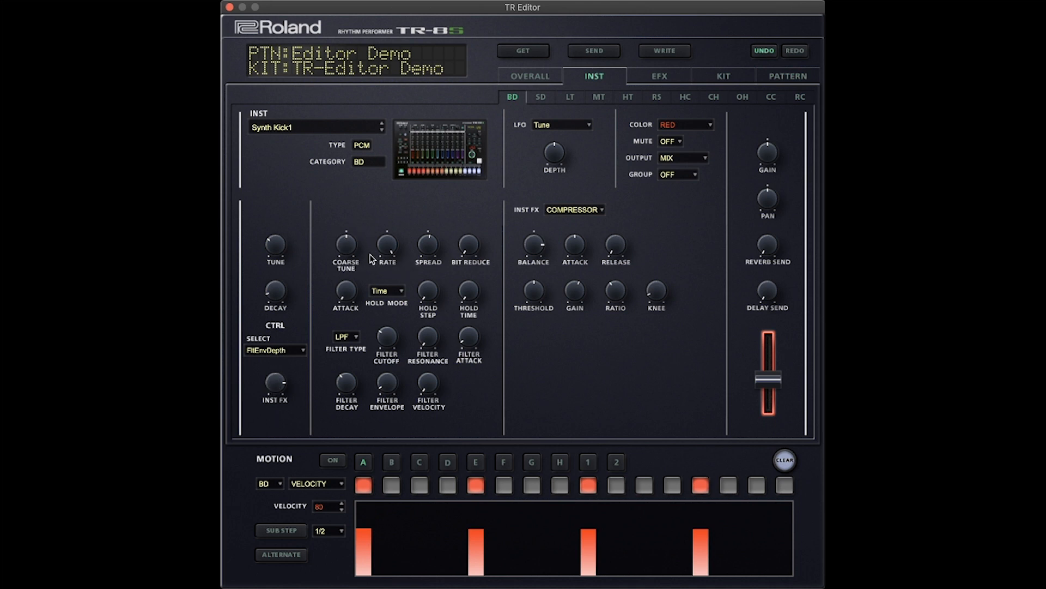
mouse_move(362, 257)
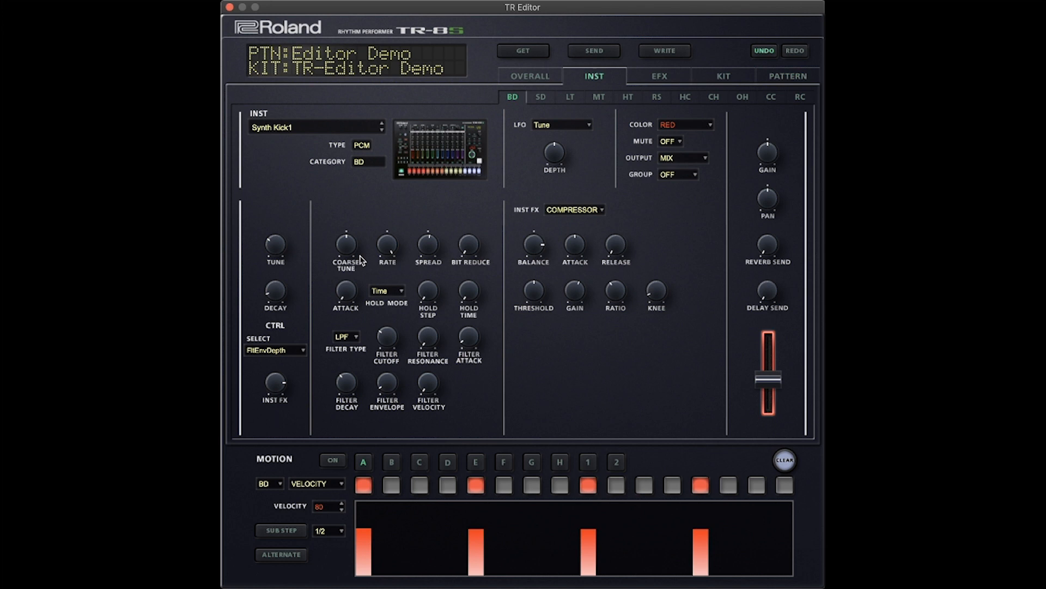
mouse_move(377, 236)
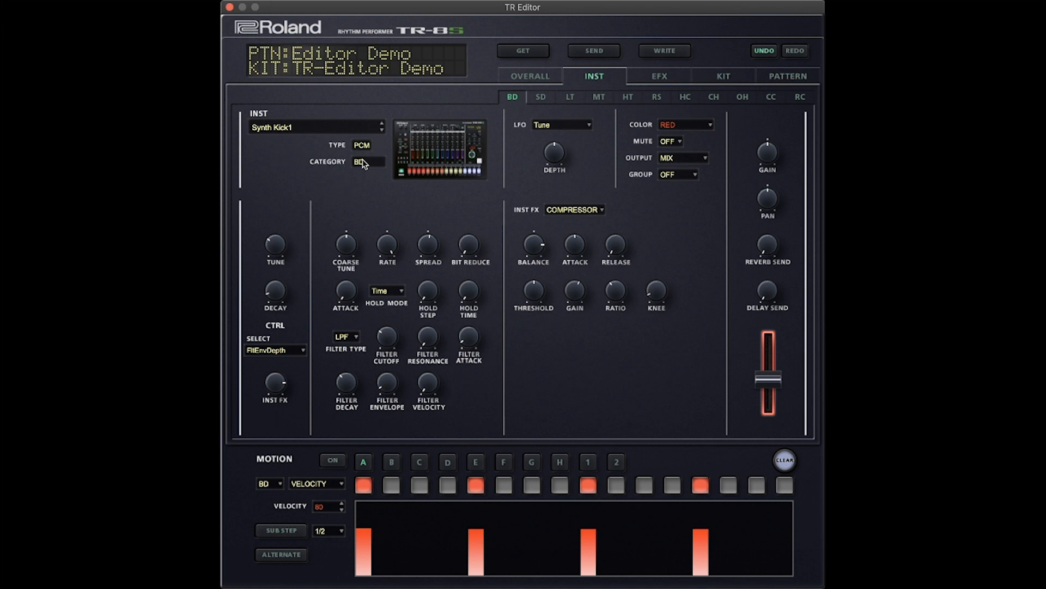
mouse_move(430, 347)
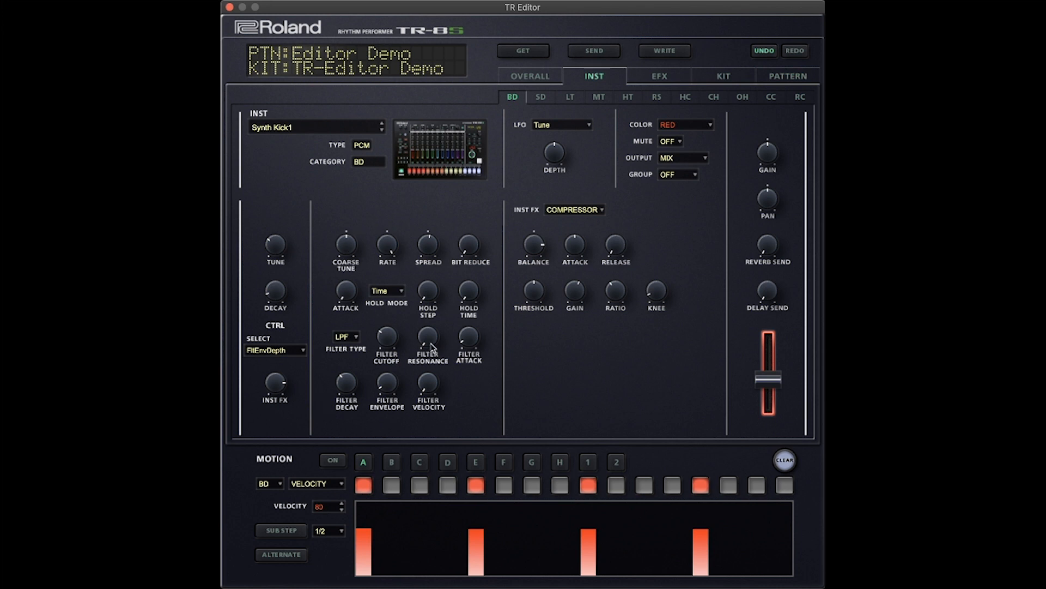
mouse_move(373, 311)
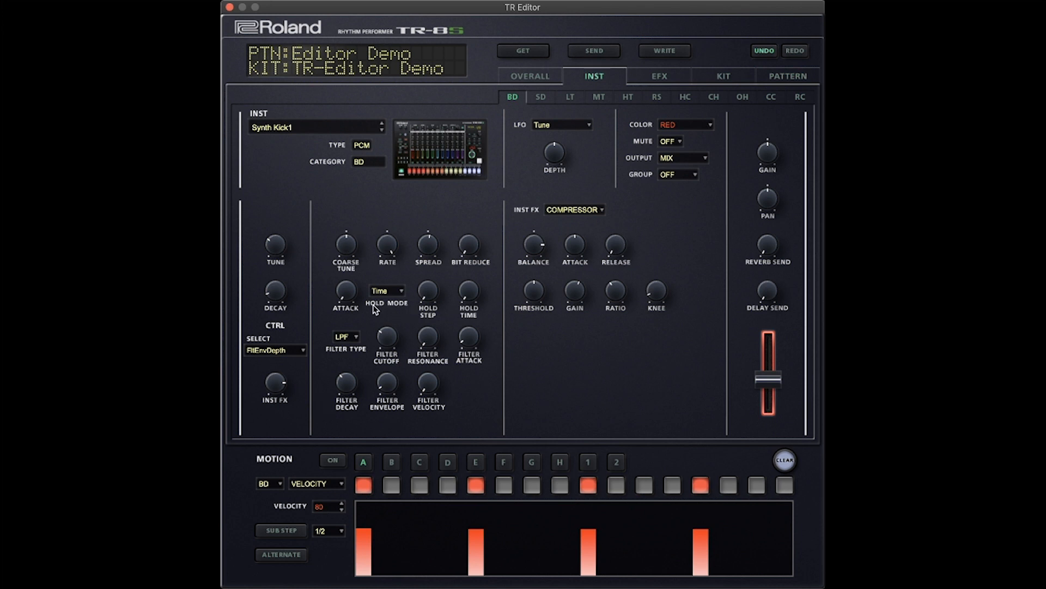
mouse_move(343, 258)
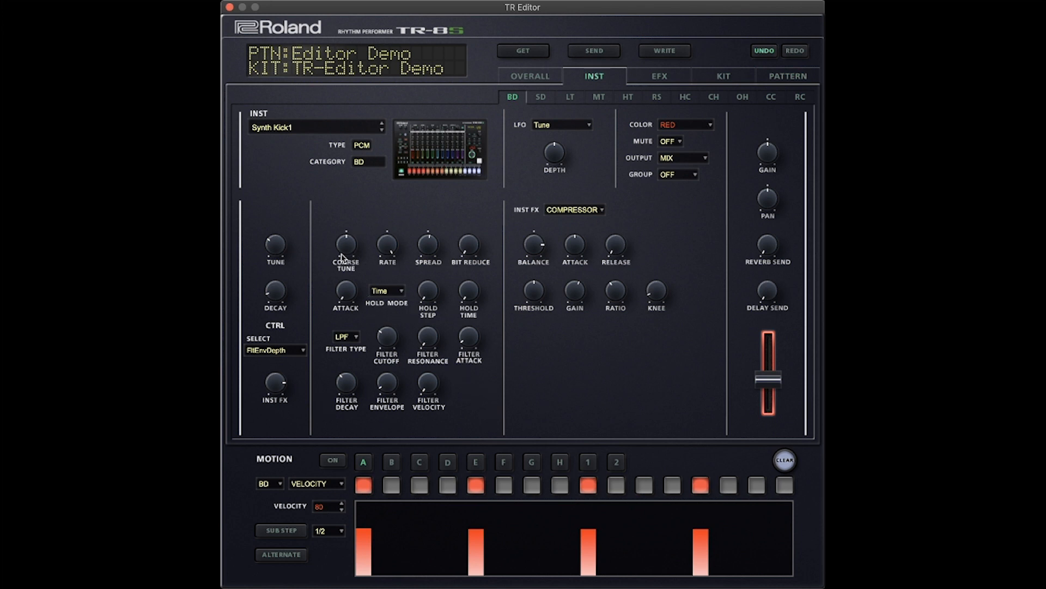
mouse_move(463, 250)
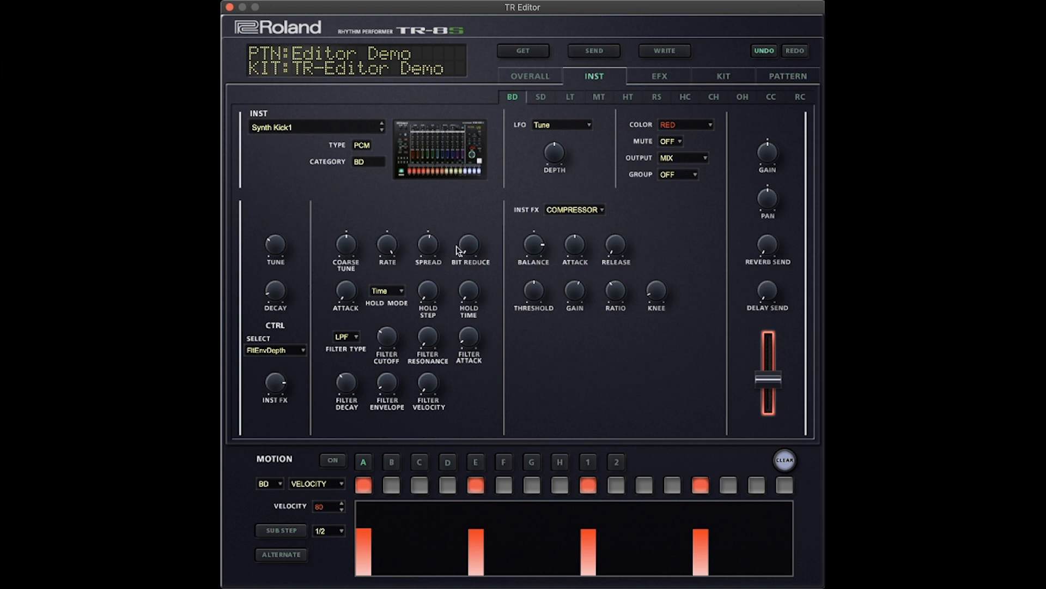
mouse_move(330, 286)
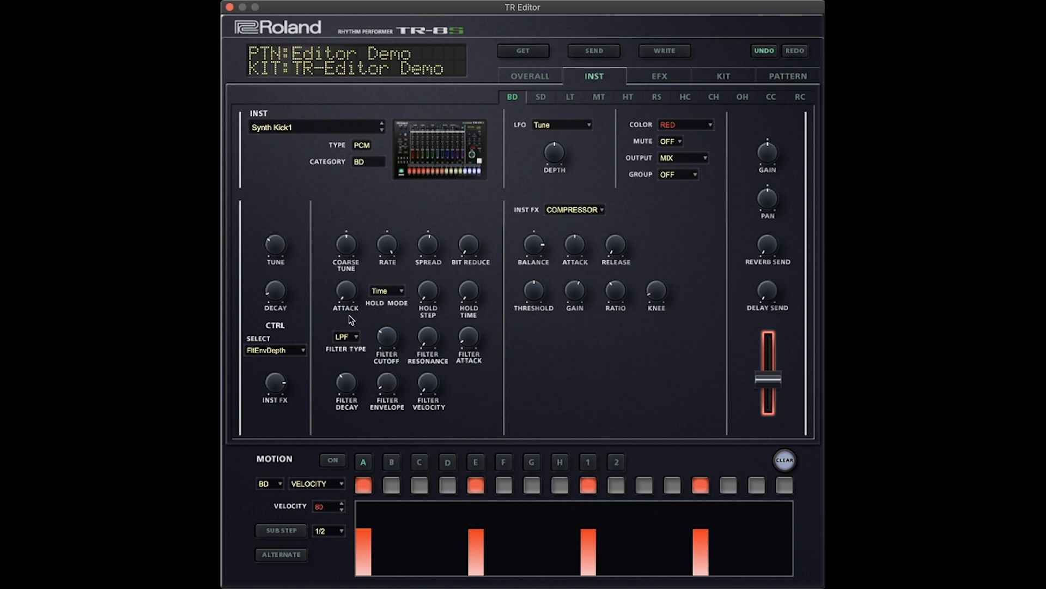
mouse_move(528, 165)
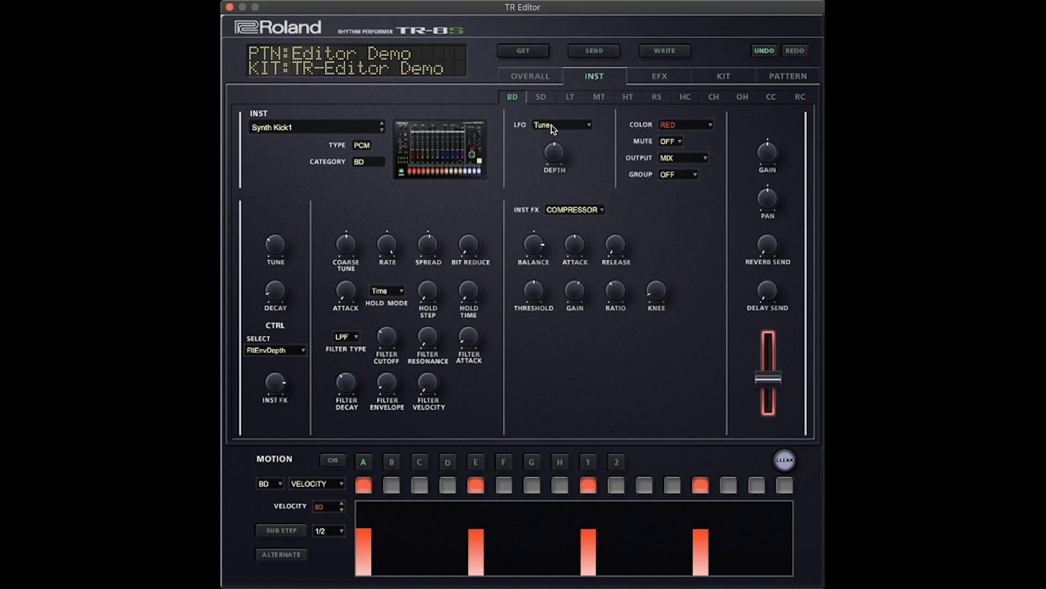
click(561, 125)
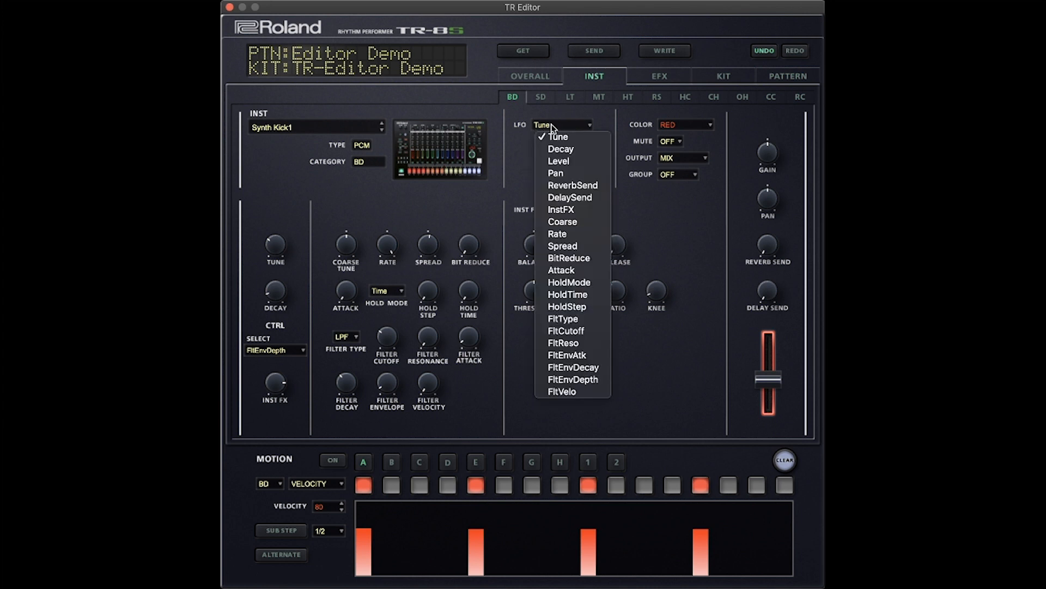
click(577, 209)
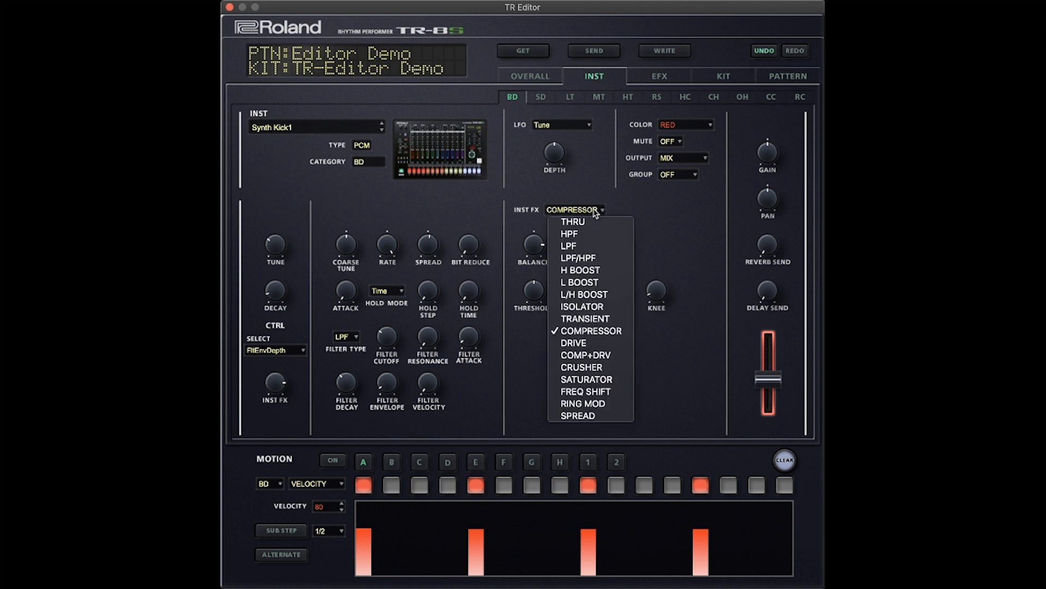
click(569, 222)
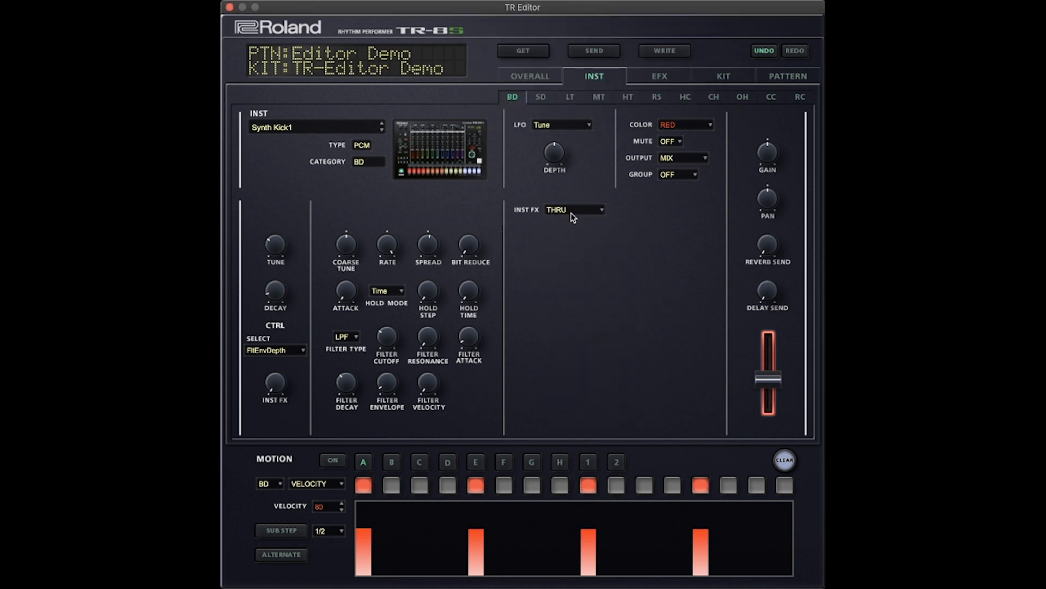
click(575, 210)
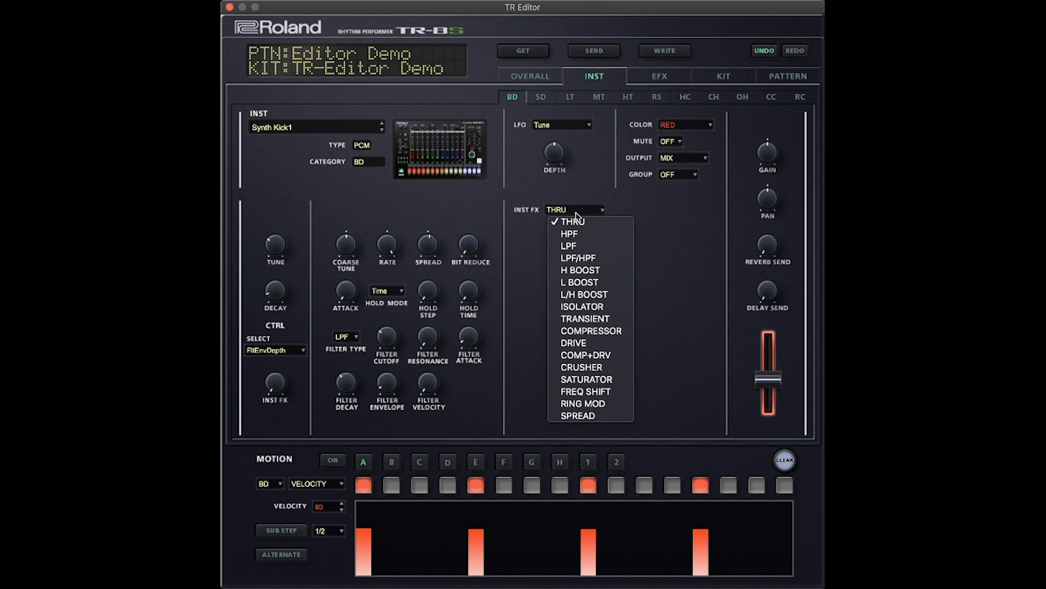
mouse_move(586, 355)
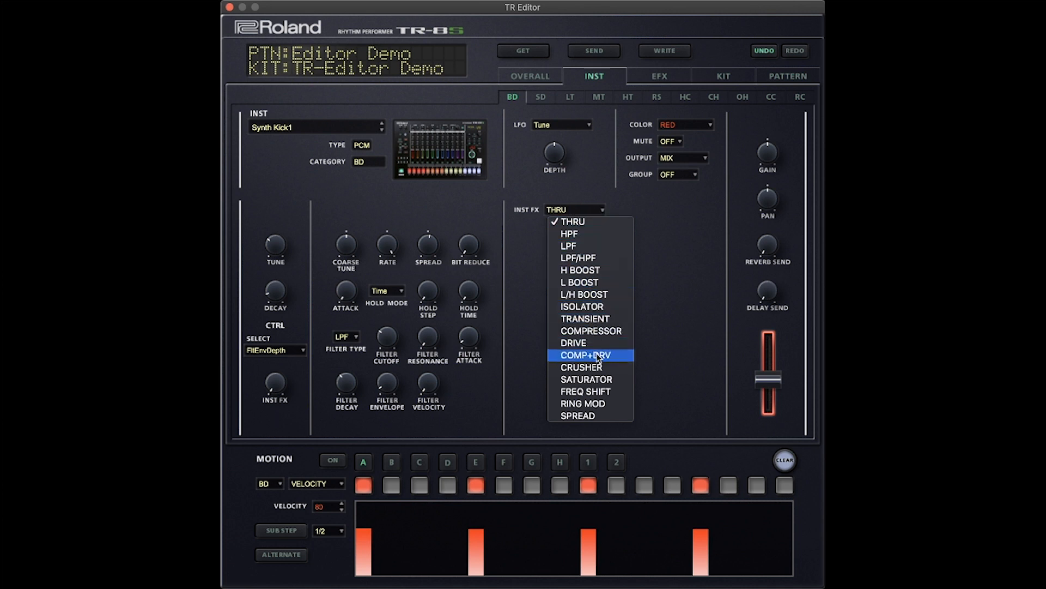
click(587, 355)
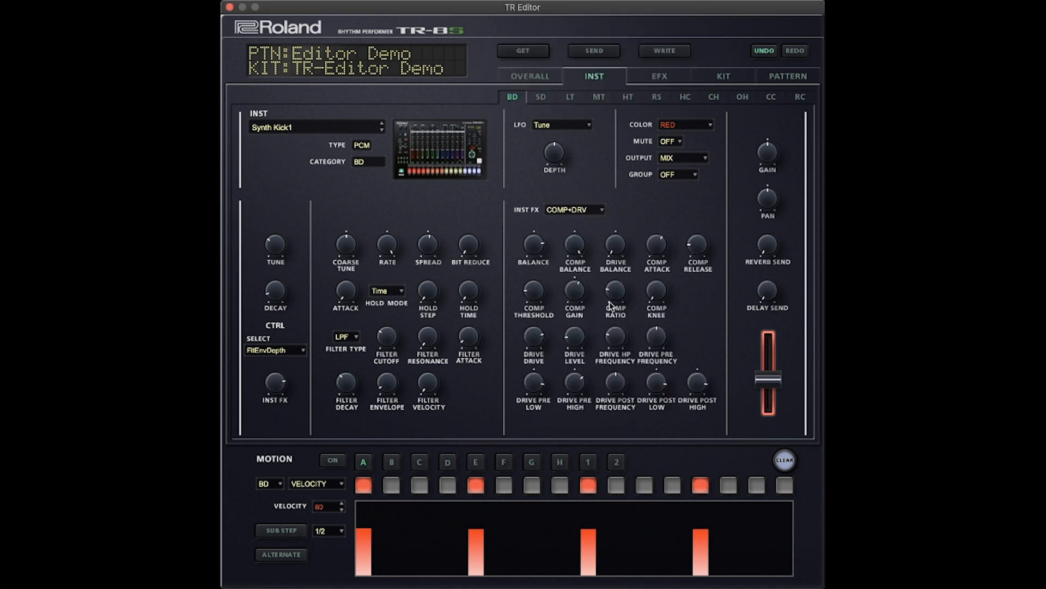
mouse_move(595, 372)
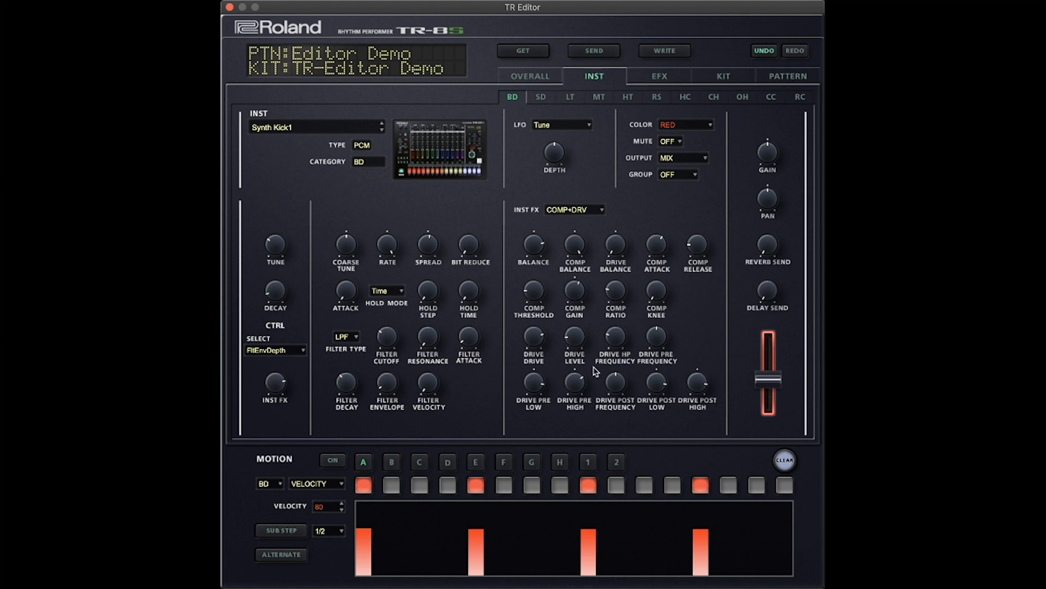
mouse_move(672, 394)
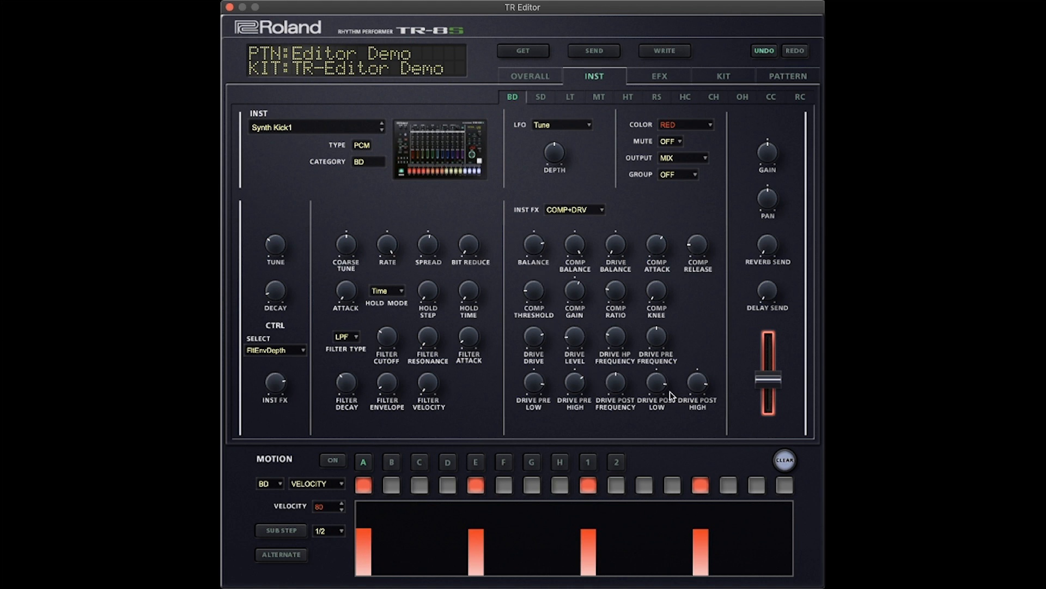
mouse_move(576, 285)
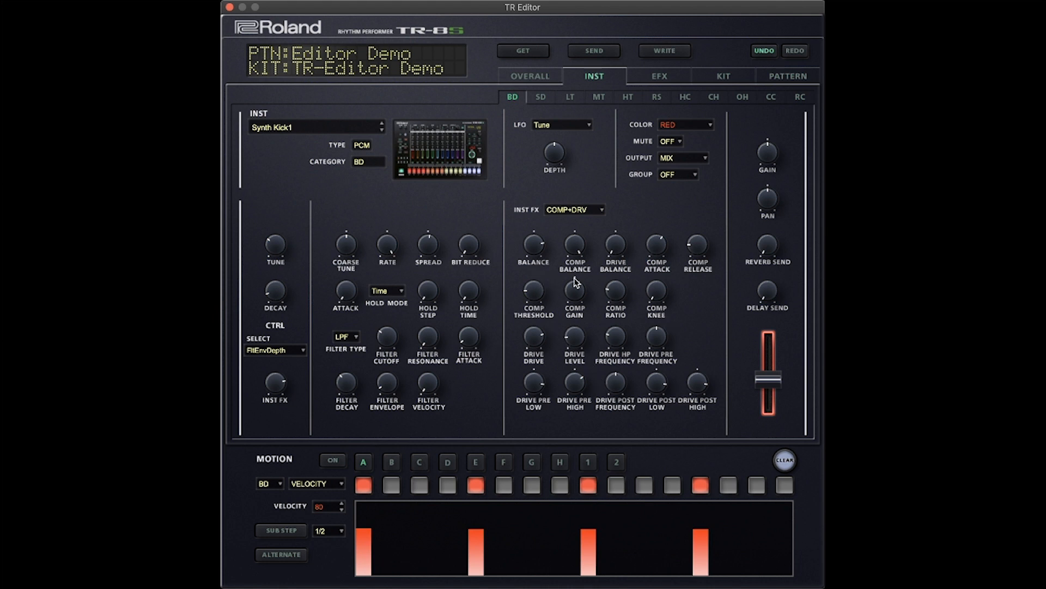
mouse_move(585, 327)
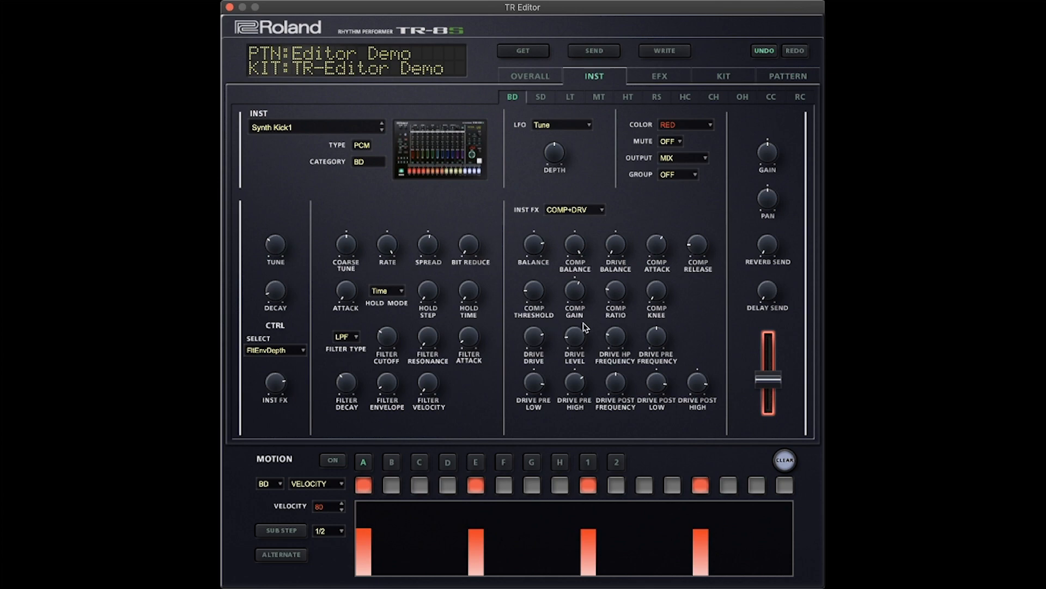
mouse_move(693, 134)
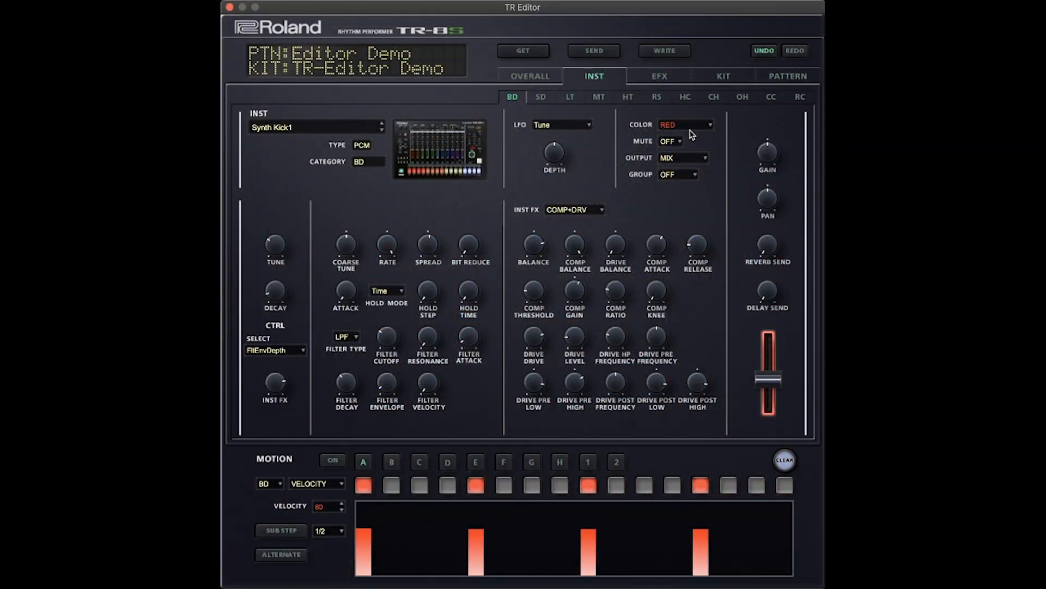
click(670, 140)
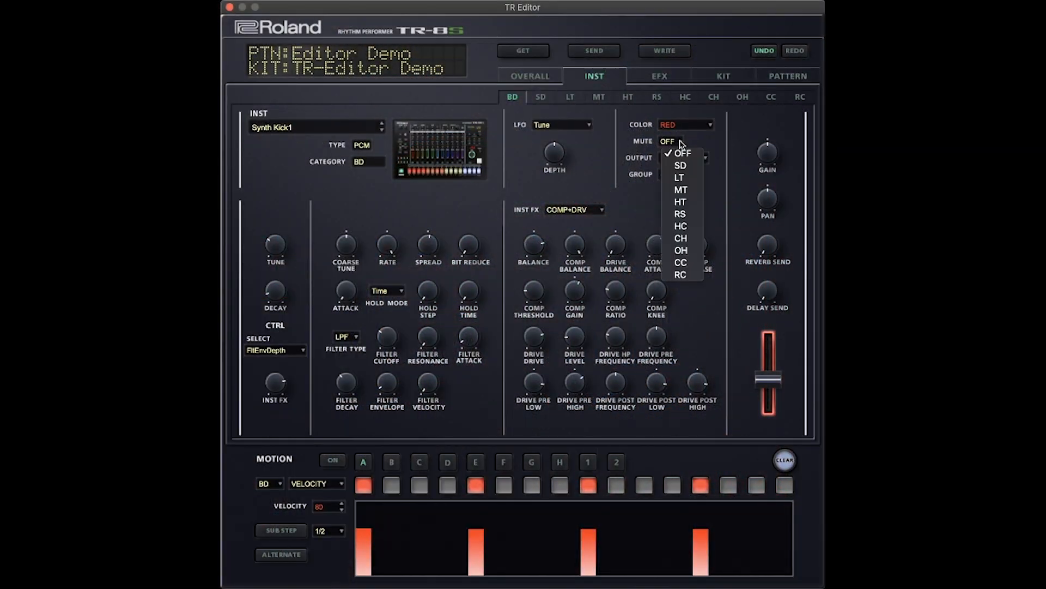
mouse_move(689, 144)
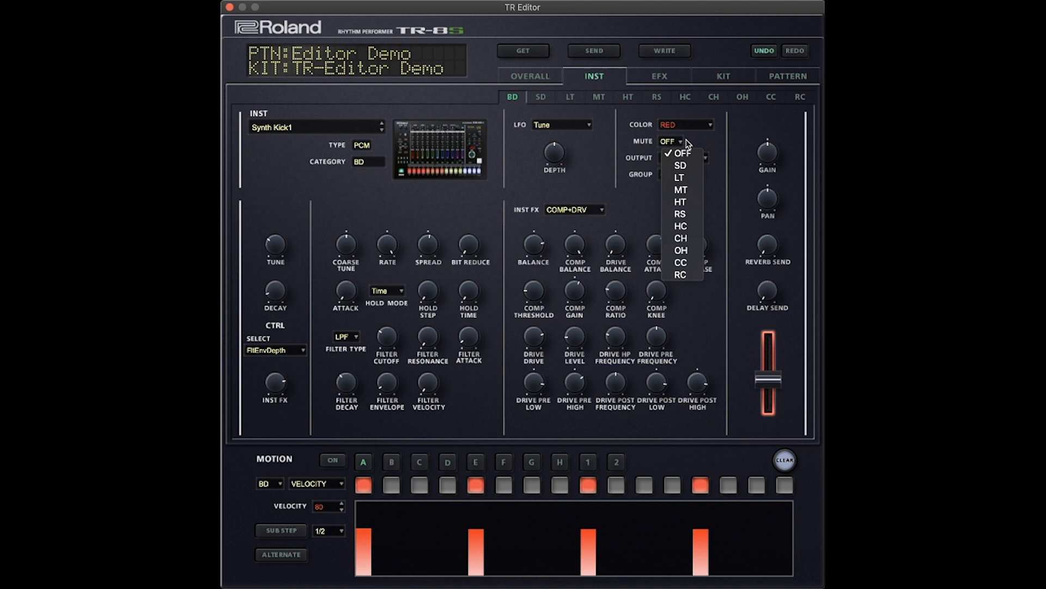
click(684, 158)
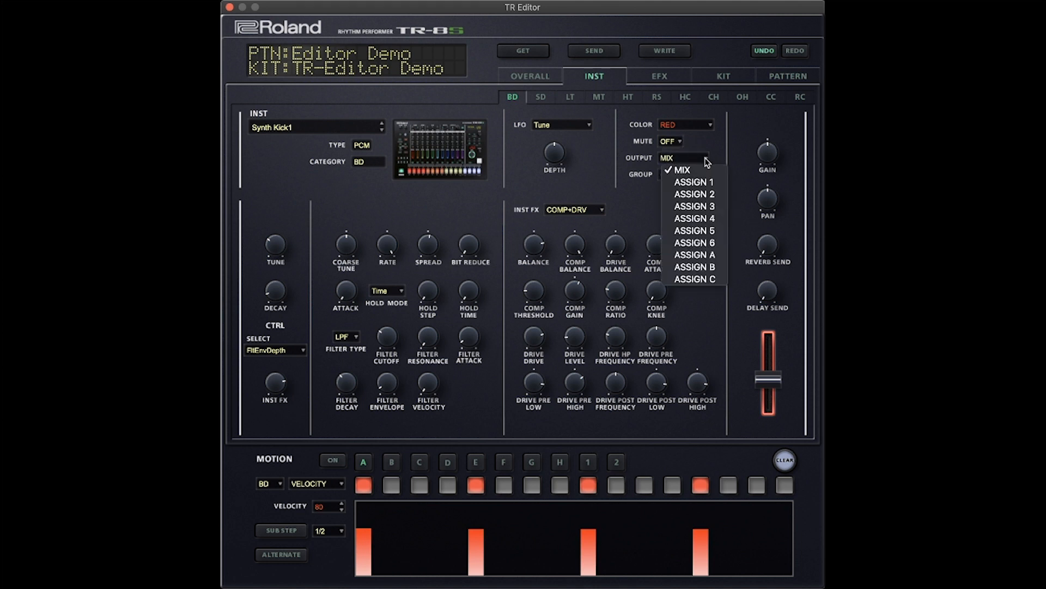
click(680, 170)
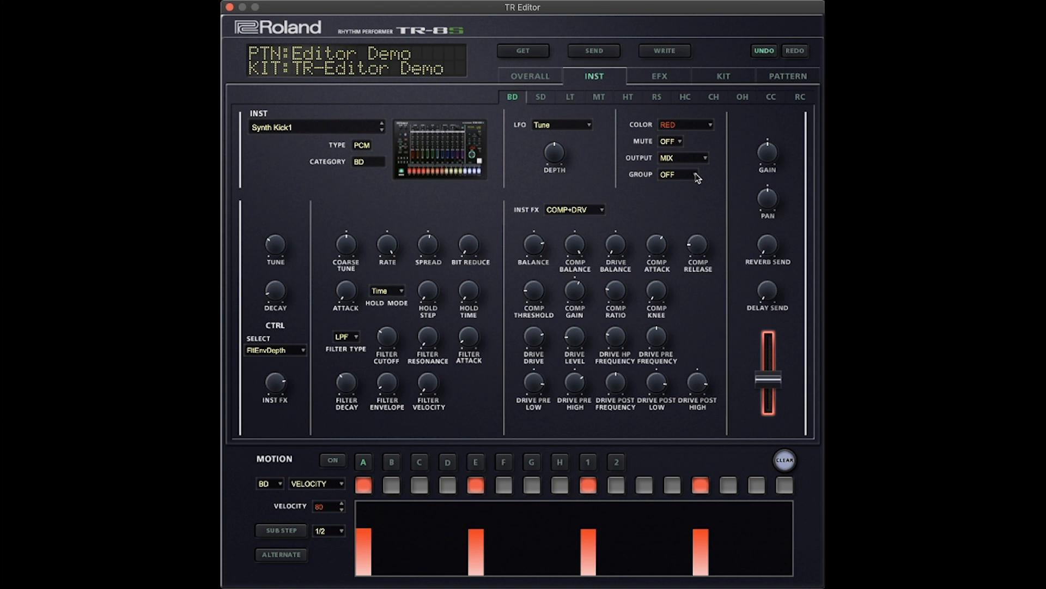
mouse_move(714, 169)
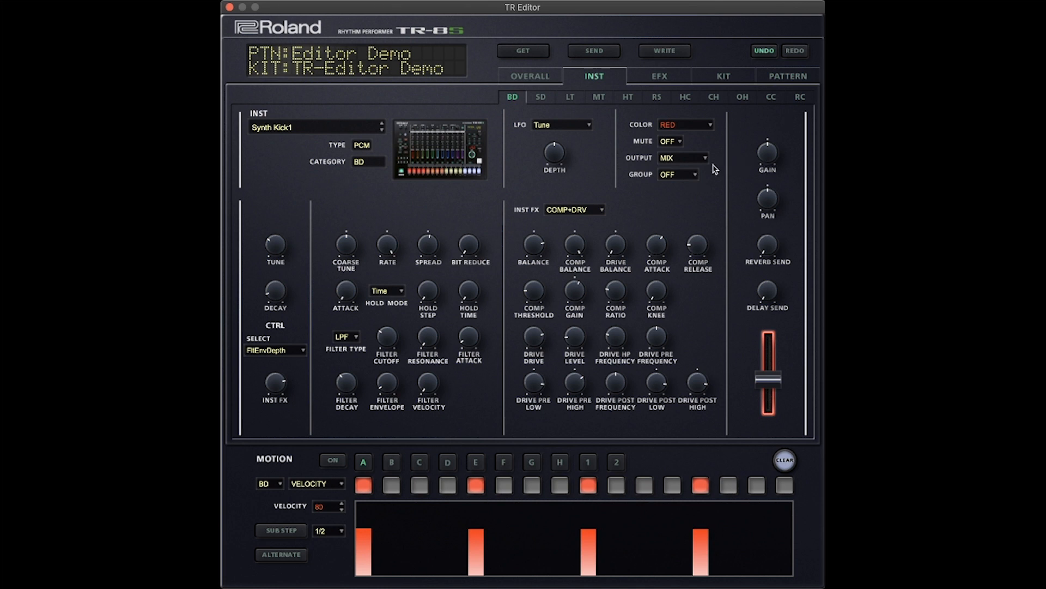
mouse_move(688, 179)
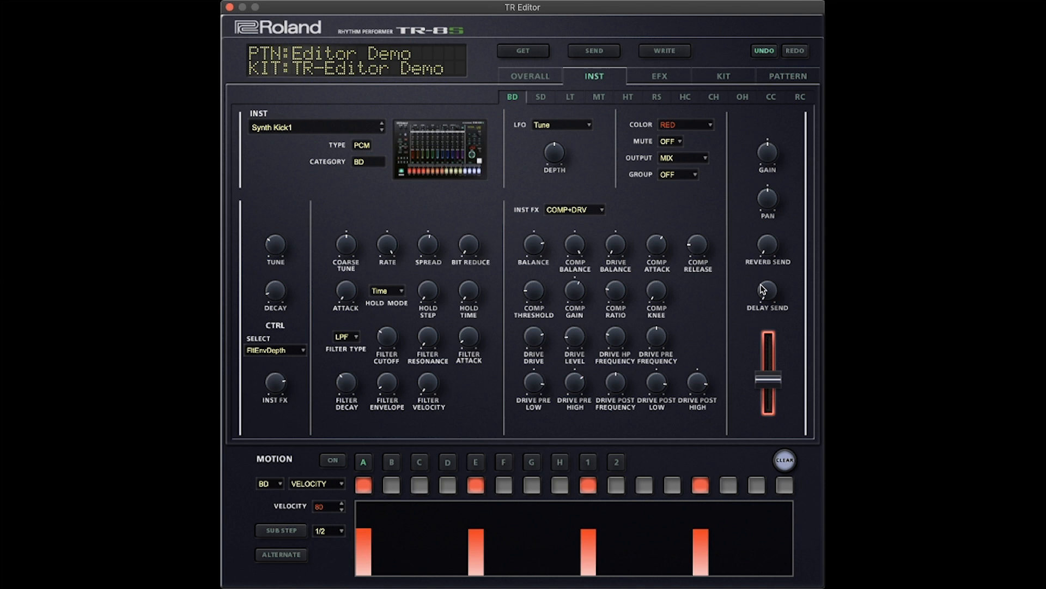
mouse_move(767, 162)
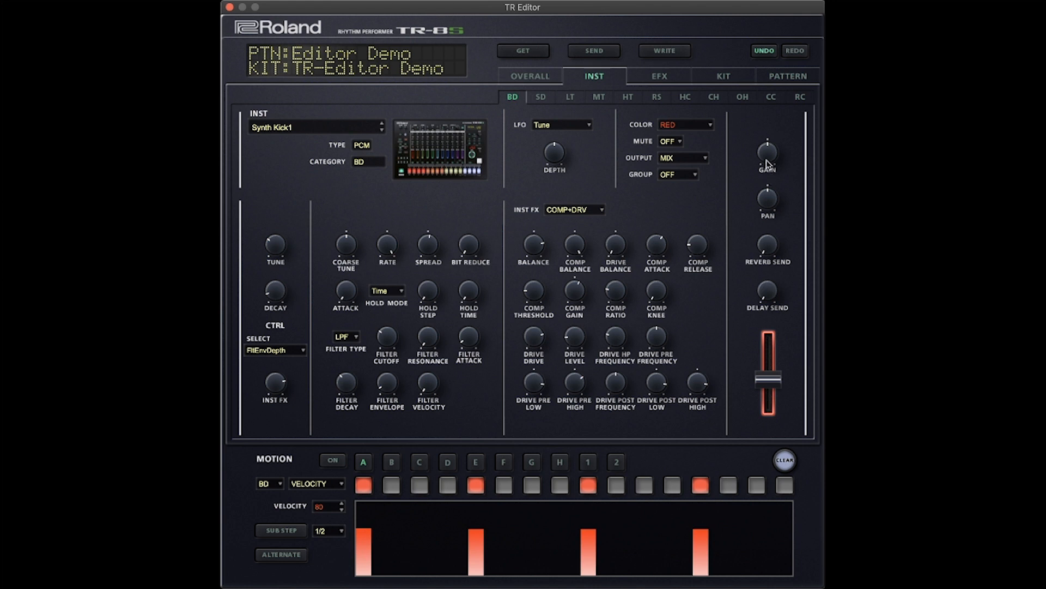
mouse_move(758, 174)
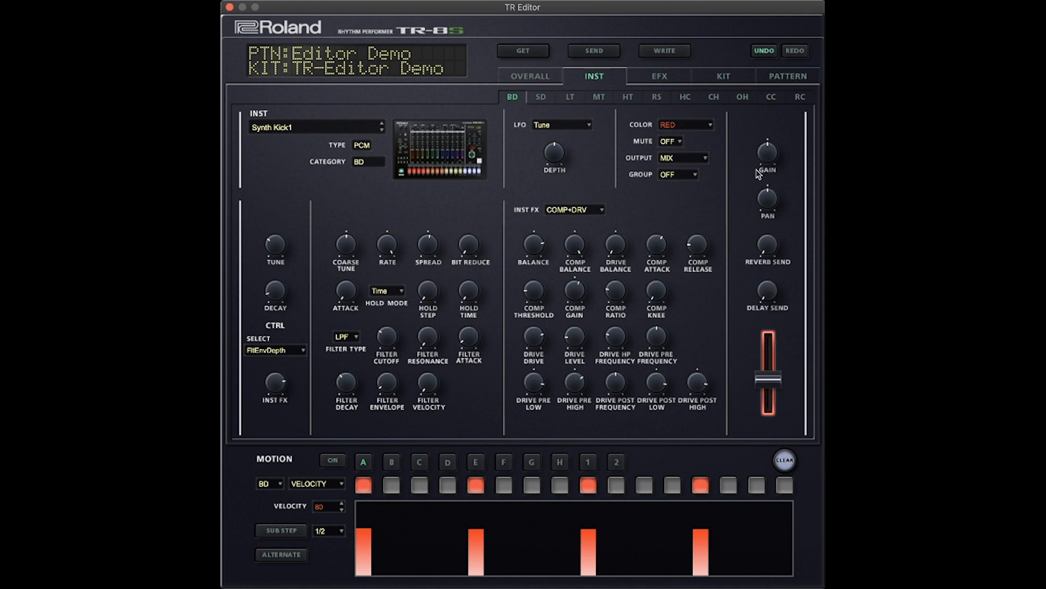
mouse_move(773, 257)
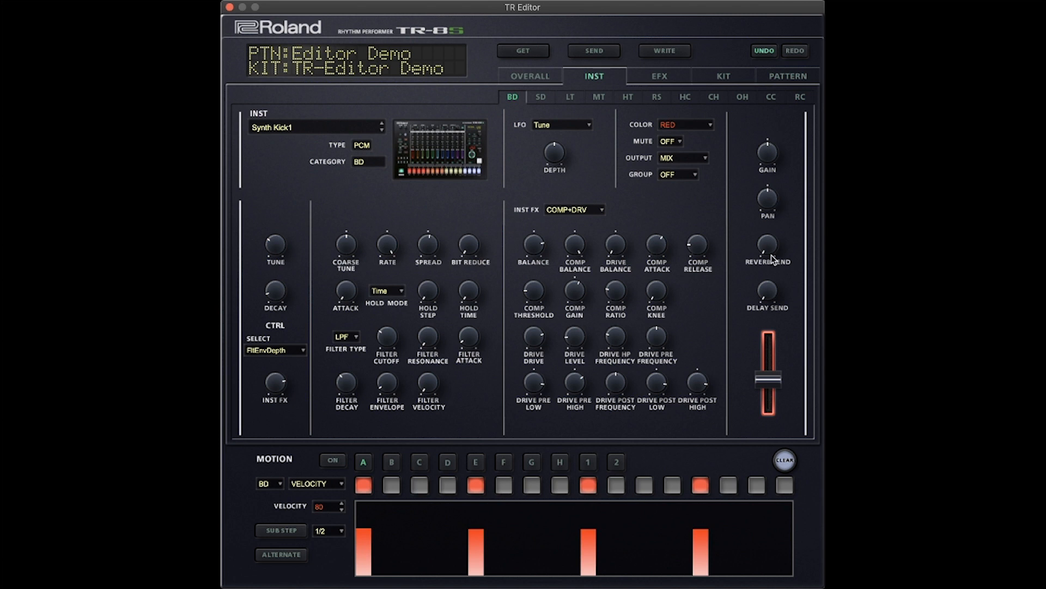
mouse_move(776, 266)
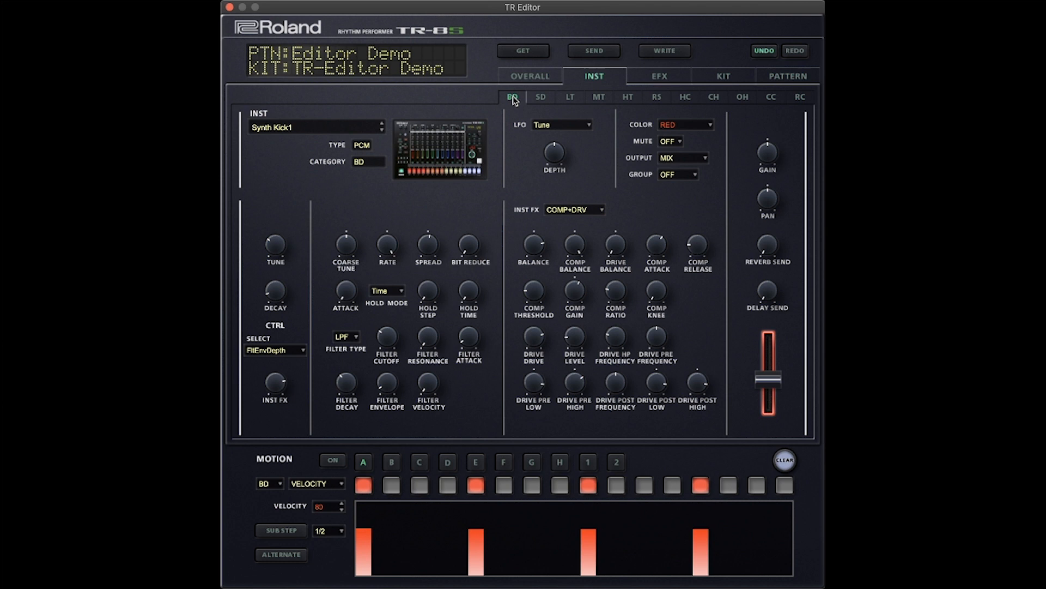
mouse_move(613, 90)
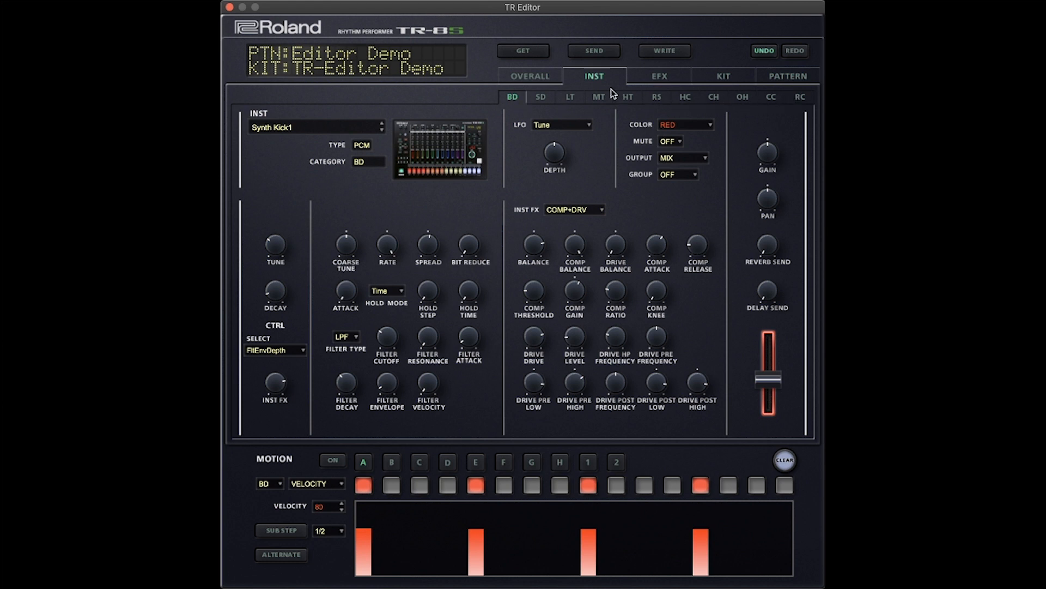
mouse_move(738, 103)
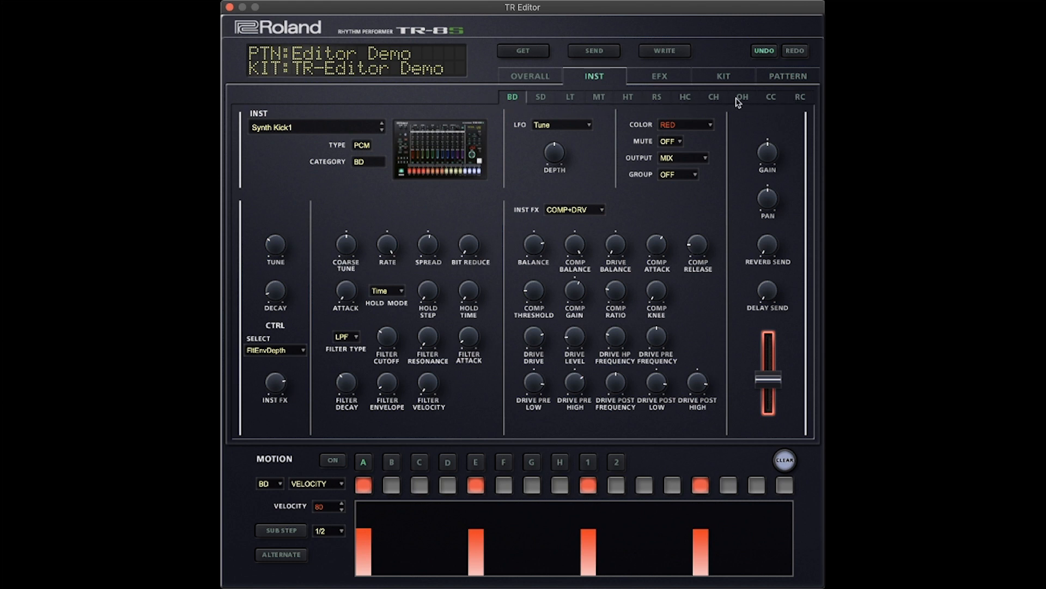
mouse_move(563, 104)
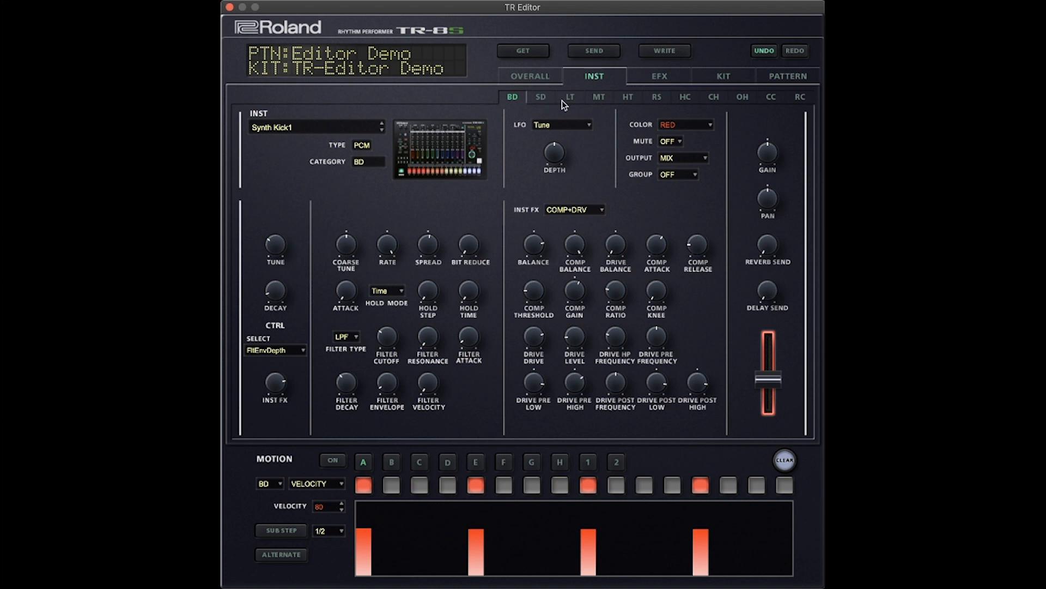
mouse_move(608, 109)
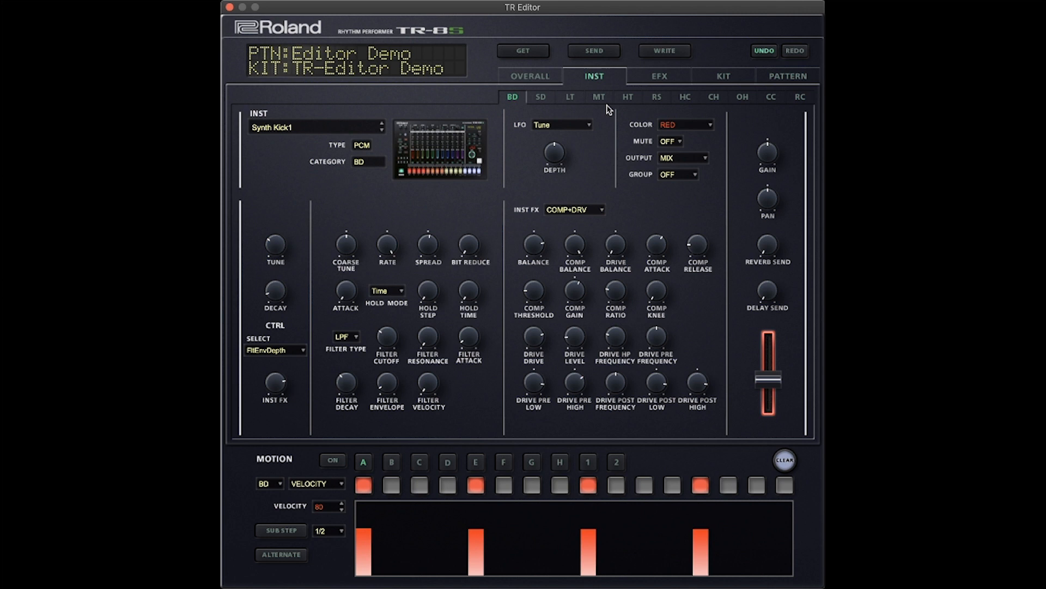
mouse_move(675, 91)
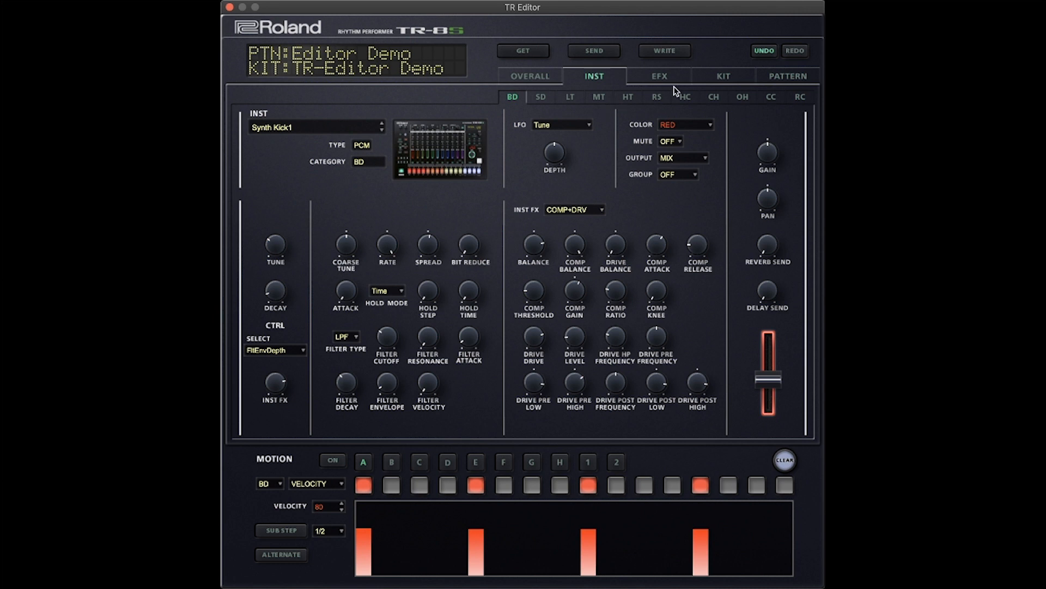
click(660, 75)
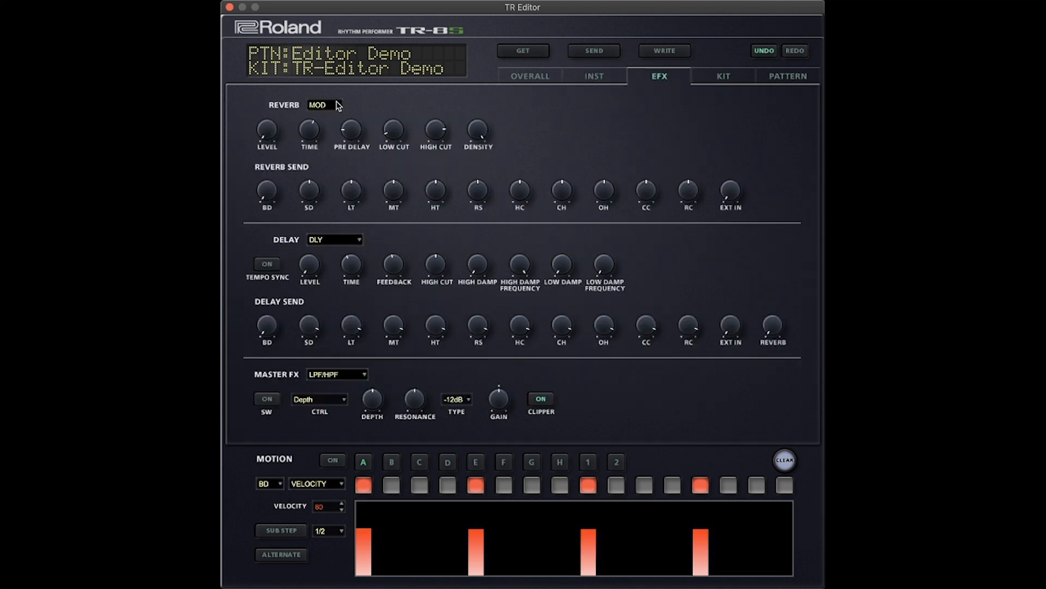
mouse_move(332, 246)
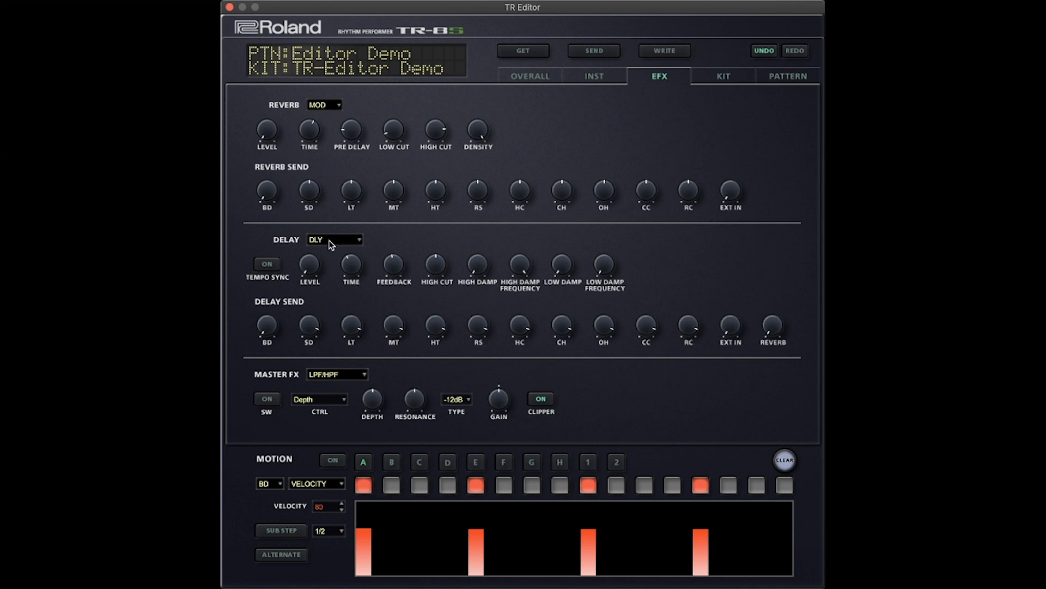
mouse_move(329, 107)
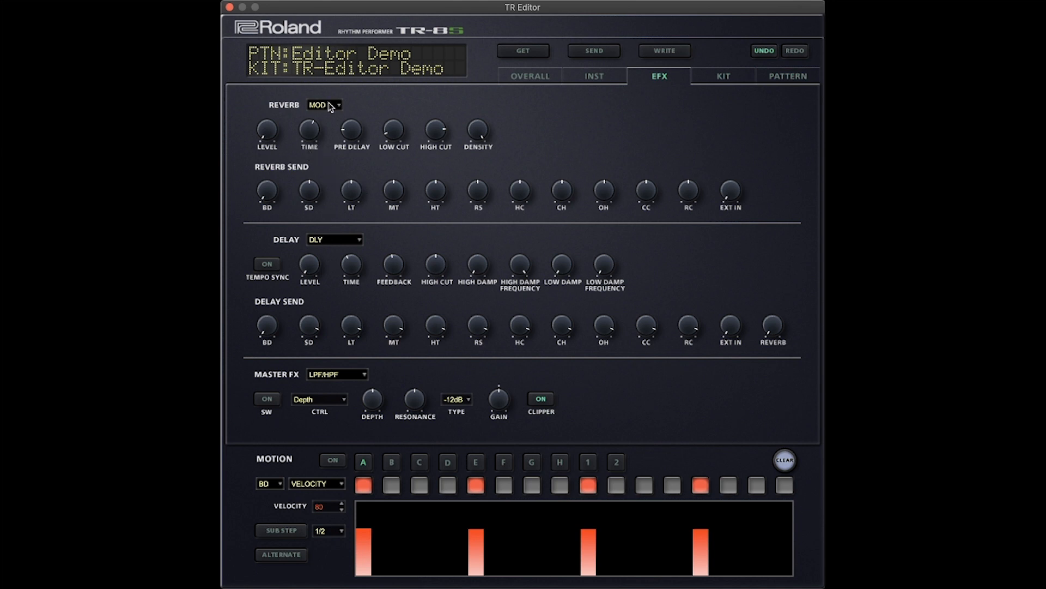
mouse_move(324, 365)
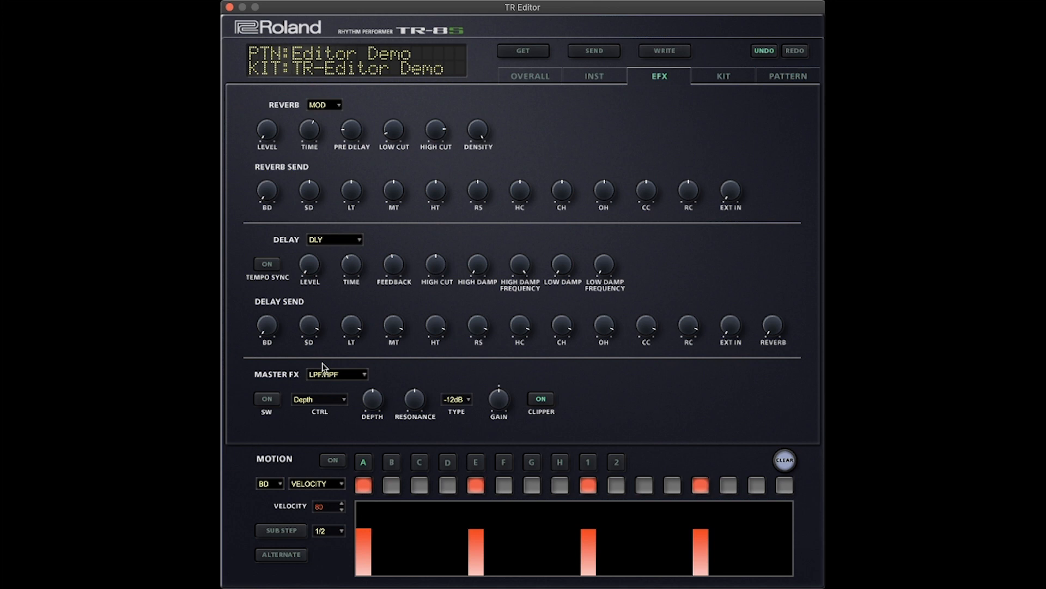
mouse_move(336, 370)
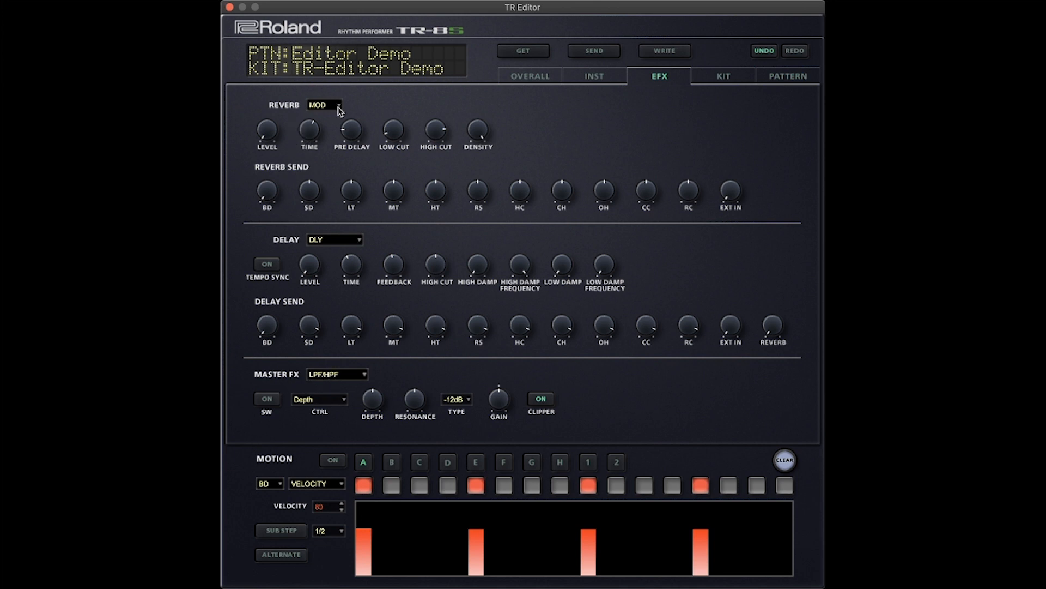
mouse_move(468, 134)
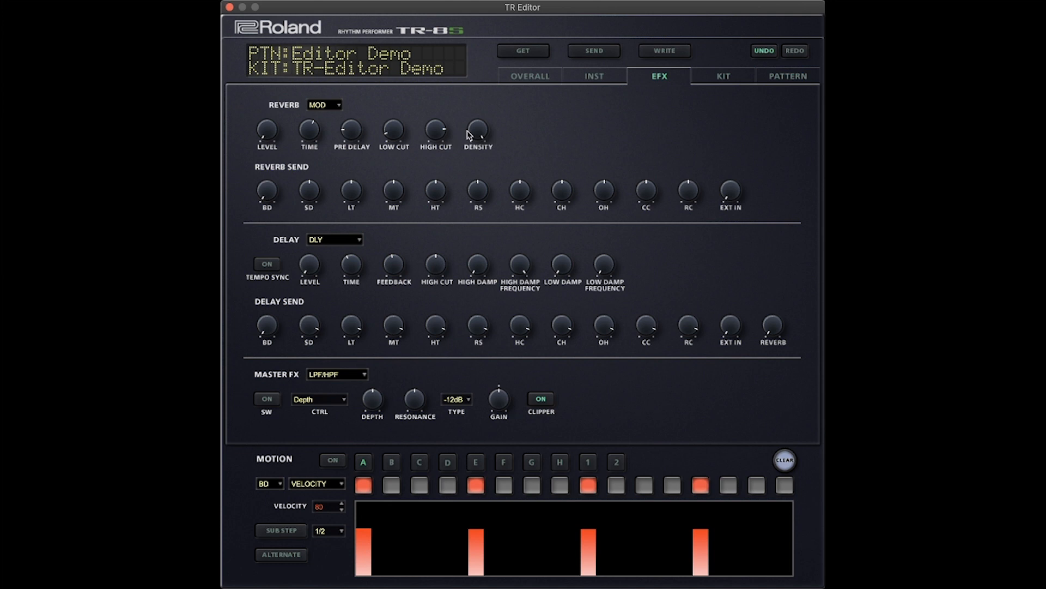
mouse_move(275, 198)
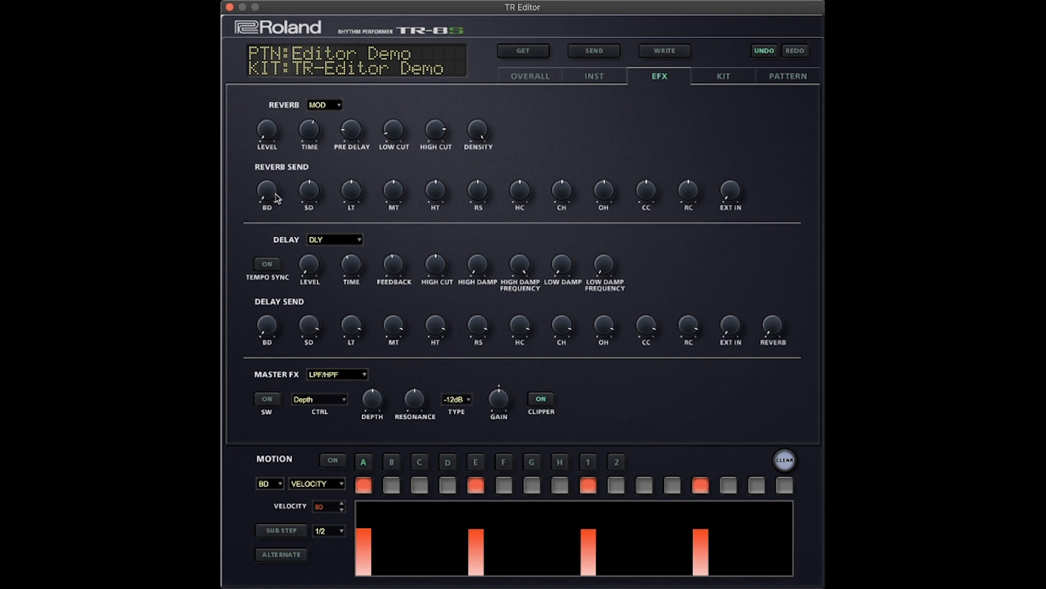
mouse_move(674, 201)
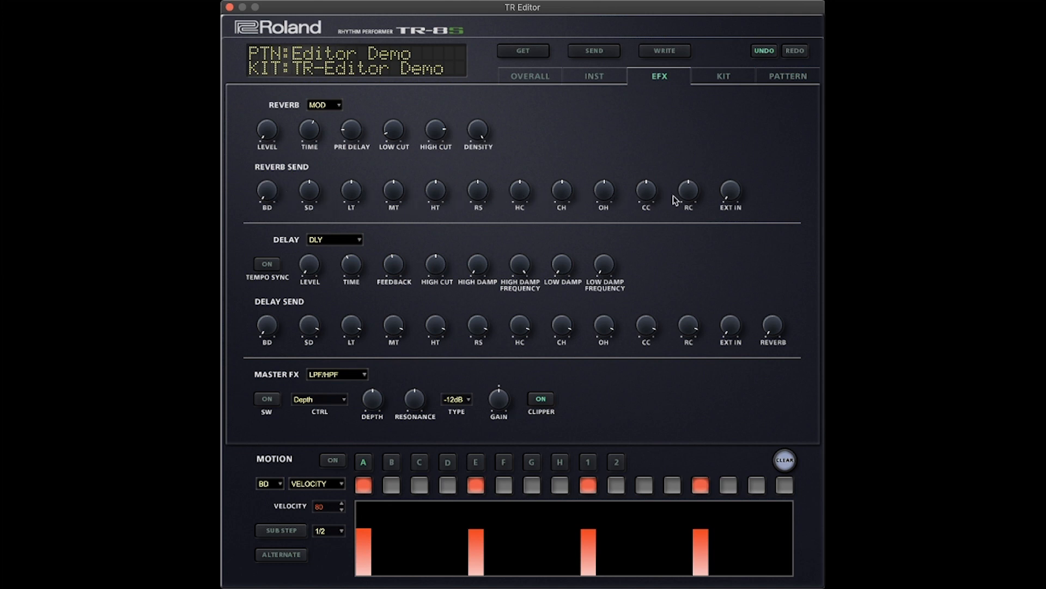
mouse_move(282, 201)
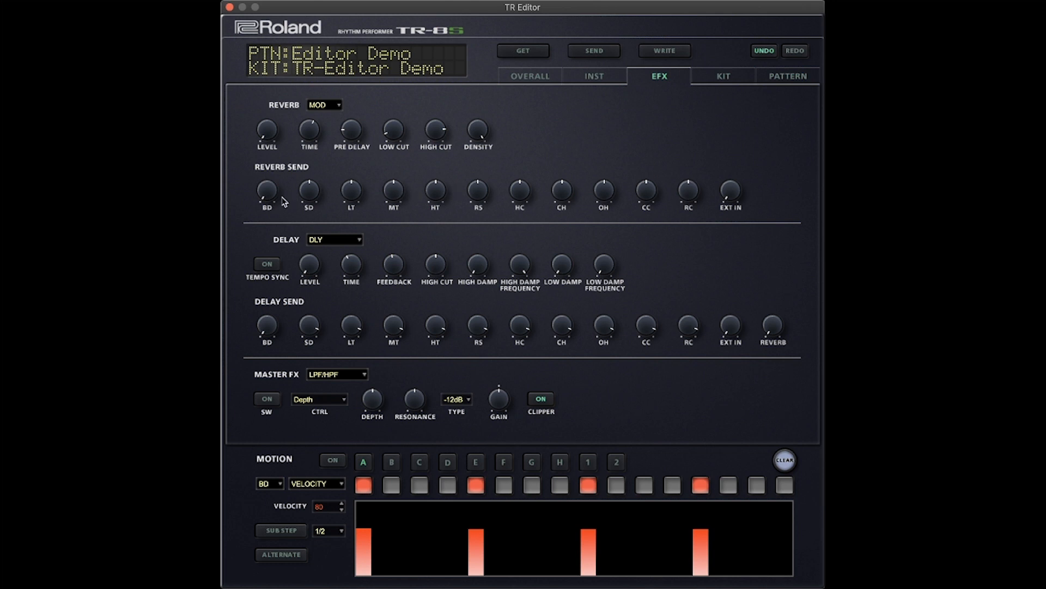
mouse_move(704, 199)
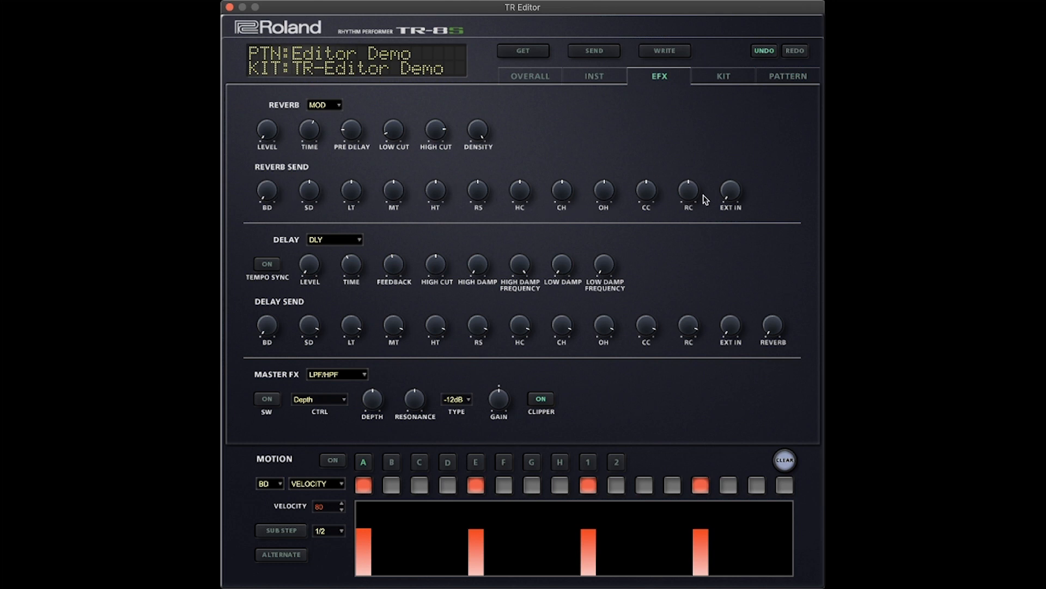
mouse_move(589, 228)
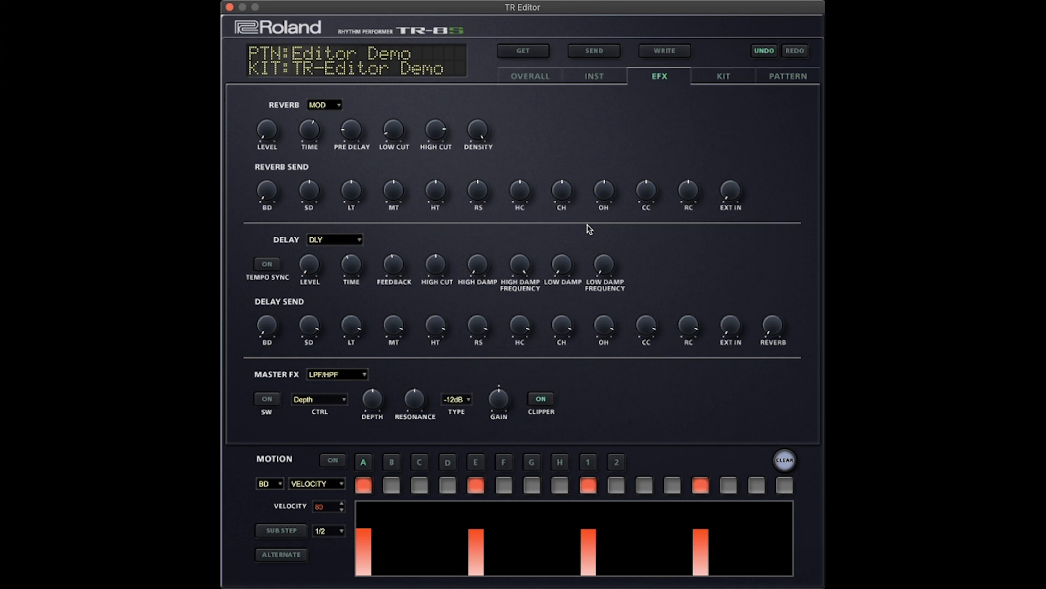
mouse_move(603, 271)
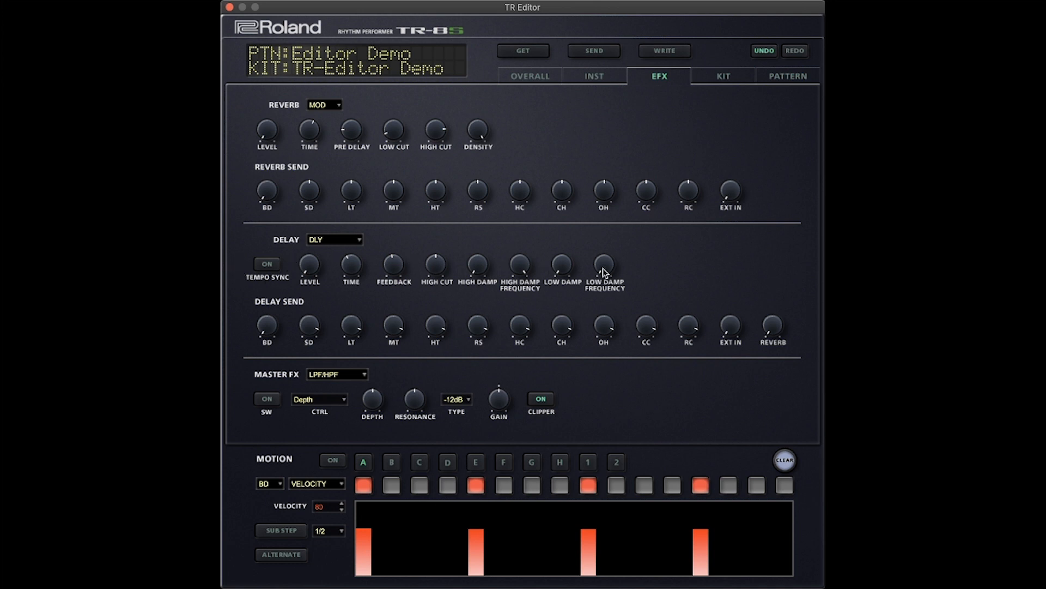
mouse_move(332, 253)
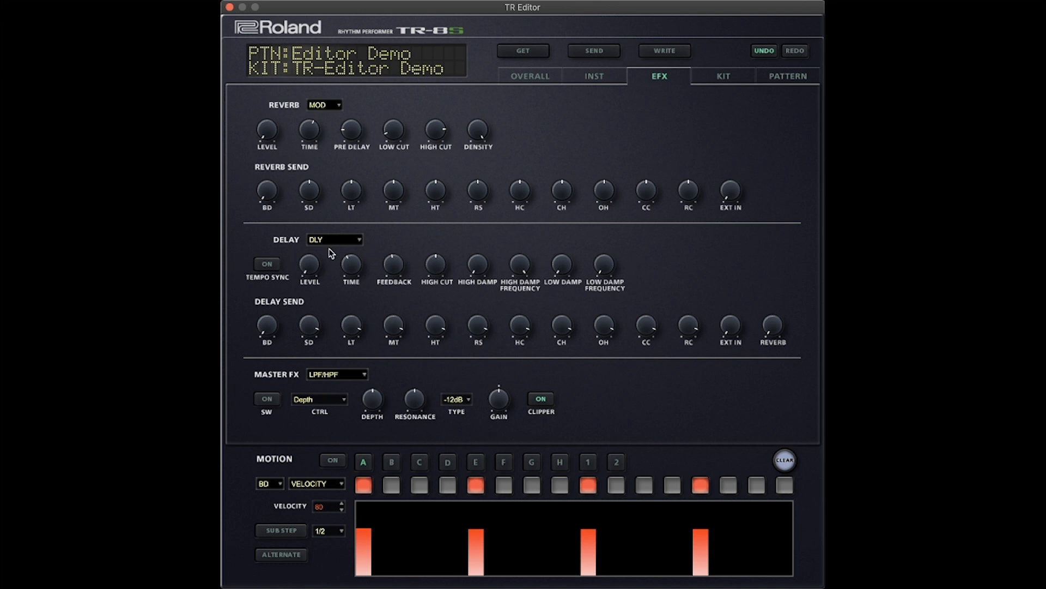
mouse_move(398, 301)
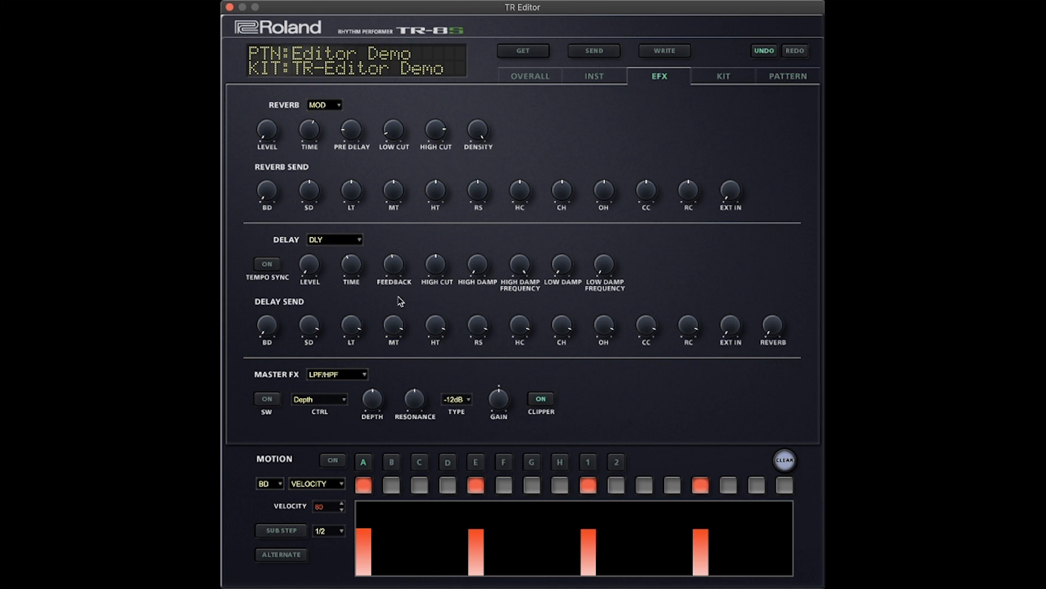
mouse_move(645, 337)
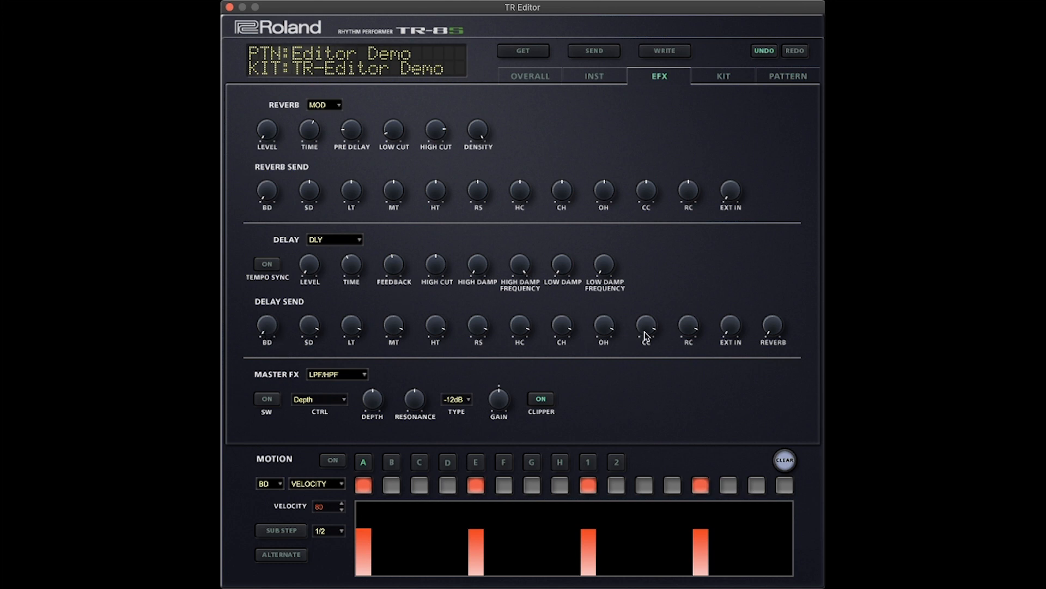
mouse_move(772, 330)
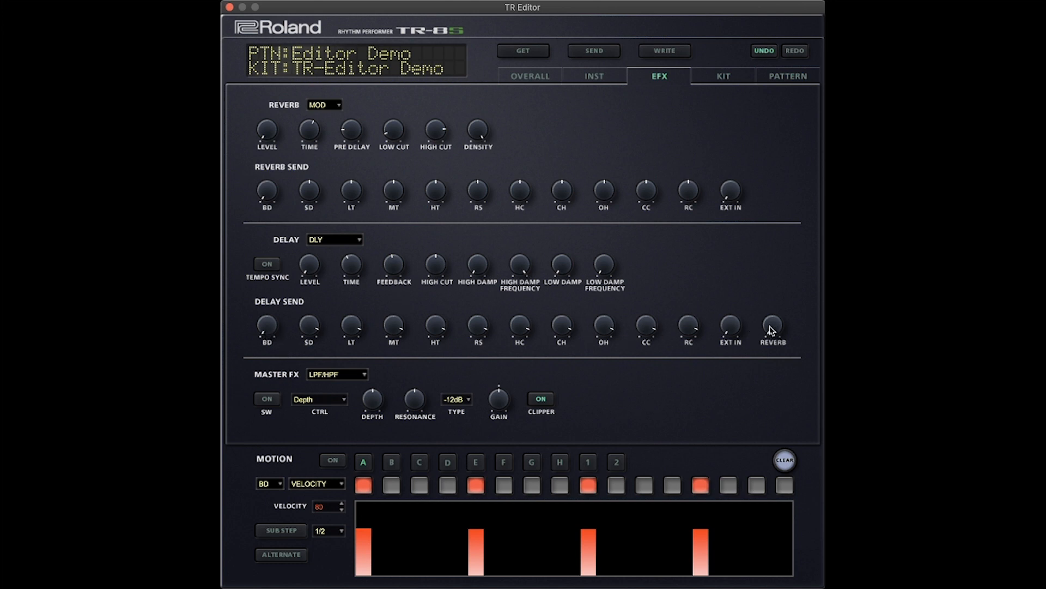
mouse_move(766, 333)
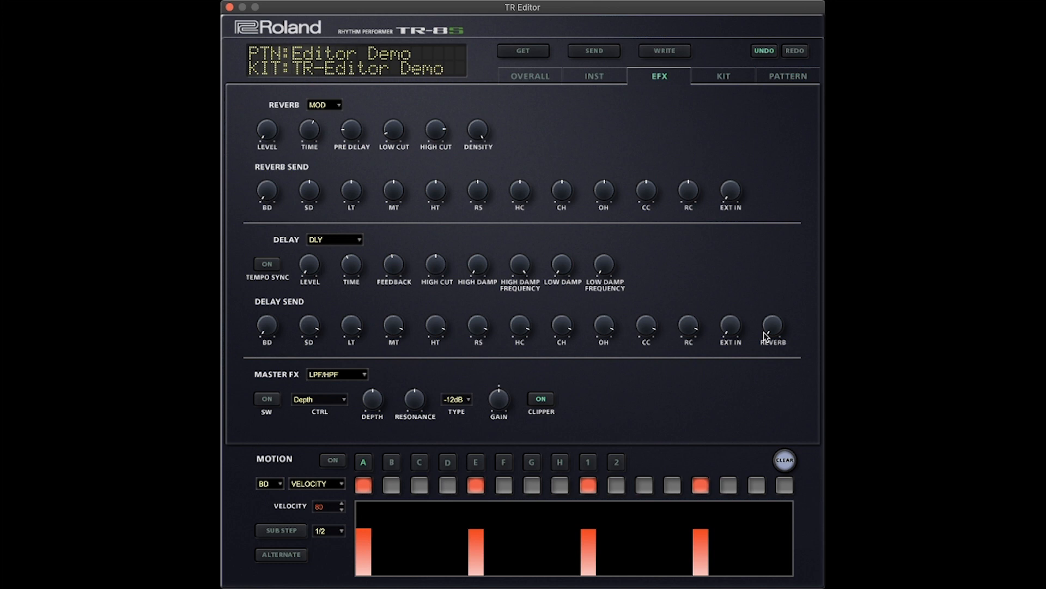
mouse_move(743, 327)
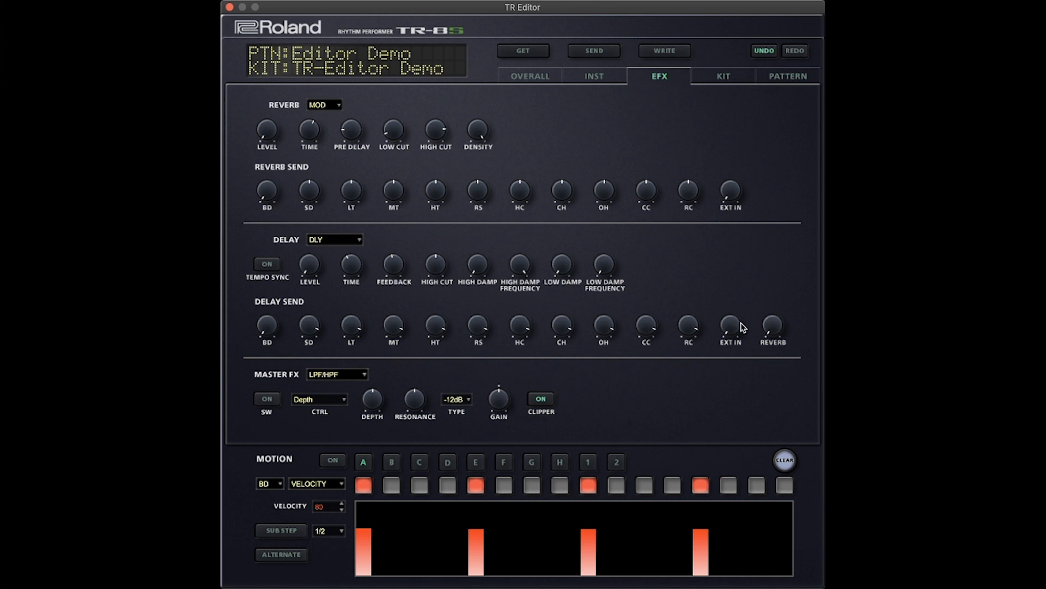
mouse_move(318, 175)
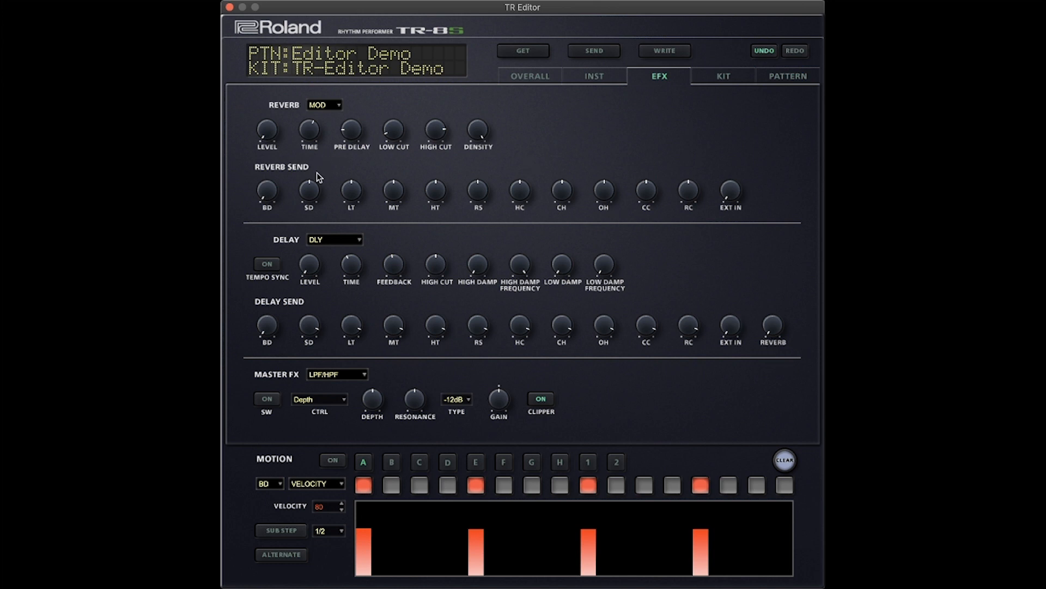
mouse_move(281, 136)
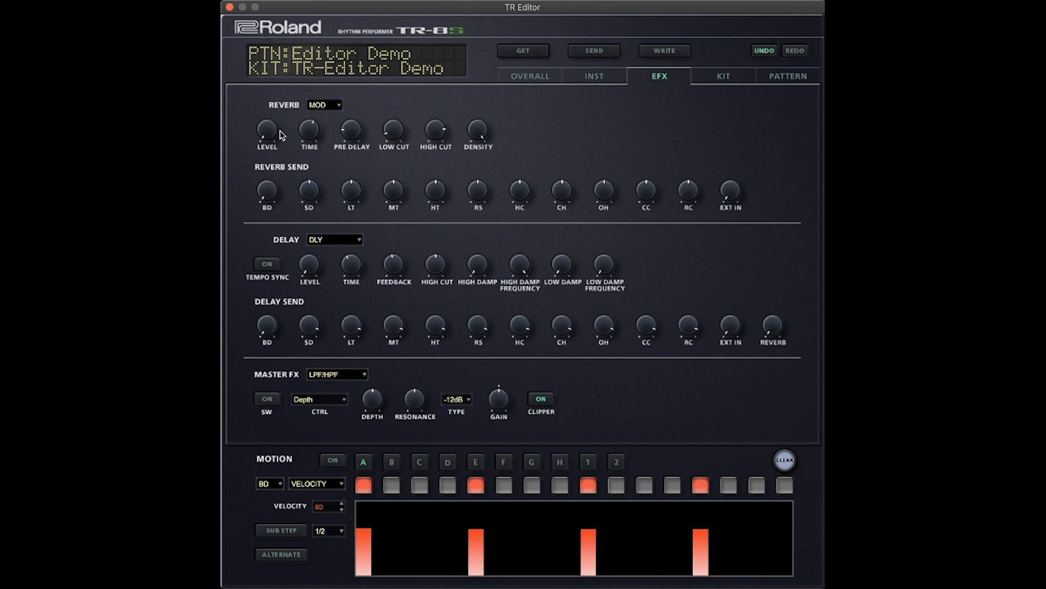
mouse_move(546, 367)
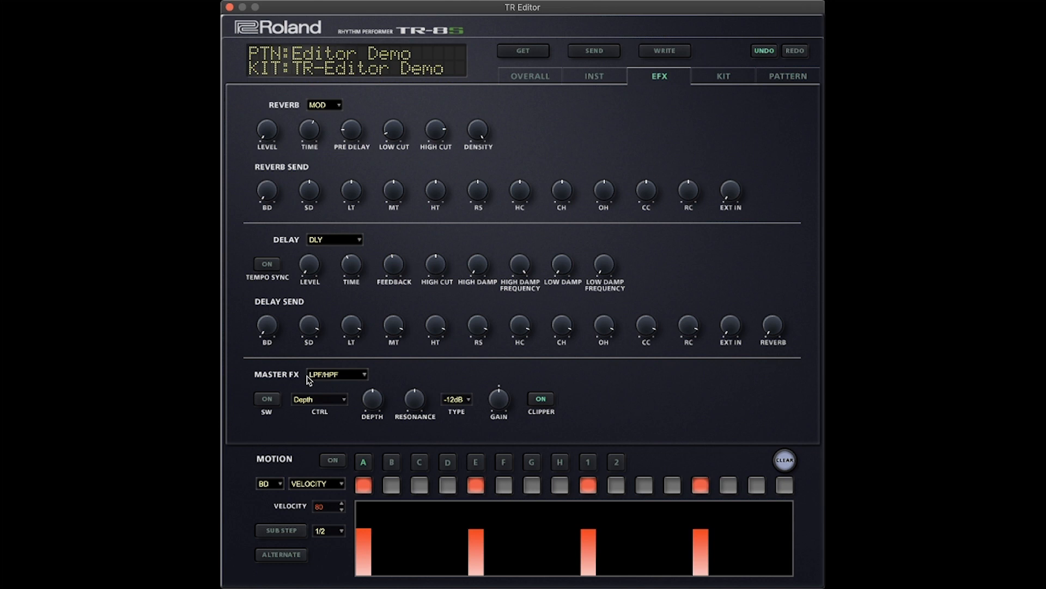
- Set the Master FX type to COMPRESSOR instead of LPF/HPF
click(337, 374)
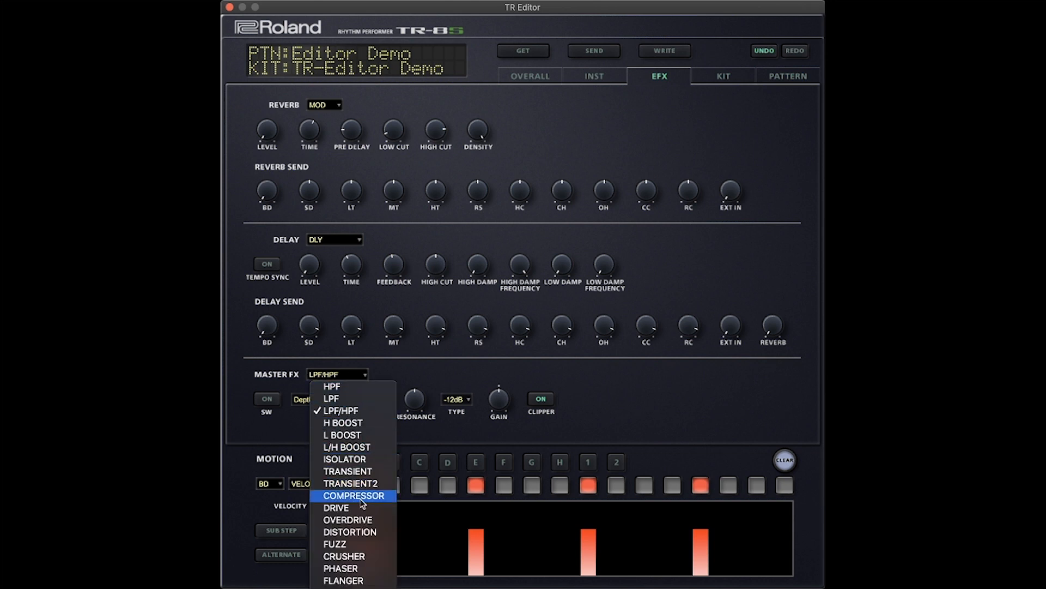
click(353, 496)
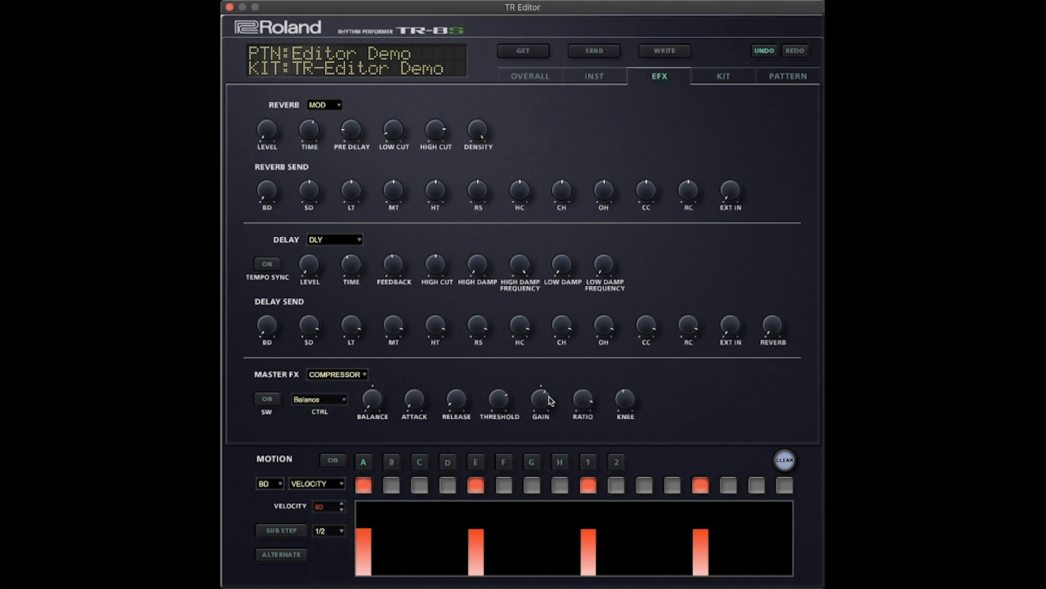
mouse_move(497, 403)
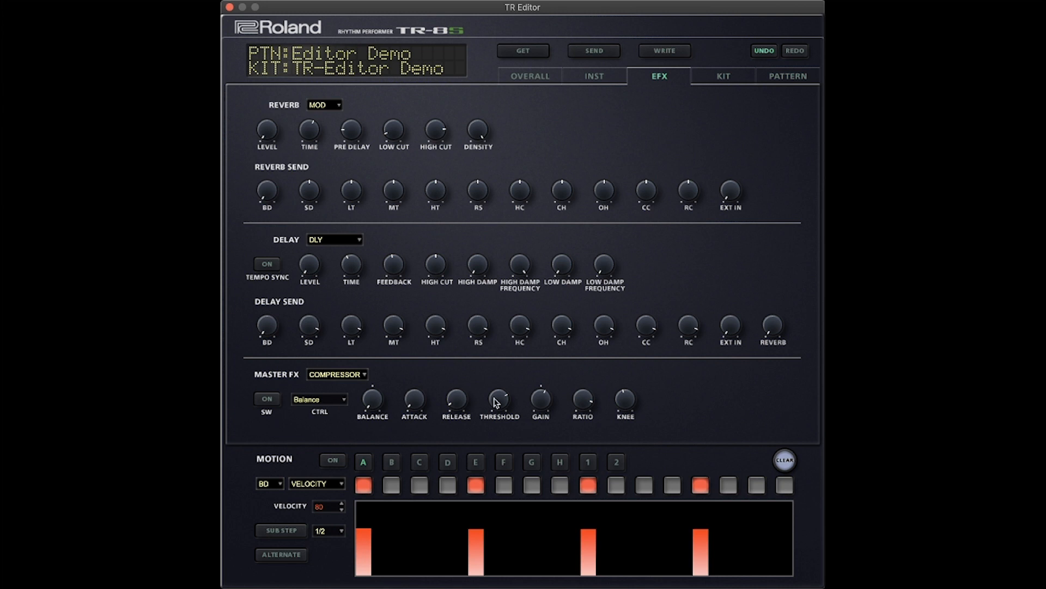
mouse_move(647, 171)
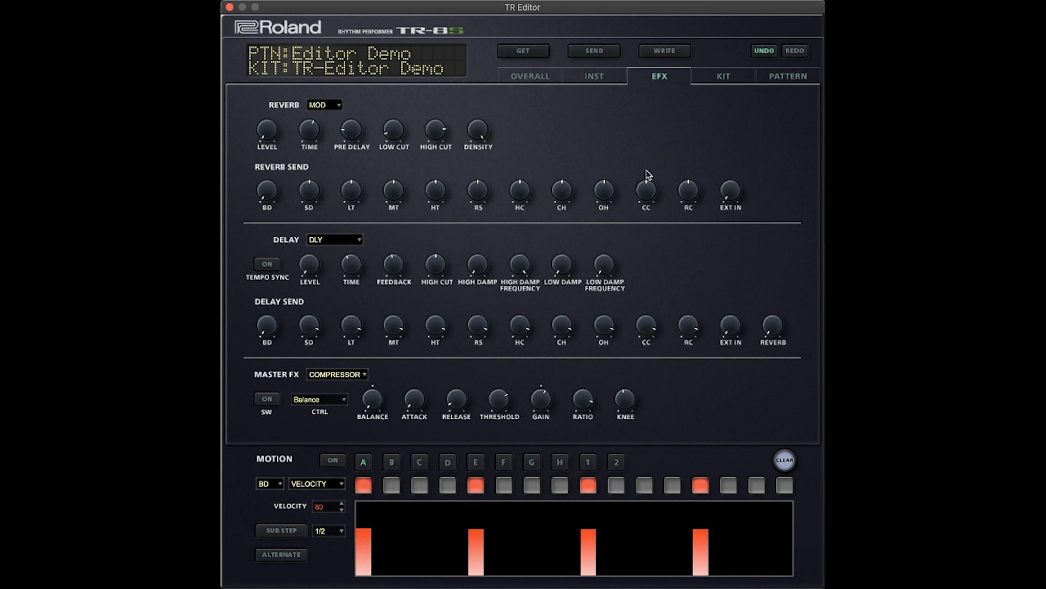
mouse_move(717, 95)
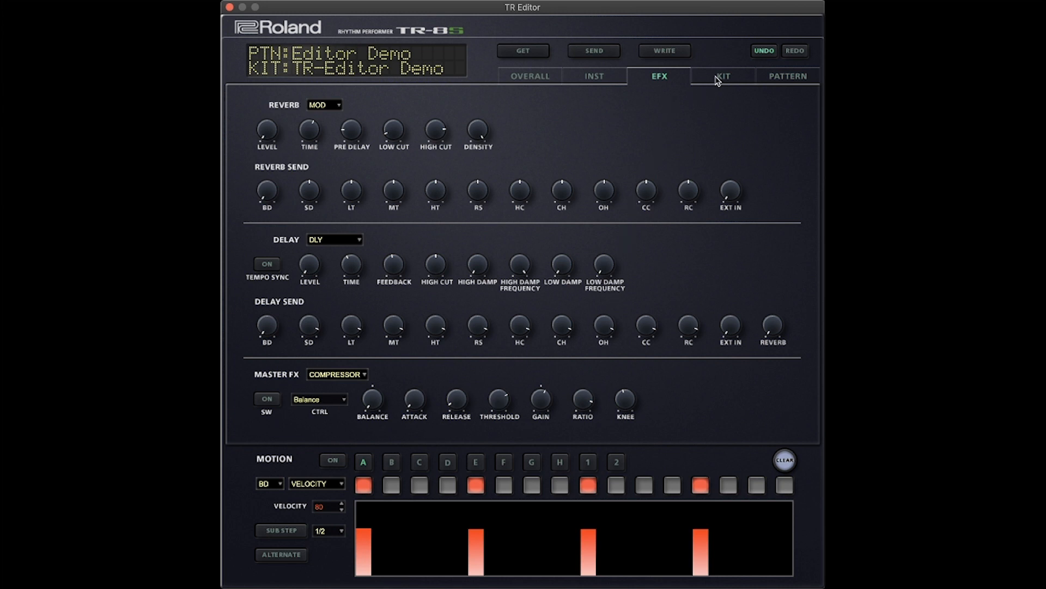
click(724, 76)
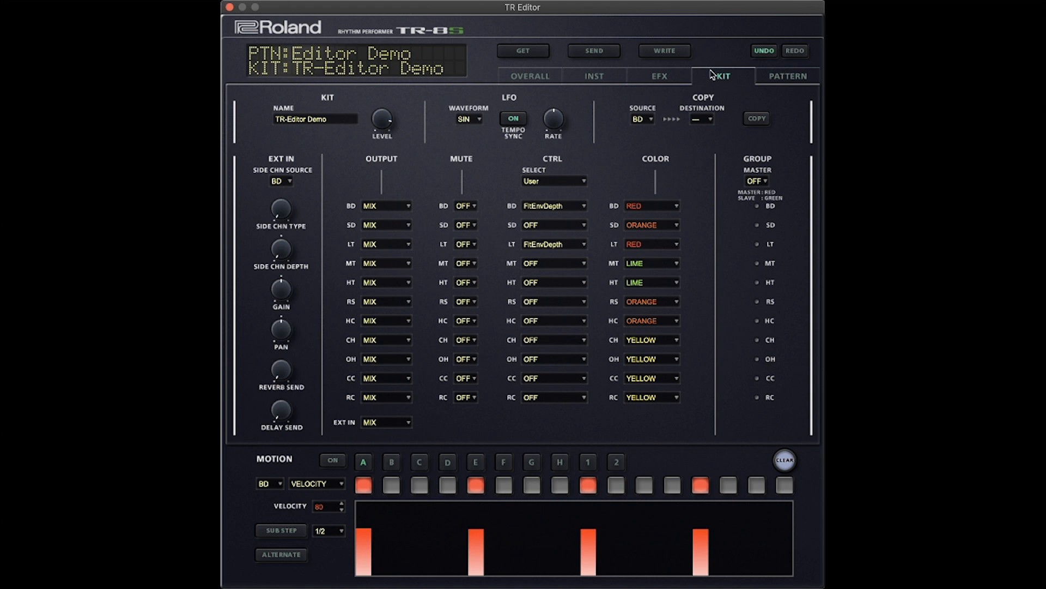
mouse_move(367, 224)
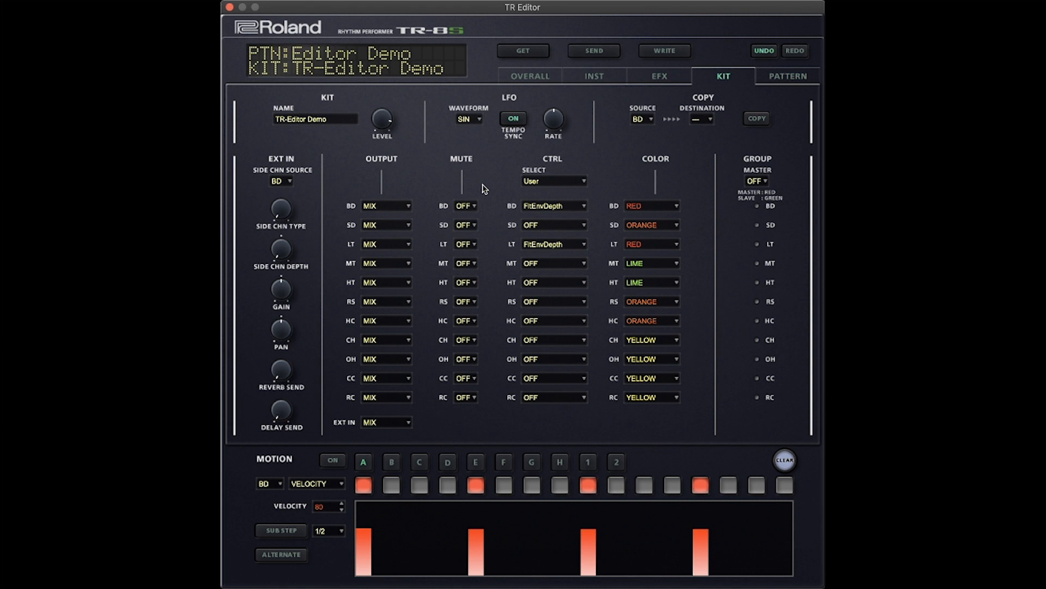
mouse_move(409, 162)
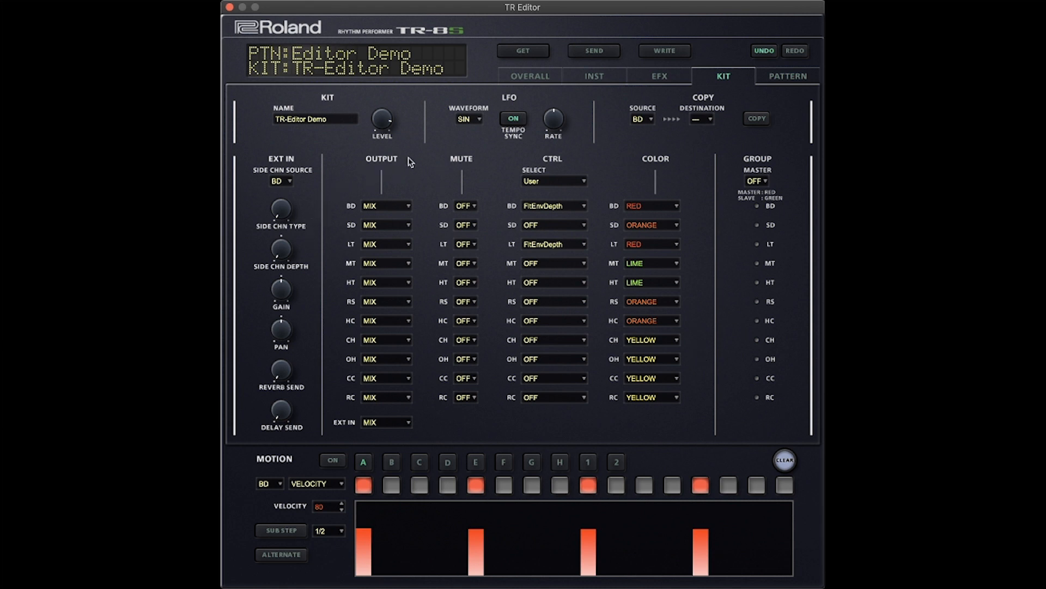
mouse_move(269, 183)
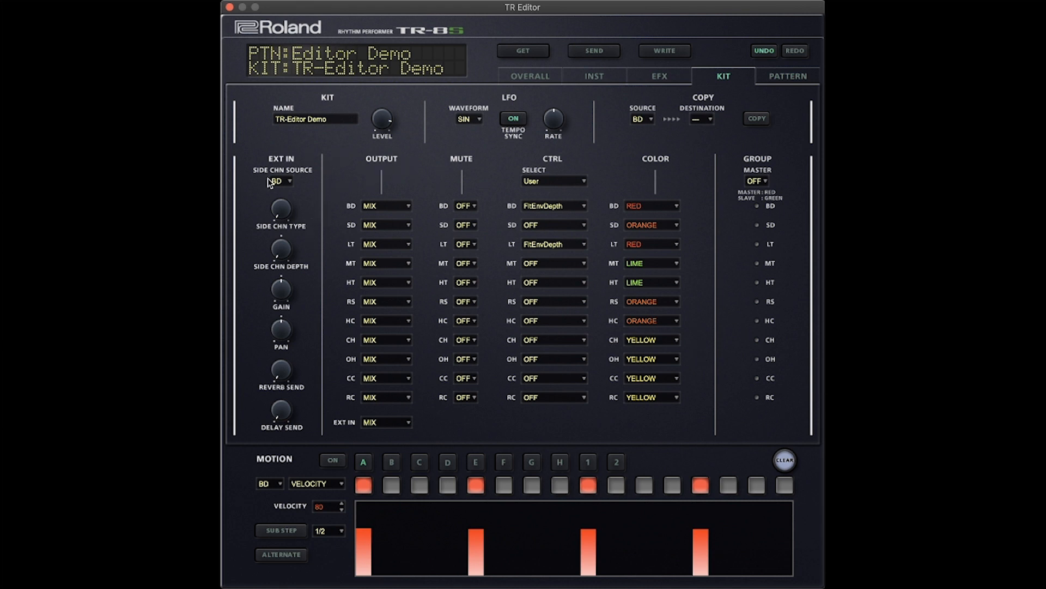
mouse_move(318, 367)
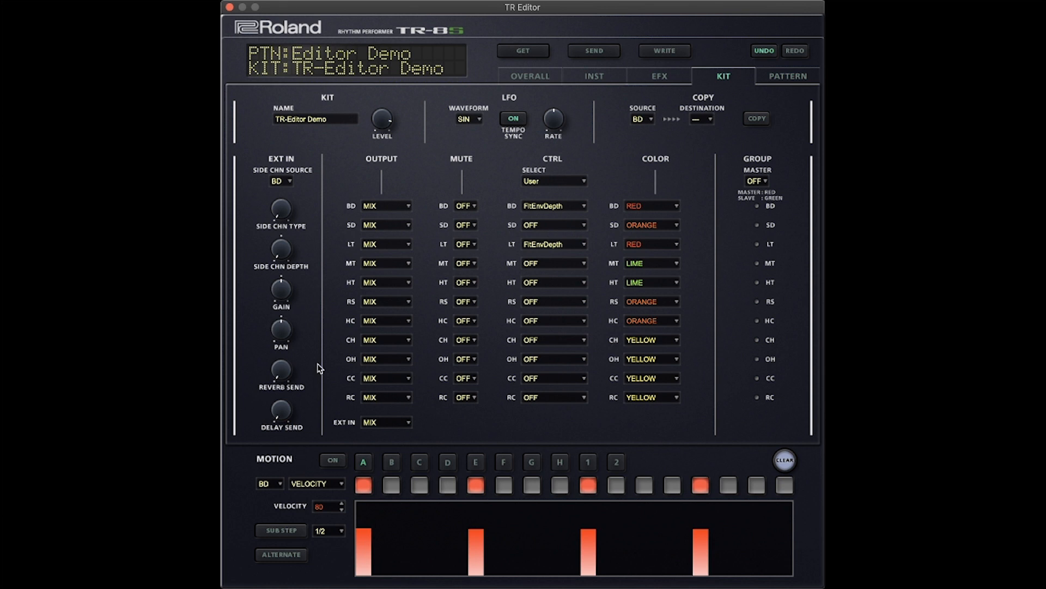
mouse_move(280, 253)
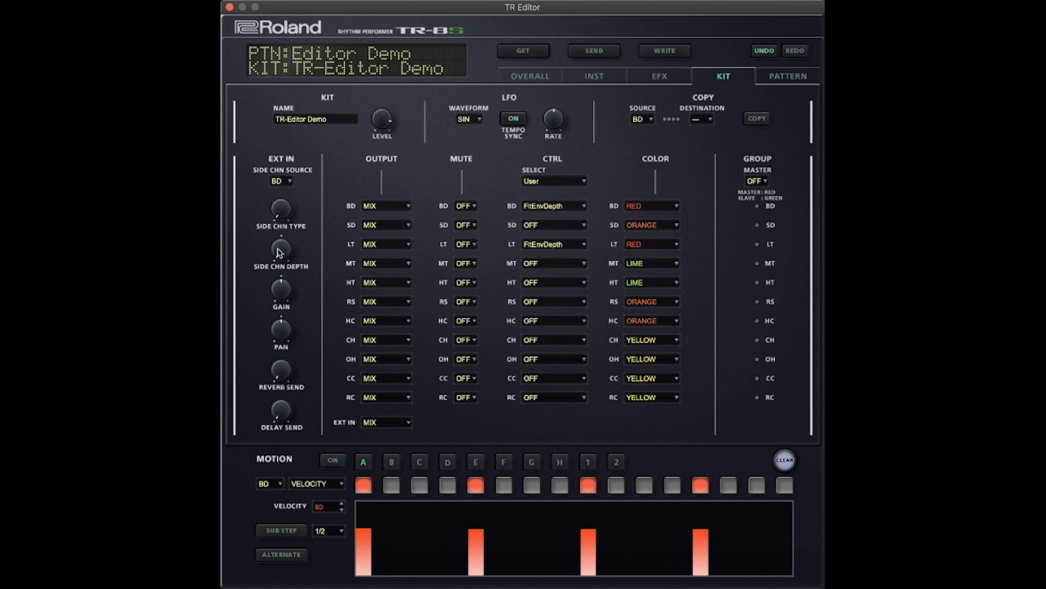
mouse_move(283, 240)
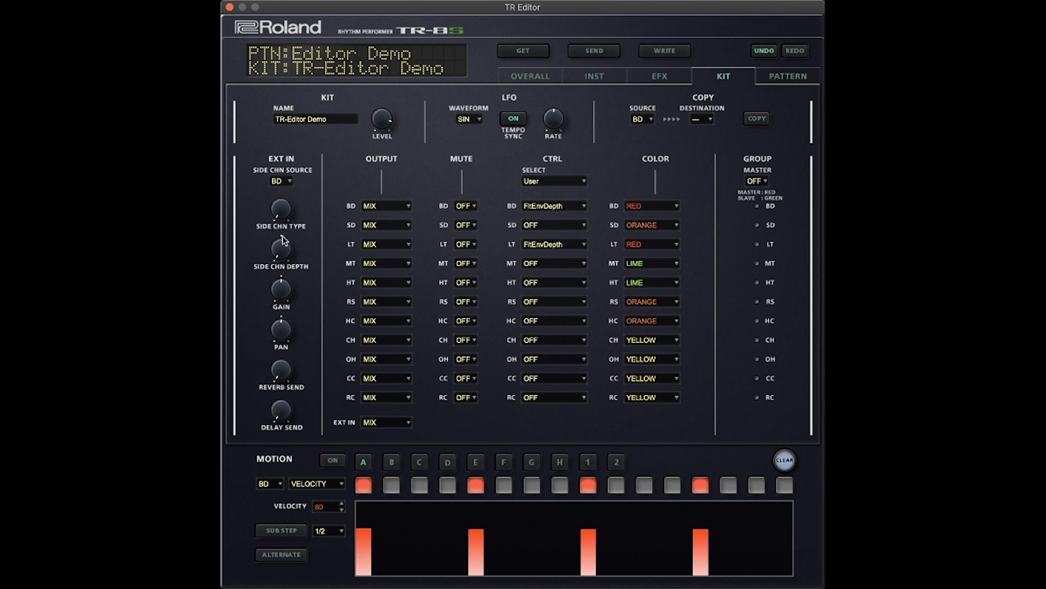
mouse_move(263, 448)
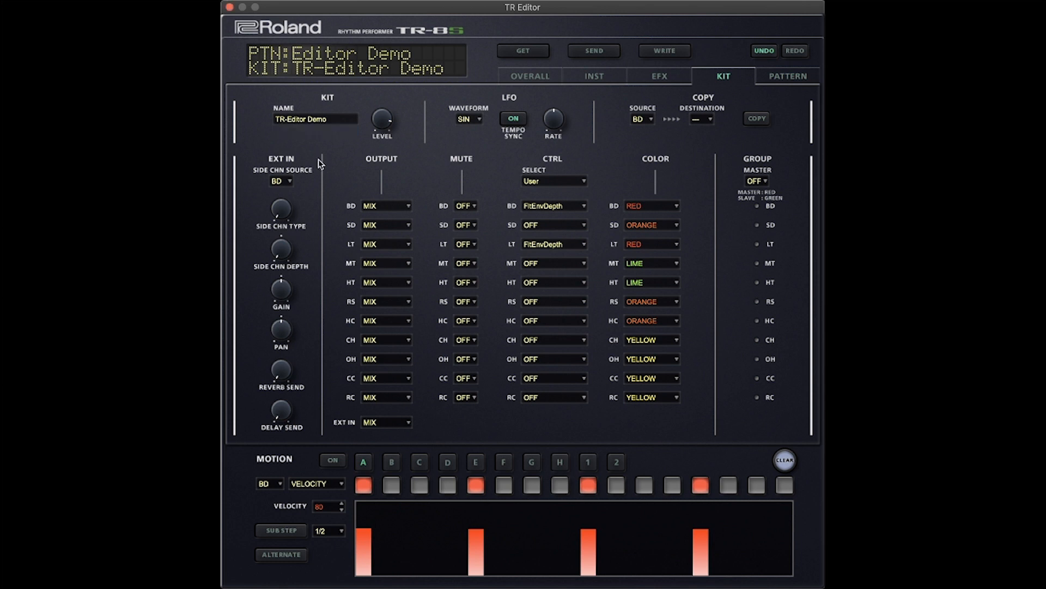
mouse_move(370, 110)
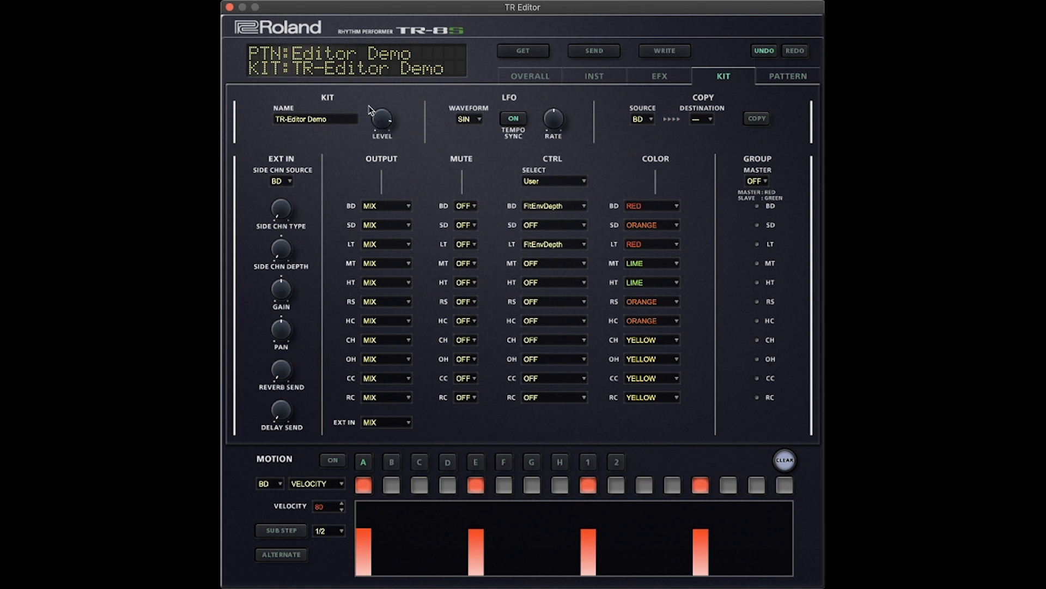
mouse_move(370, 250)
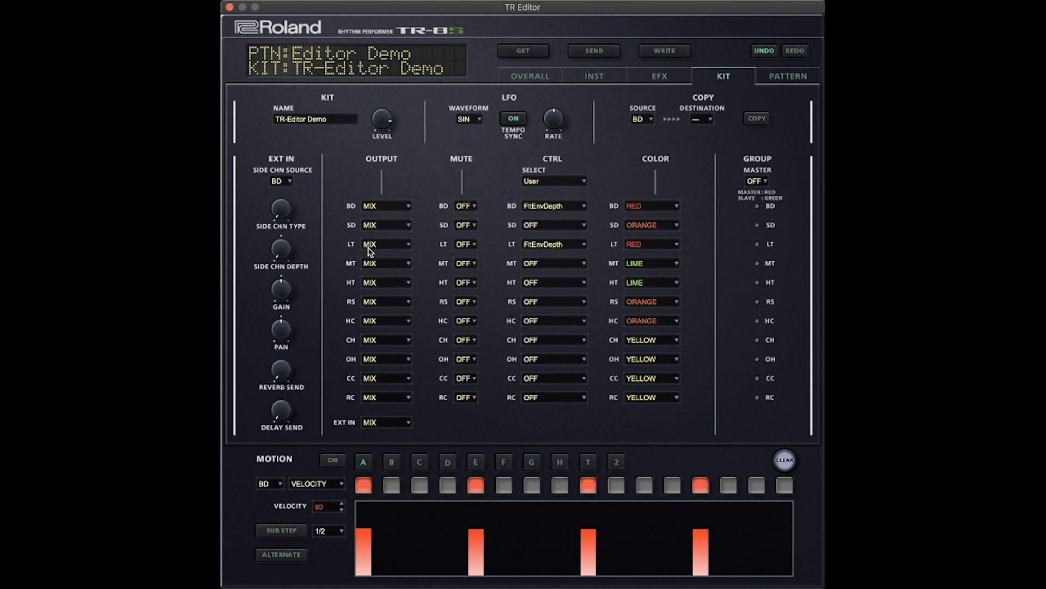
mouse_move(392, 379)
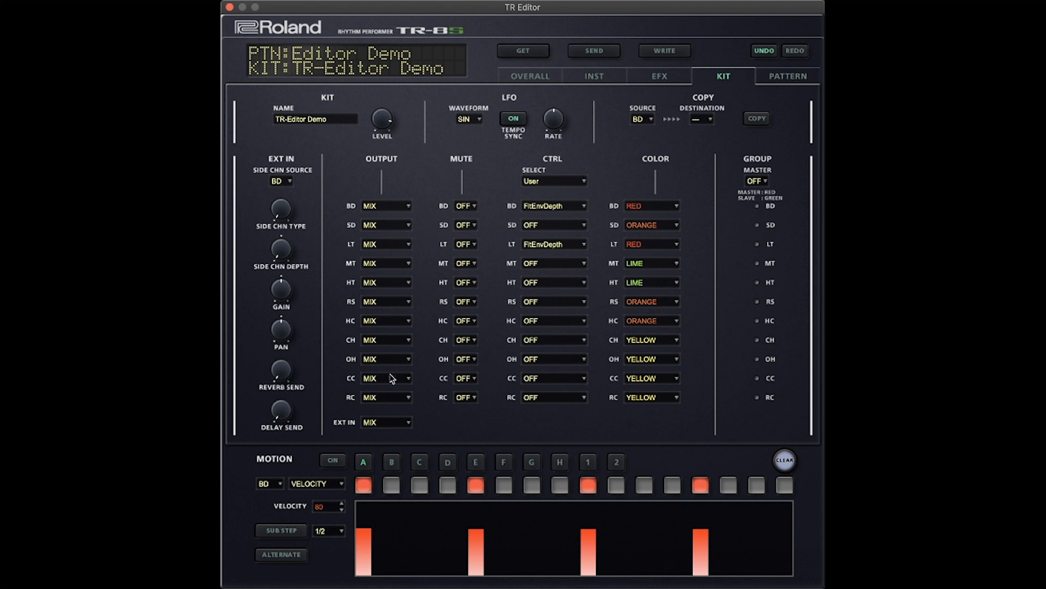
click(387, 206)
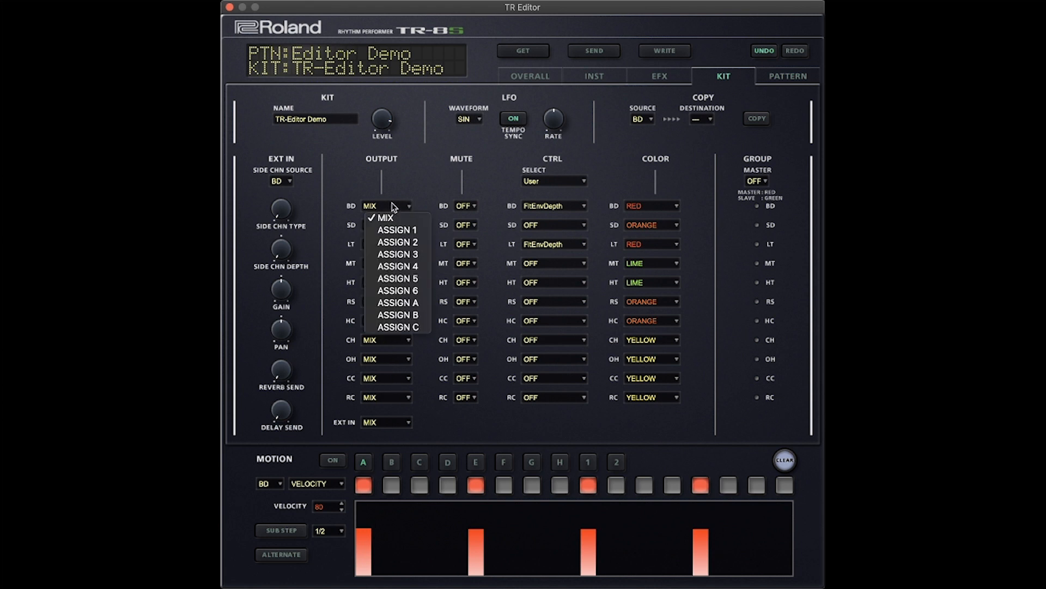
click(384, 218)
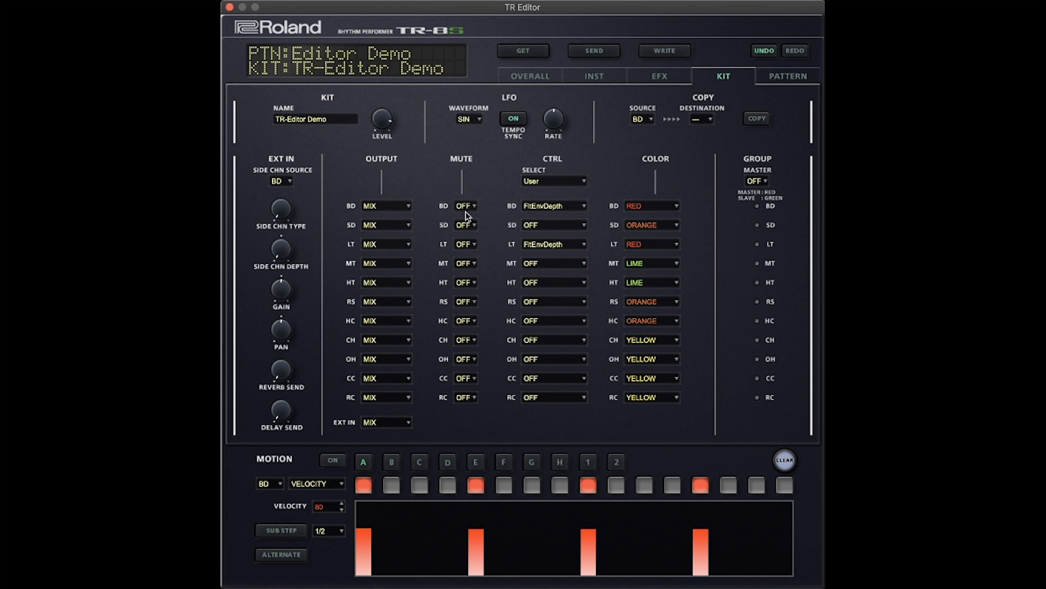
mouse_move(461, 265)
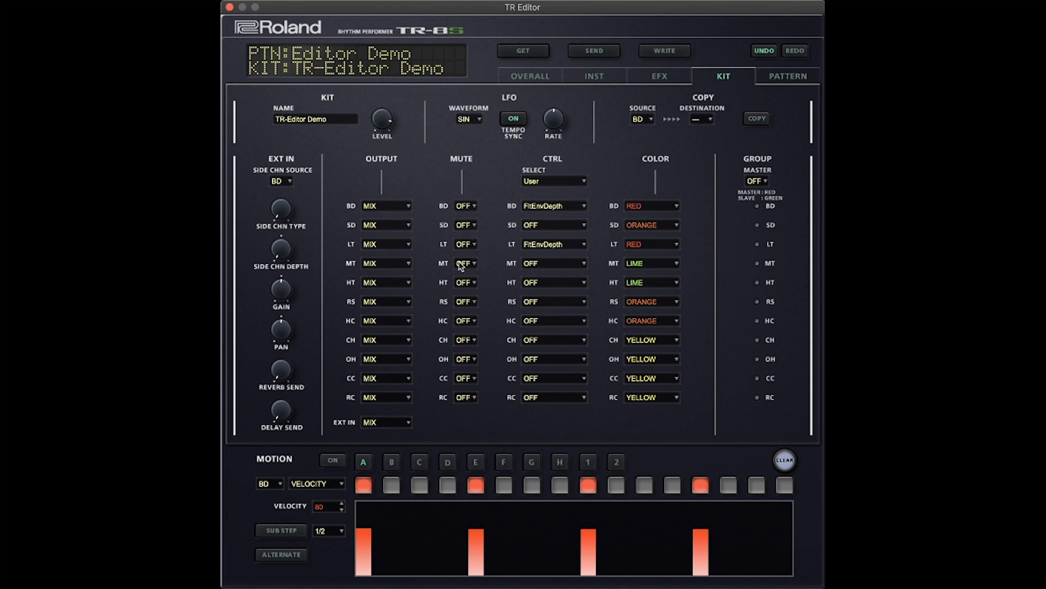
mouse_move(569, 385)
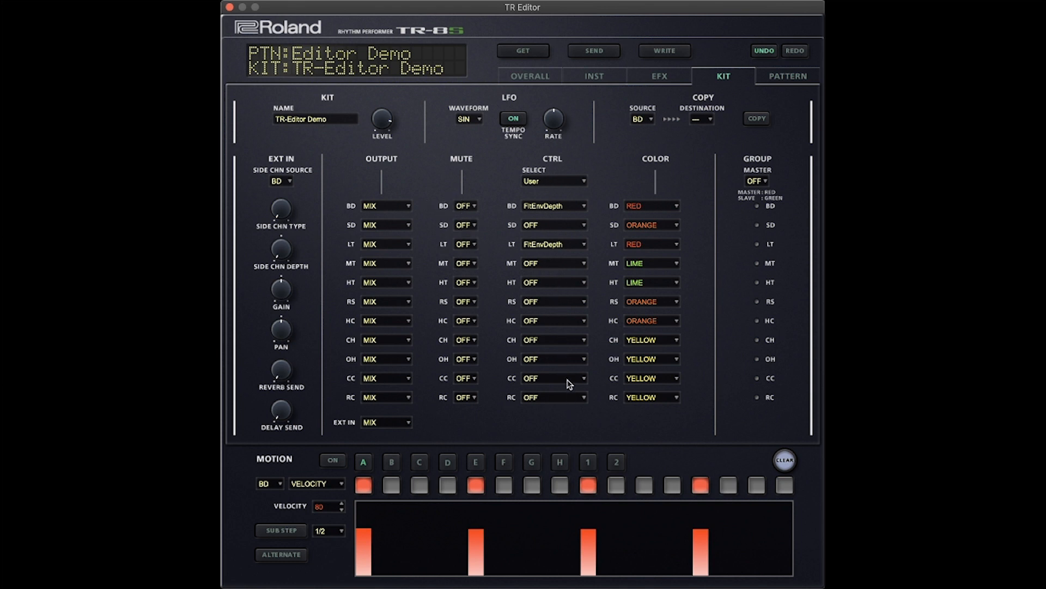
mouse_move(549, 409)
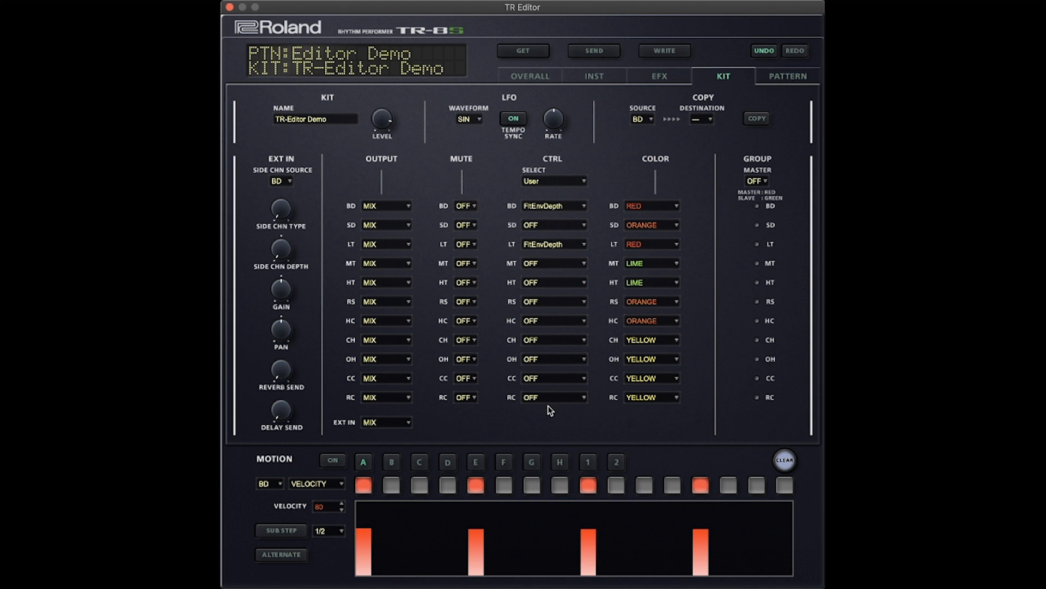
mouse_move(539, 320)
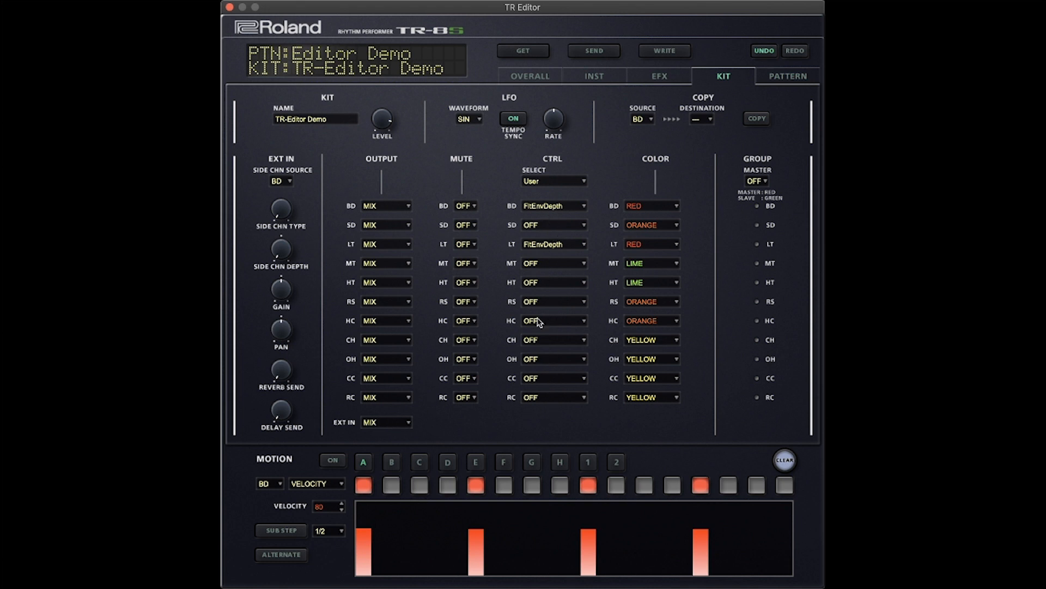
mouse_move(660, 250)
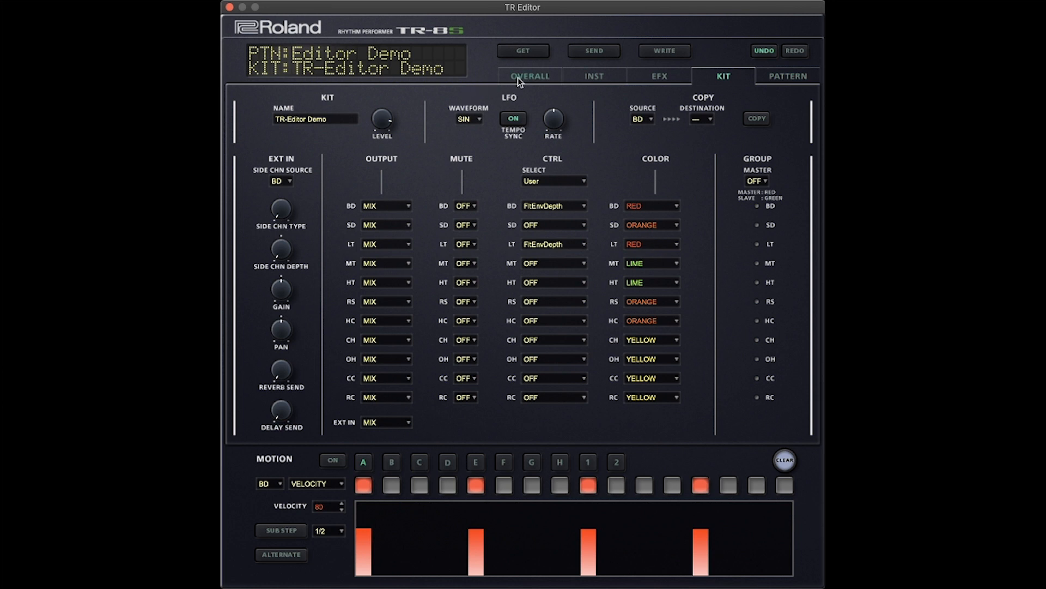
- Return to the OVERALL mixer page with levels, tune, decay and tempo 125.0
click(530, 76)
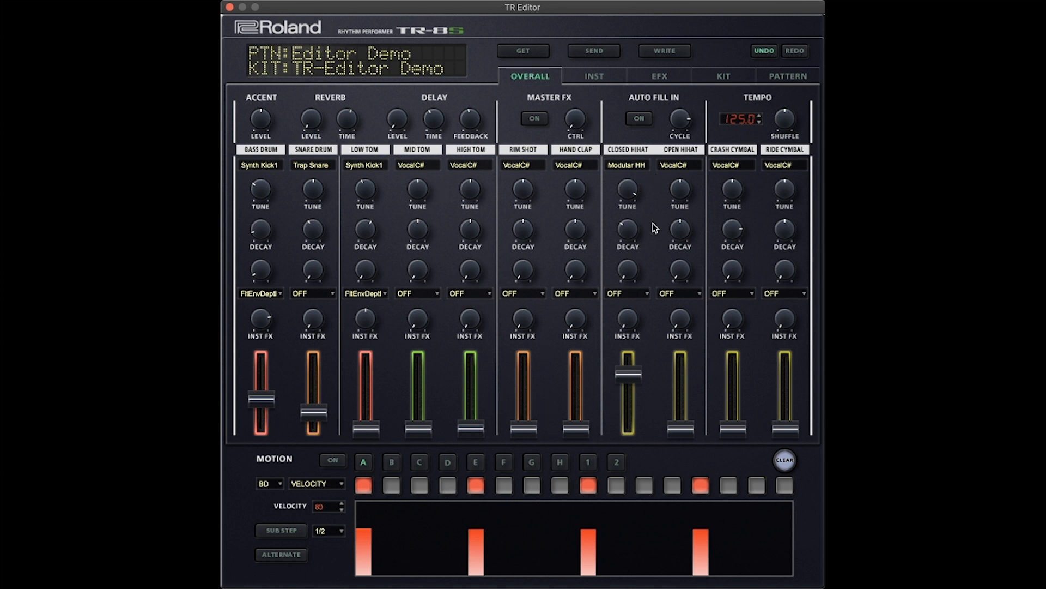
mouse_move(732, 80)
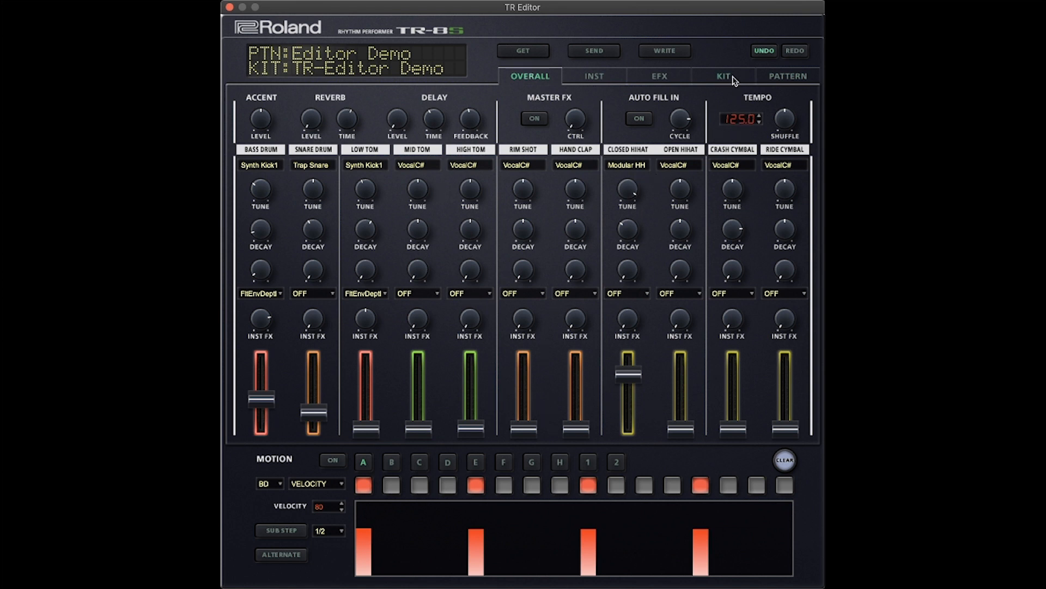
click(723, 76)
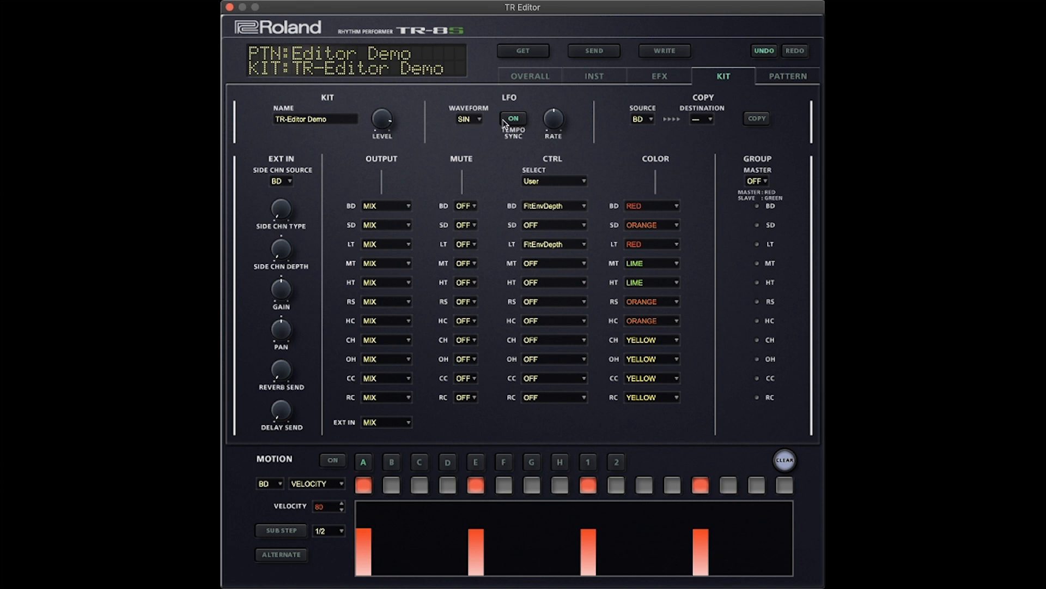
mouse_move(553, 118)
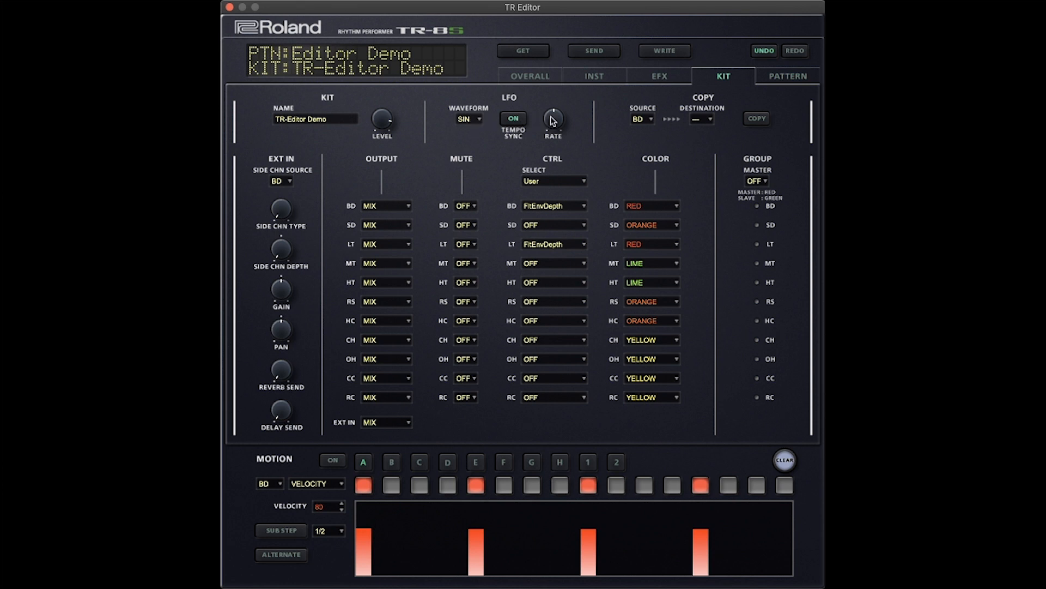
mouse_move(660, 120)
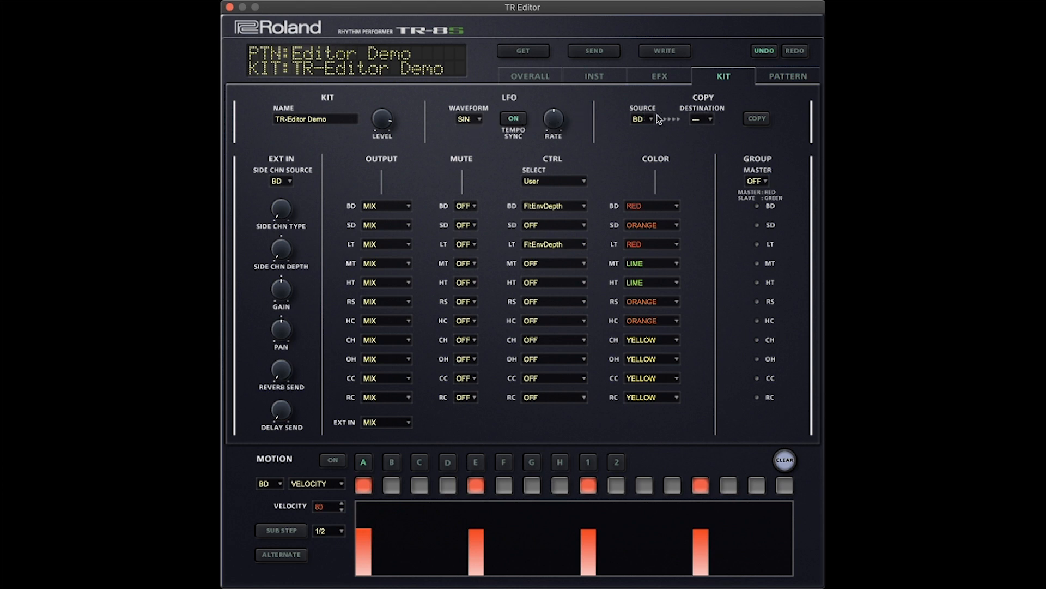
mouse_move(660, 124)
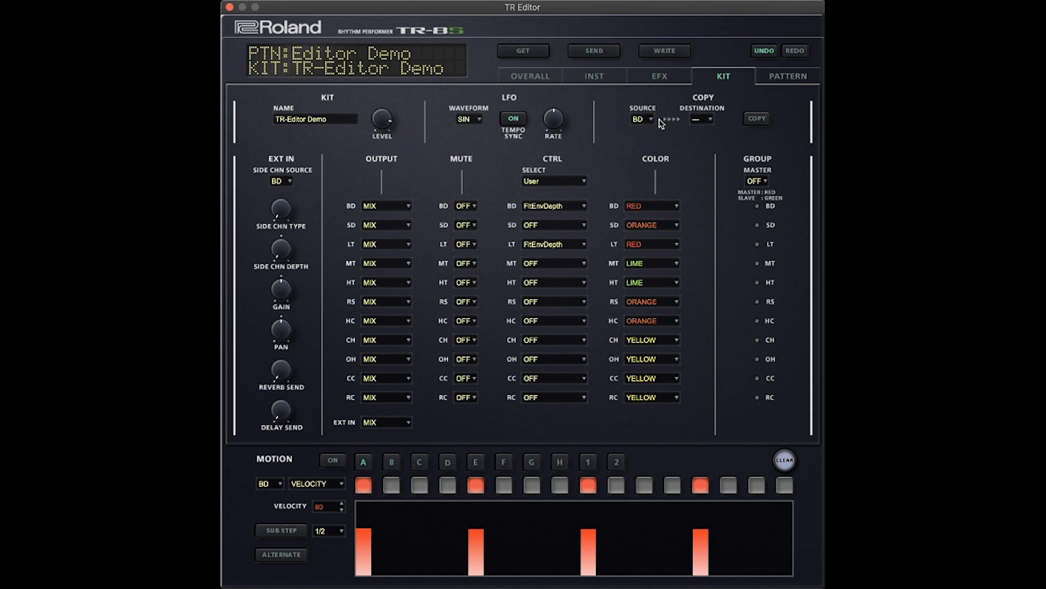
mouse_move(647, 122)
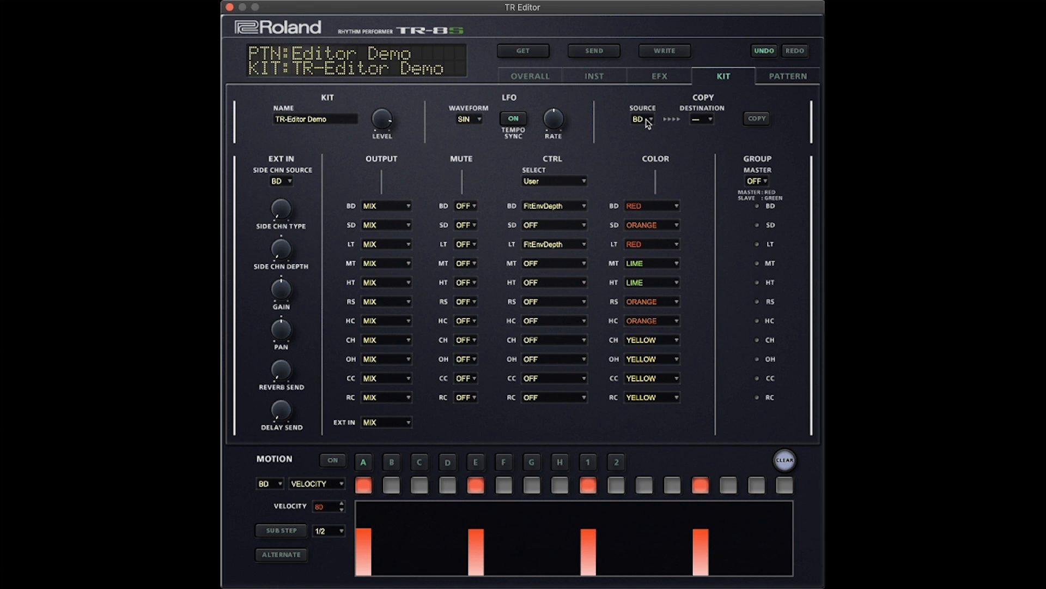
mouse_move(710, 127)
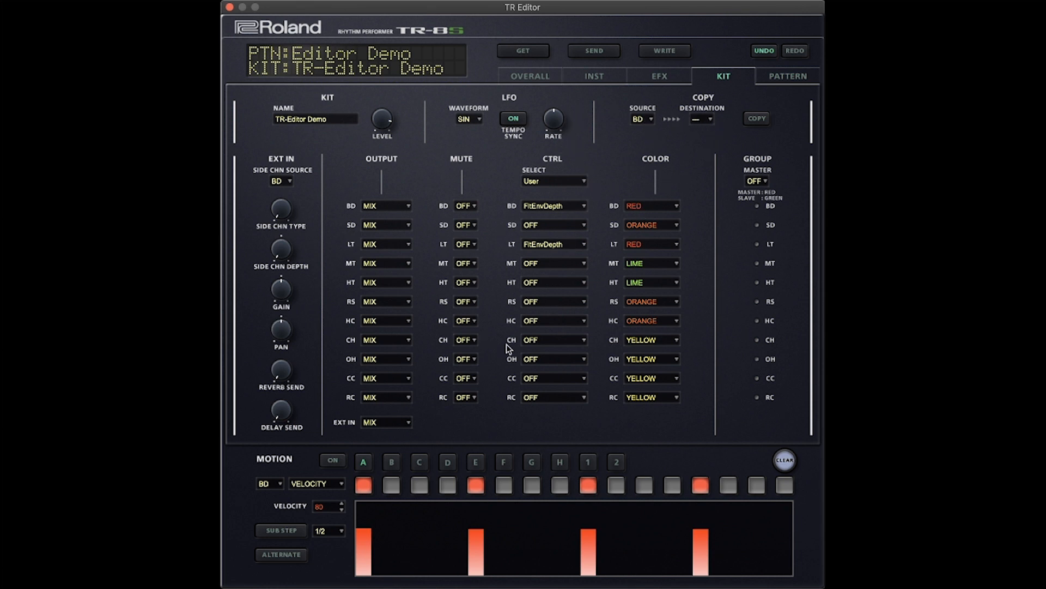
mouse_move(677, 194)
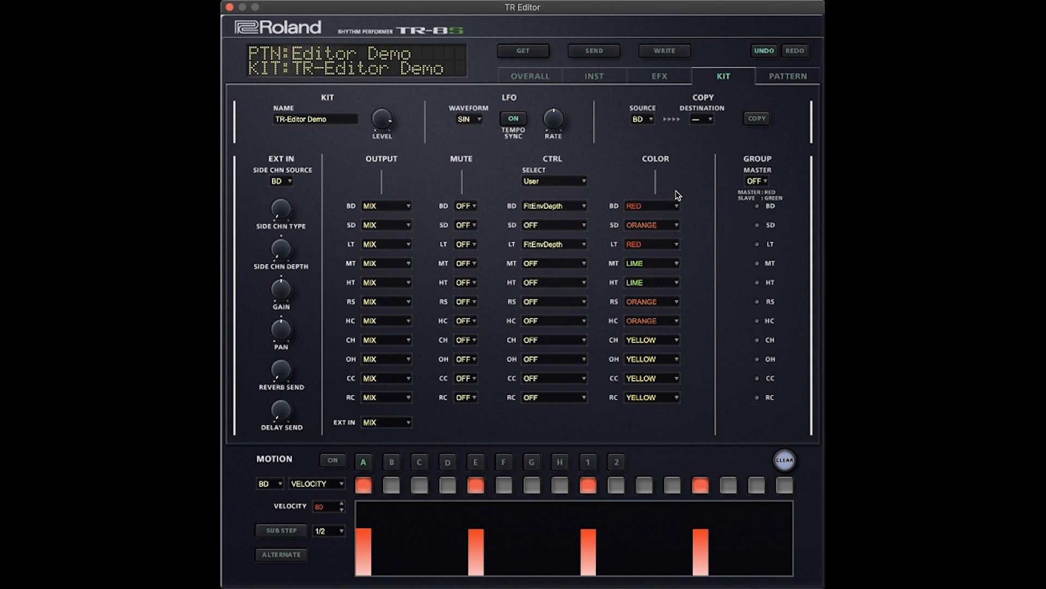
mouse_move(646, 137)
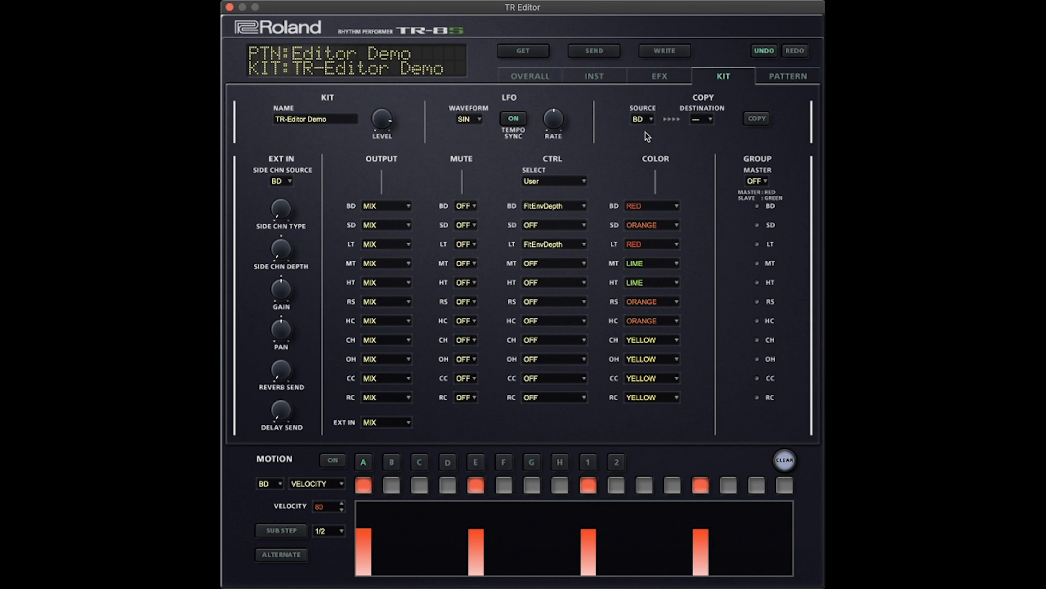
mouse_move(619, 153)
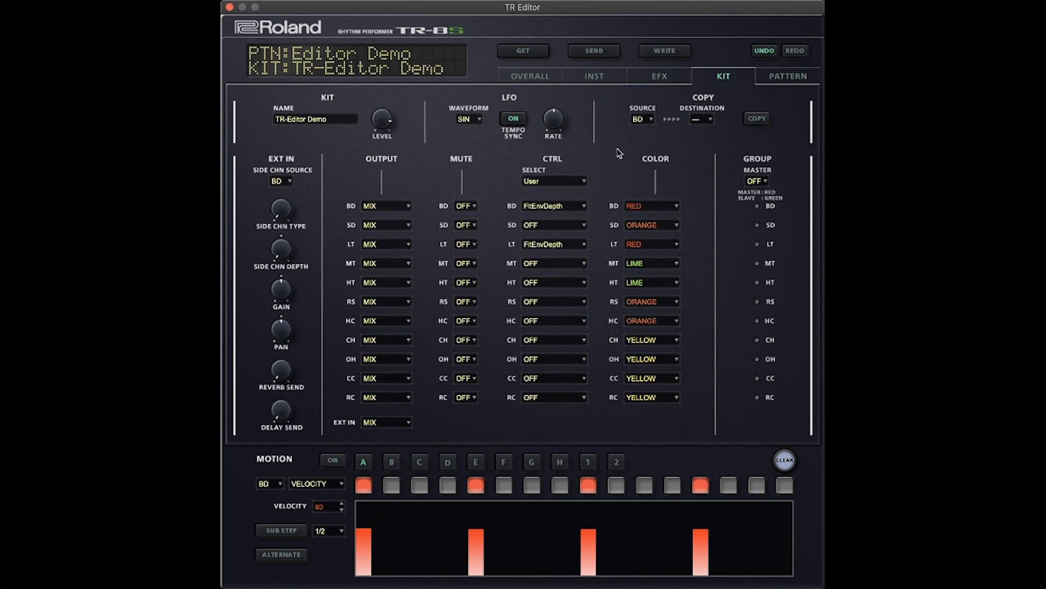
mouse_move(681, 171)
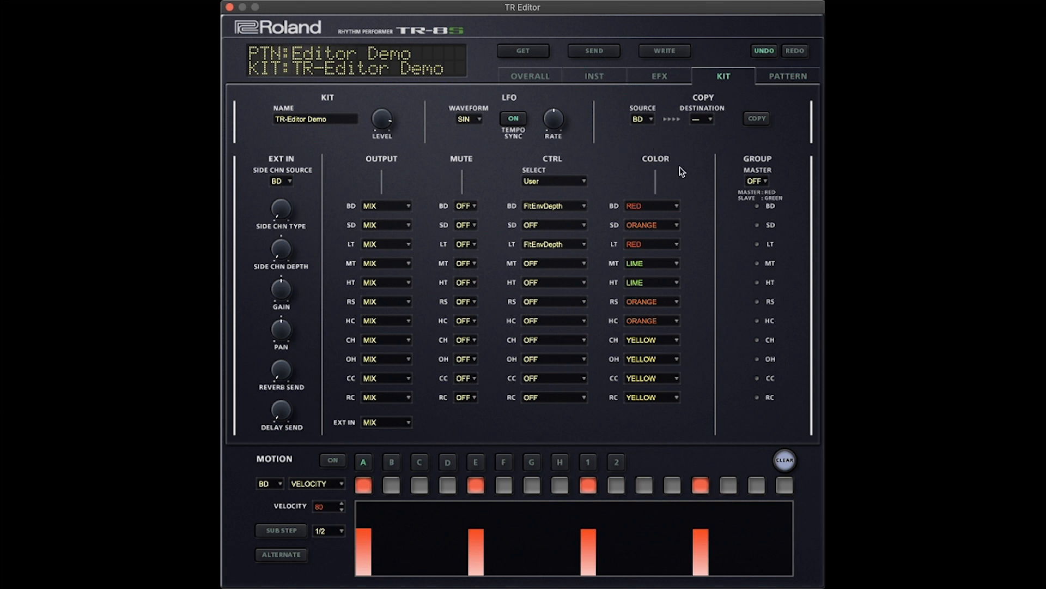
mouse_move(638, 154)
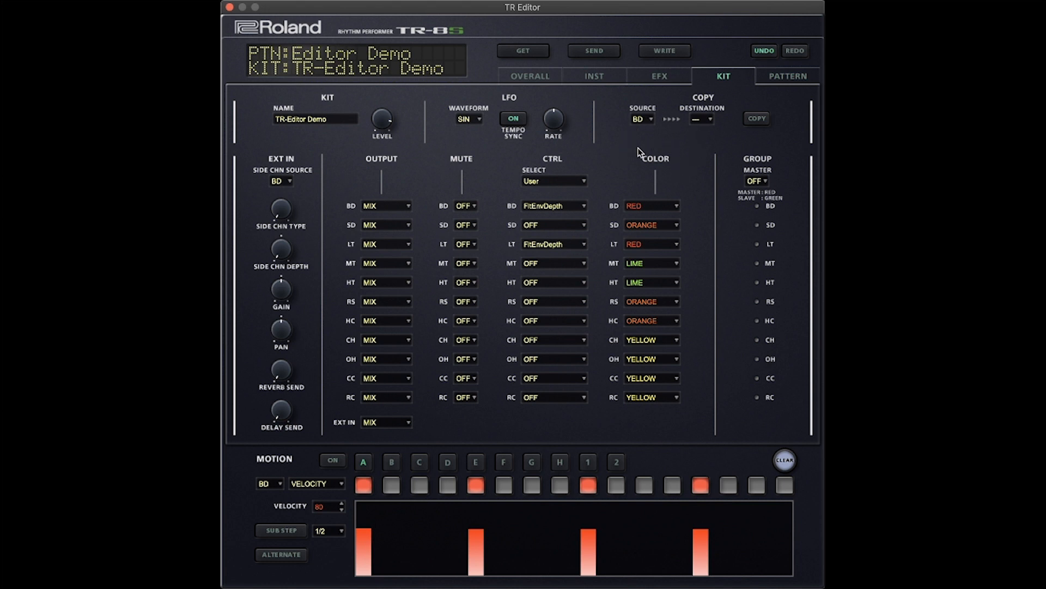
mouse_move(732, 99)
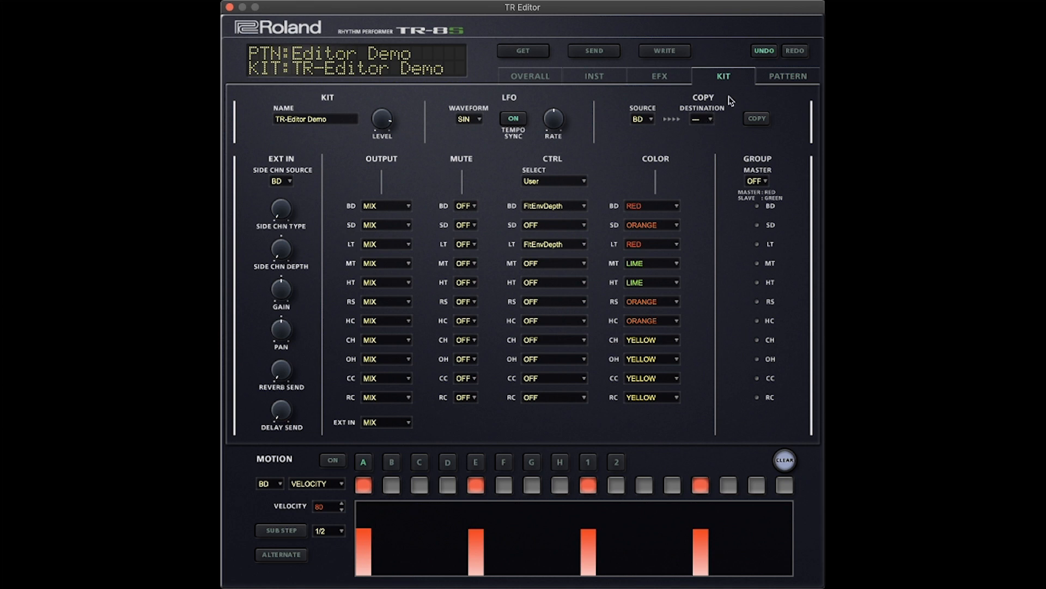
mouse_move(760, 330)
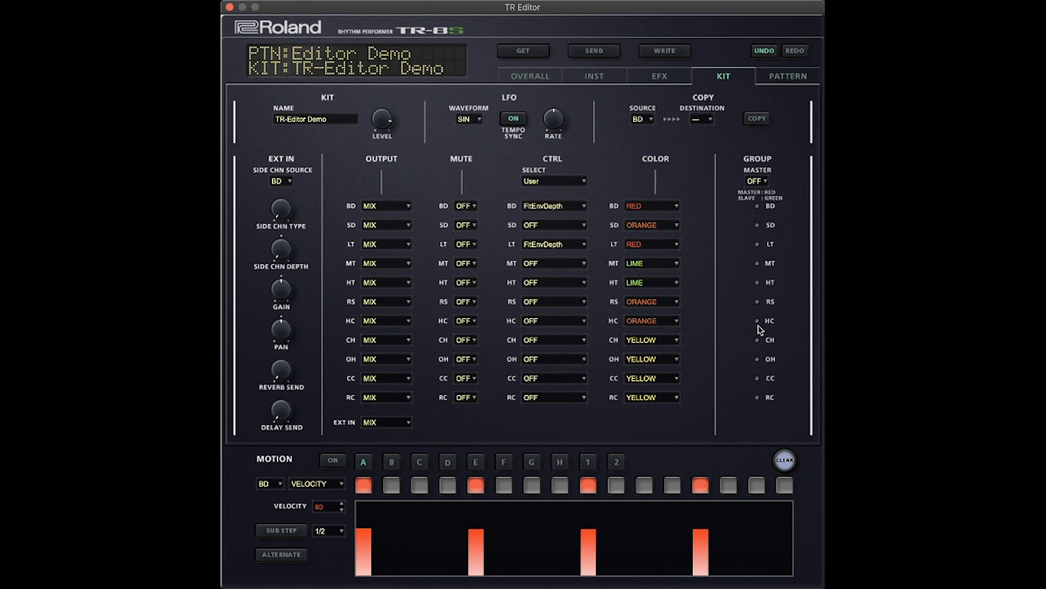
mouse_move(762, 288)
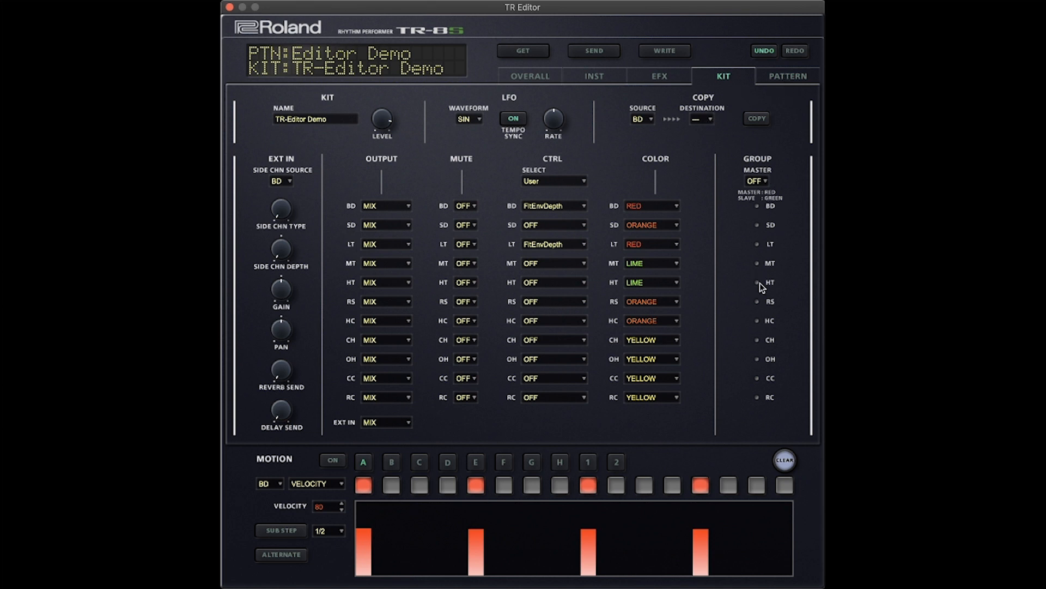
mouse_move(764, 227)
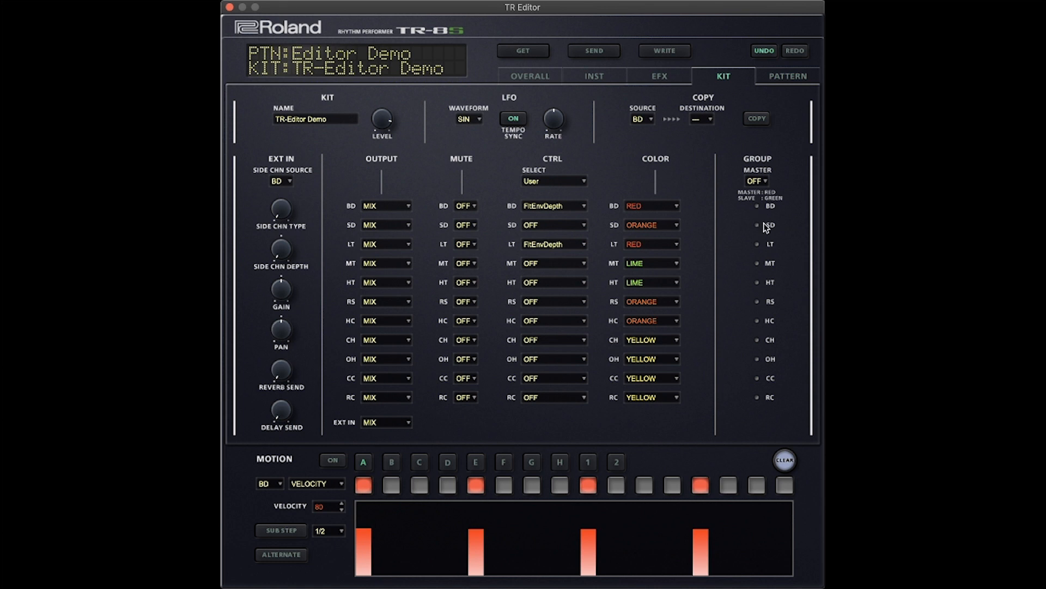
mouse_move(781, 175)
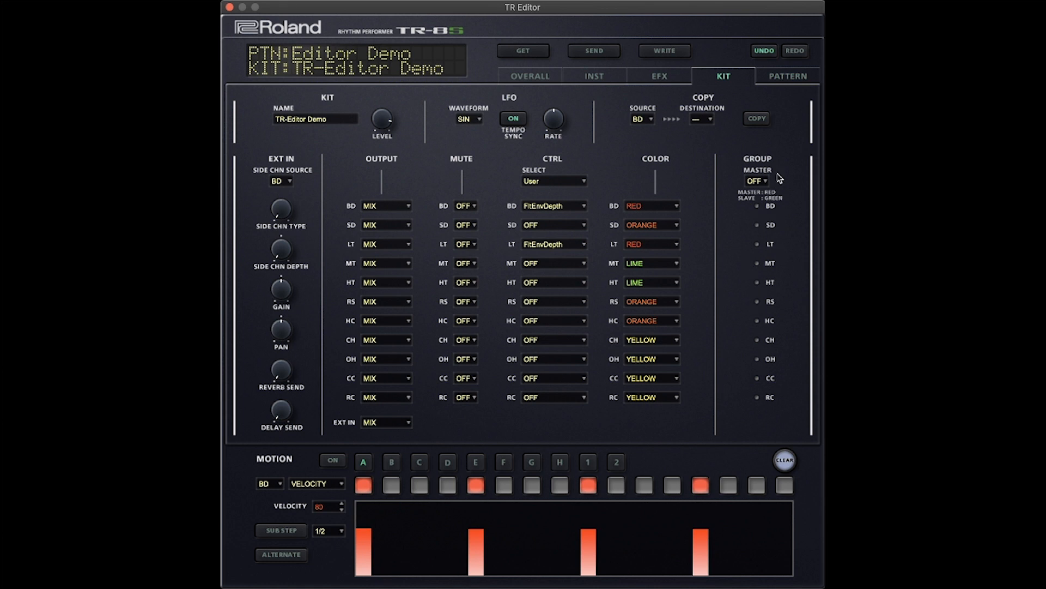
mouse_move(784, 82)
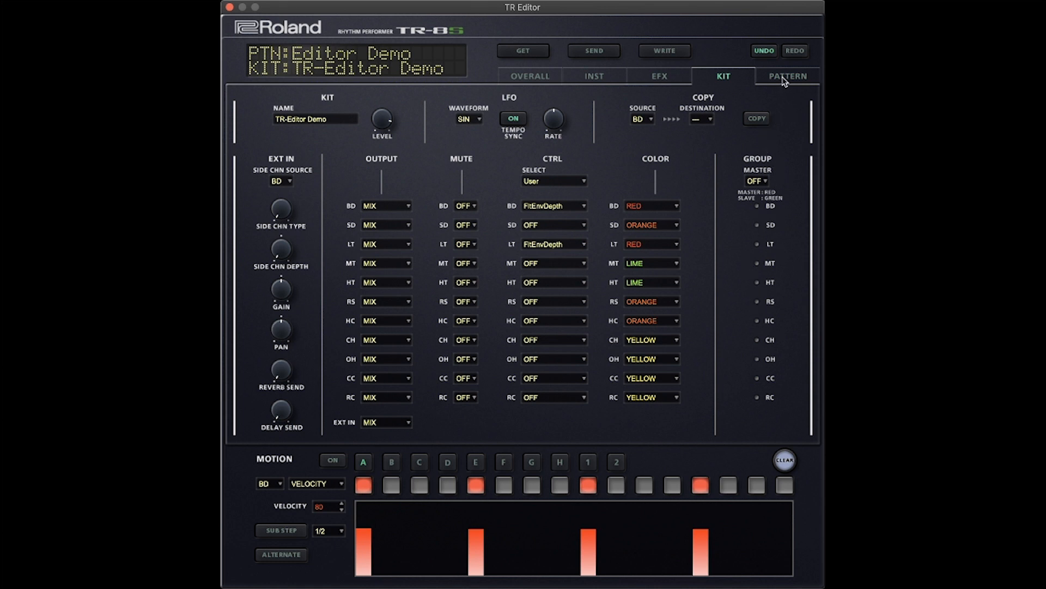
- Switch to the PATTERN page to view Editor Demo's 16-step grid
click(787, 76)
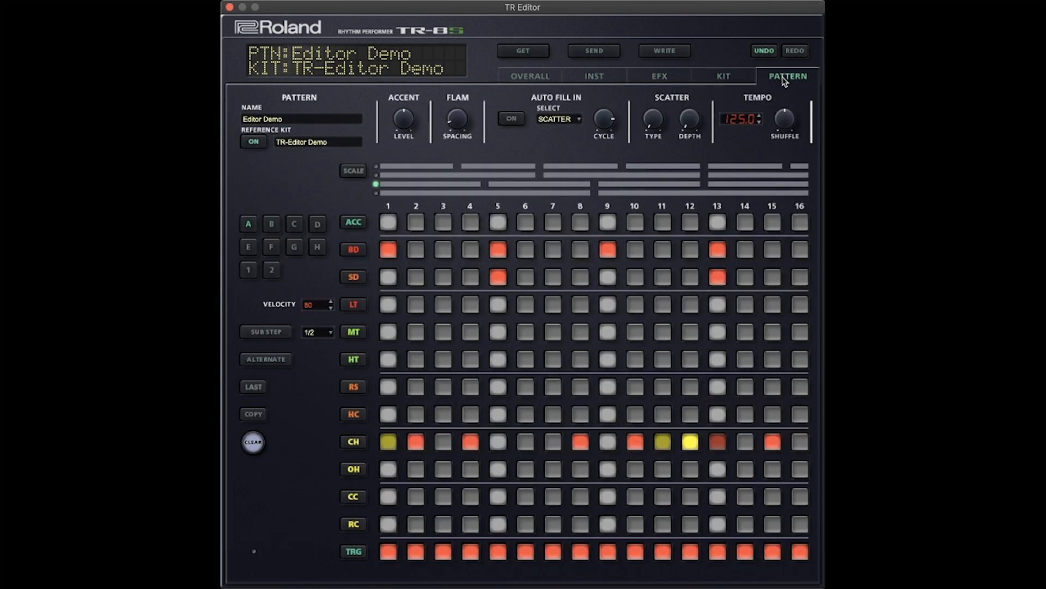
mouse_move(496, 205)
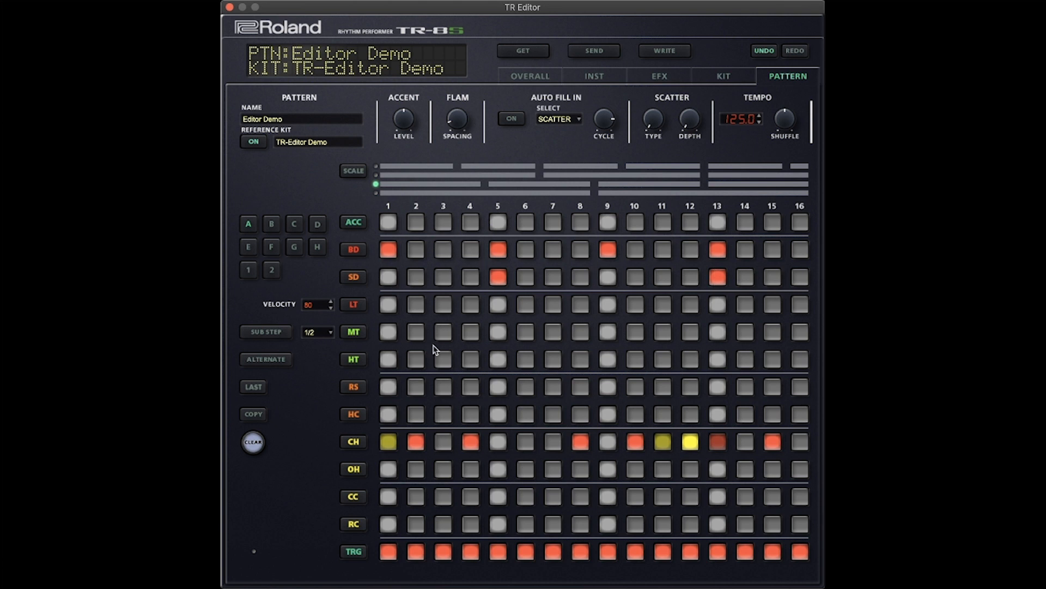
mouse_move(356, 226)
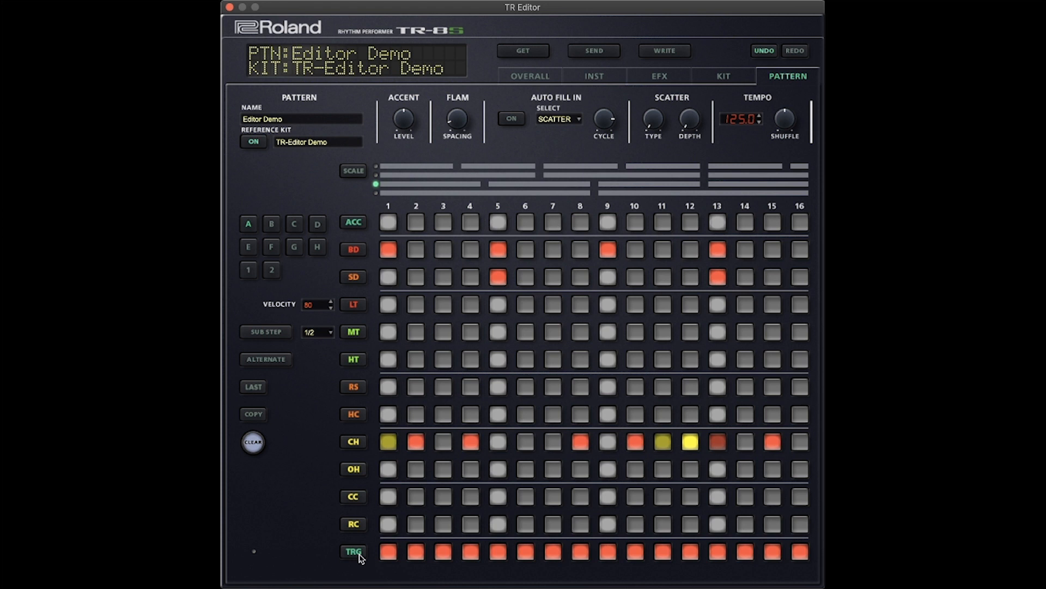
mouse_move(734, 571)
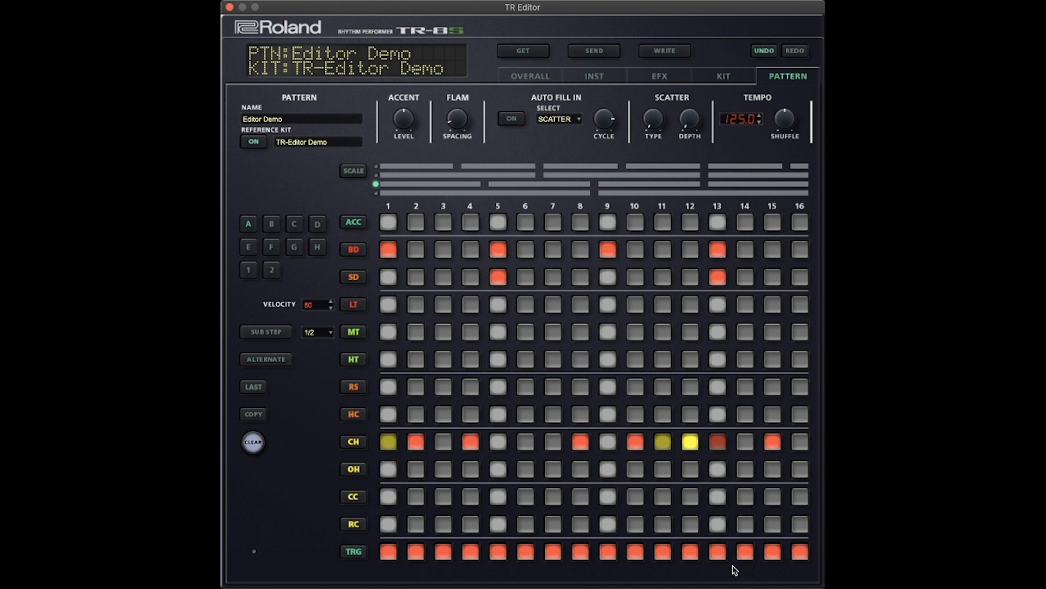
mouse_move(562, 296)
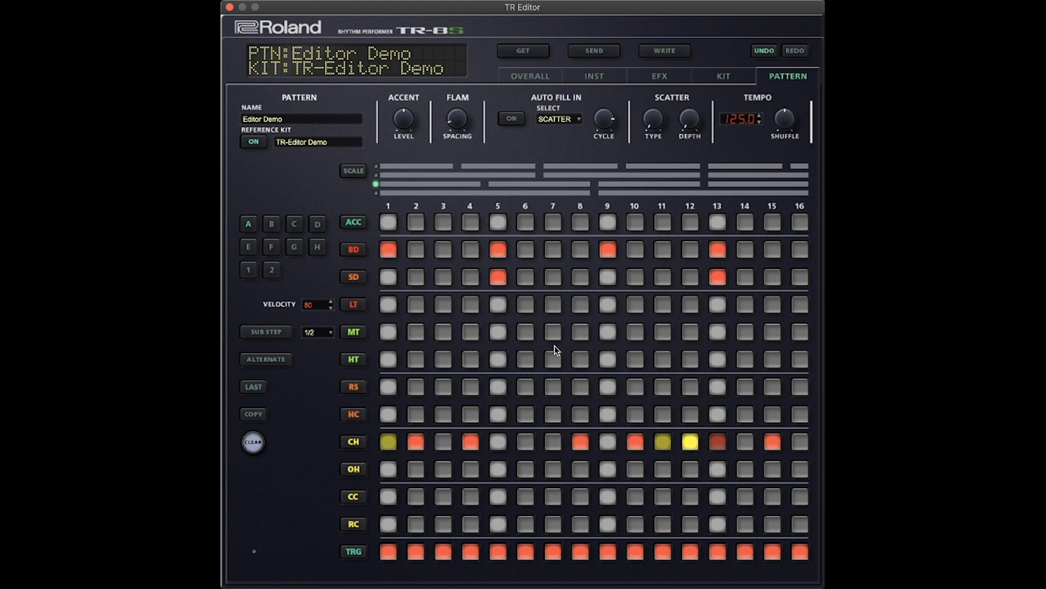
mouse_move(253, 224)
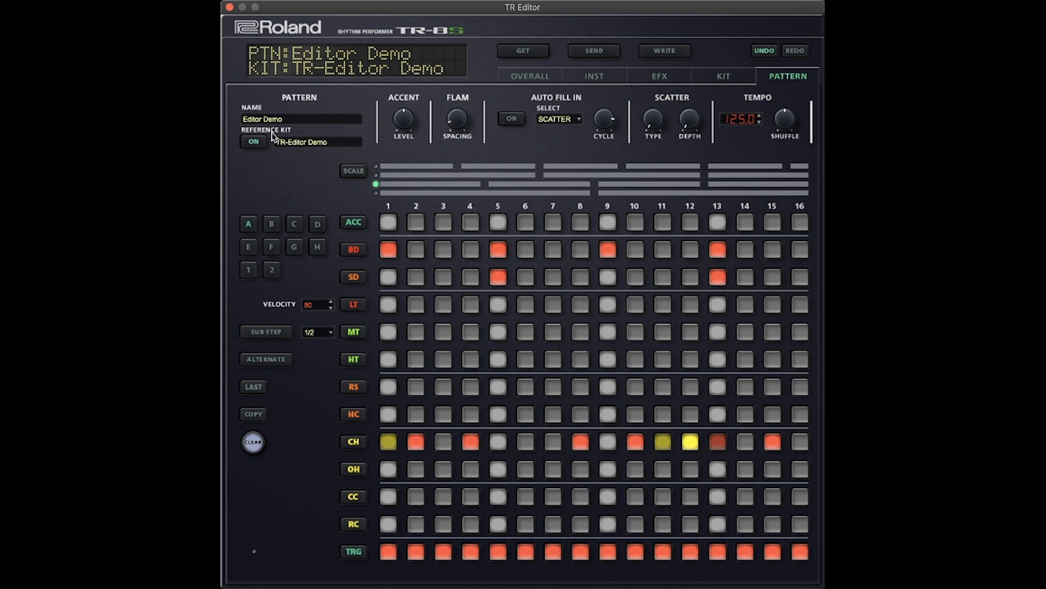
mouse_move(244, 143)
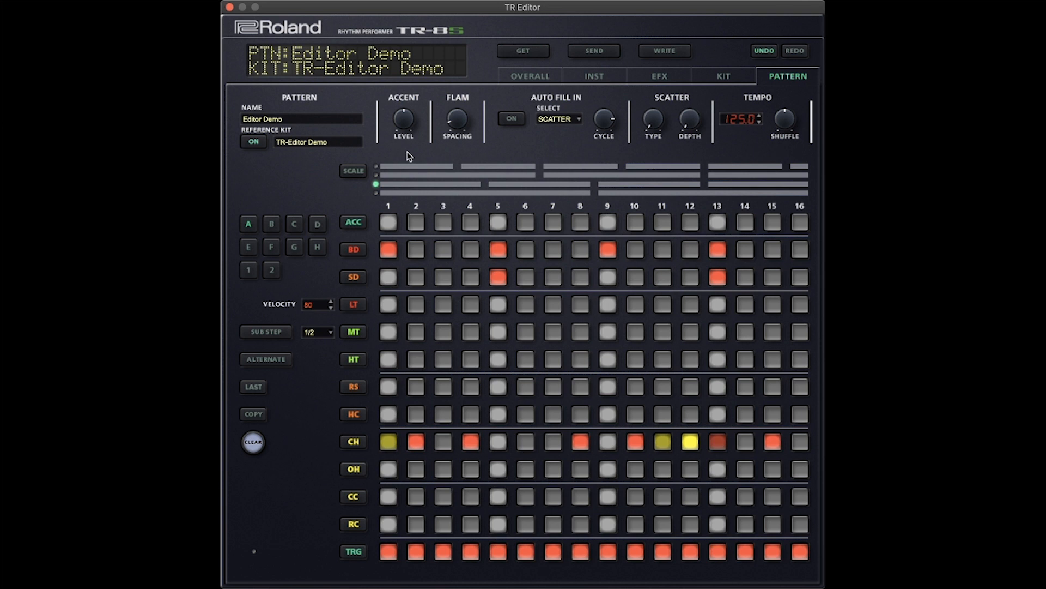
mouse_move(402, 116)
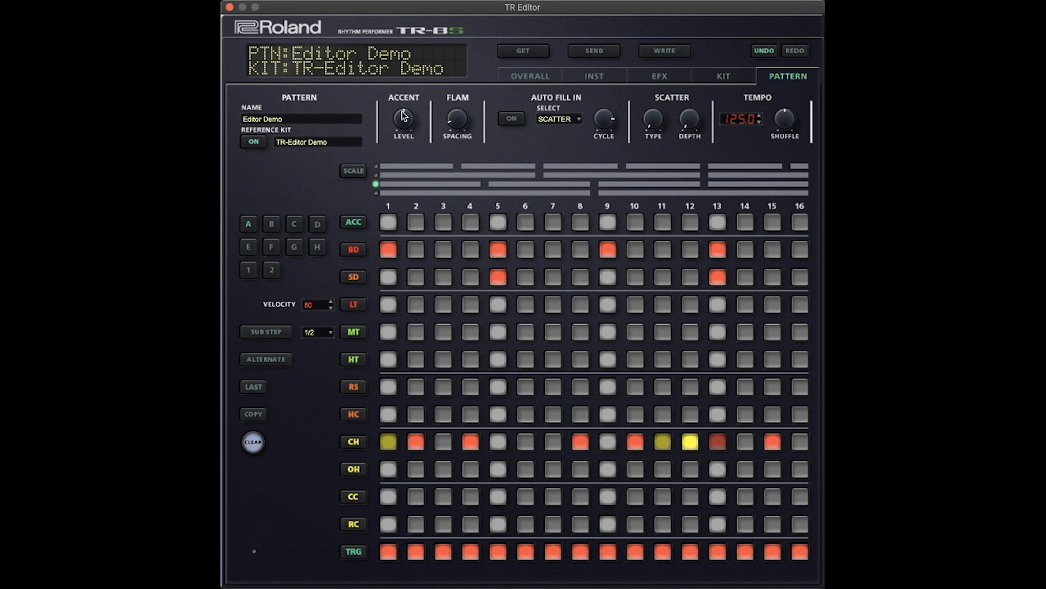
mouse_move(467, 133)
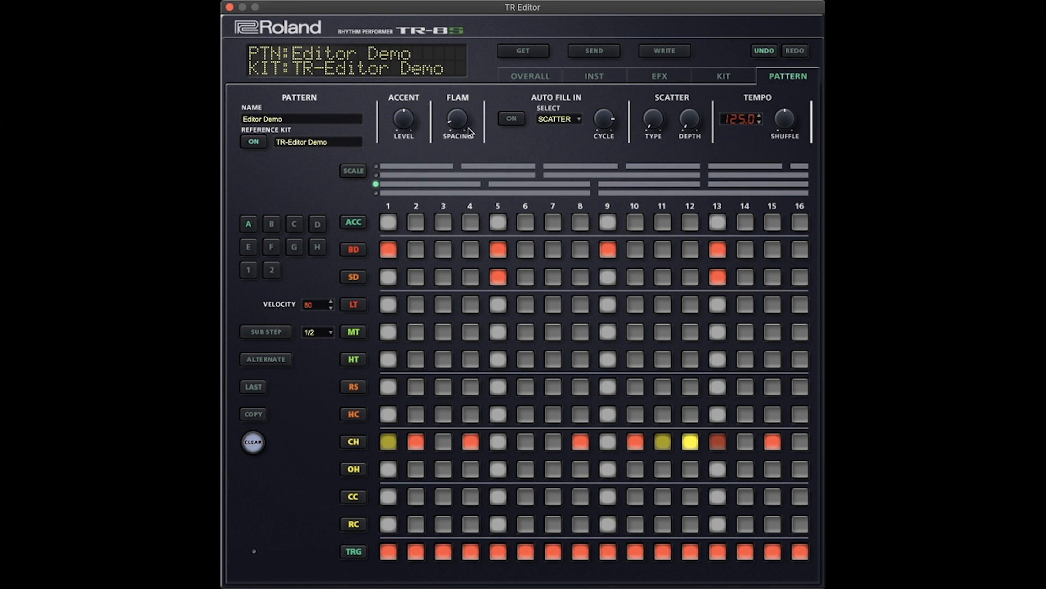
mouse_move(469, 136)
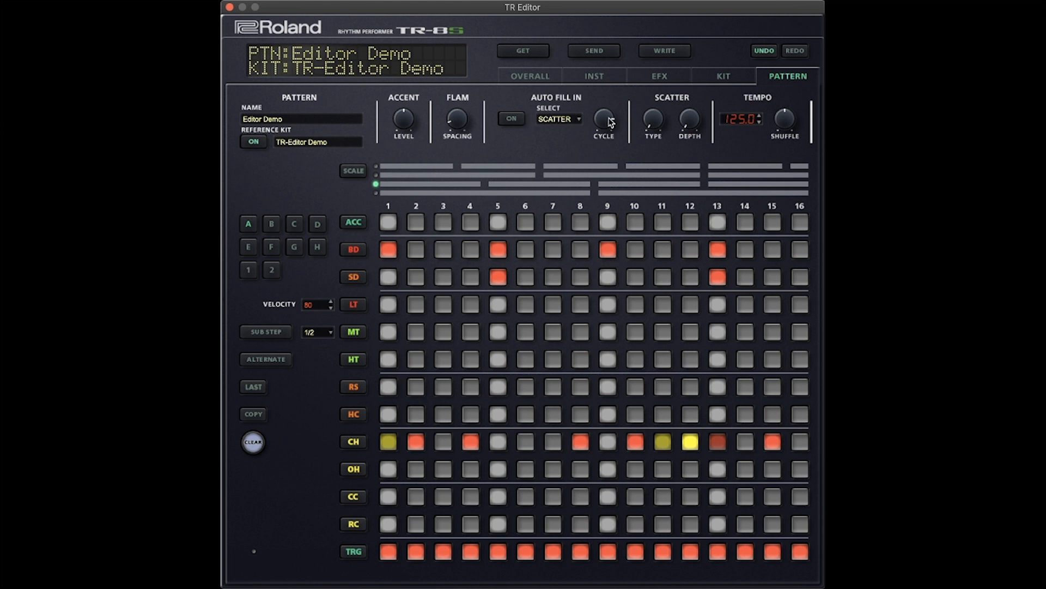
mouse_move(659, 130)
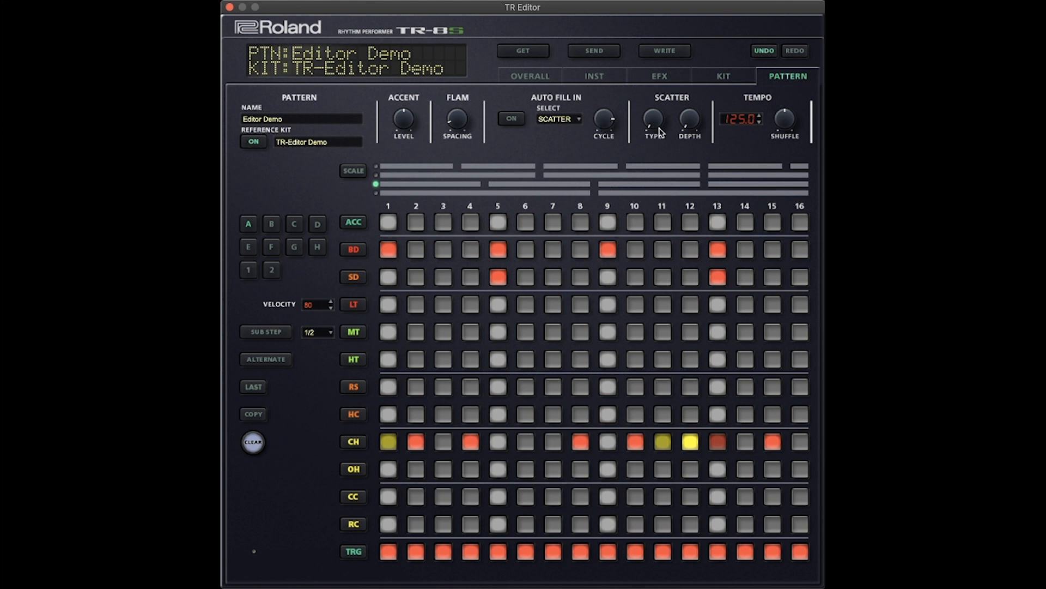
mouse_move(696, 126)
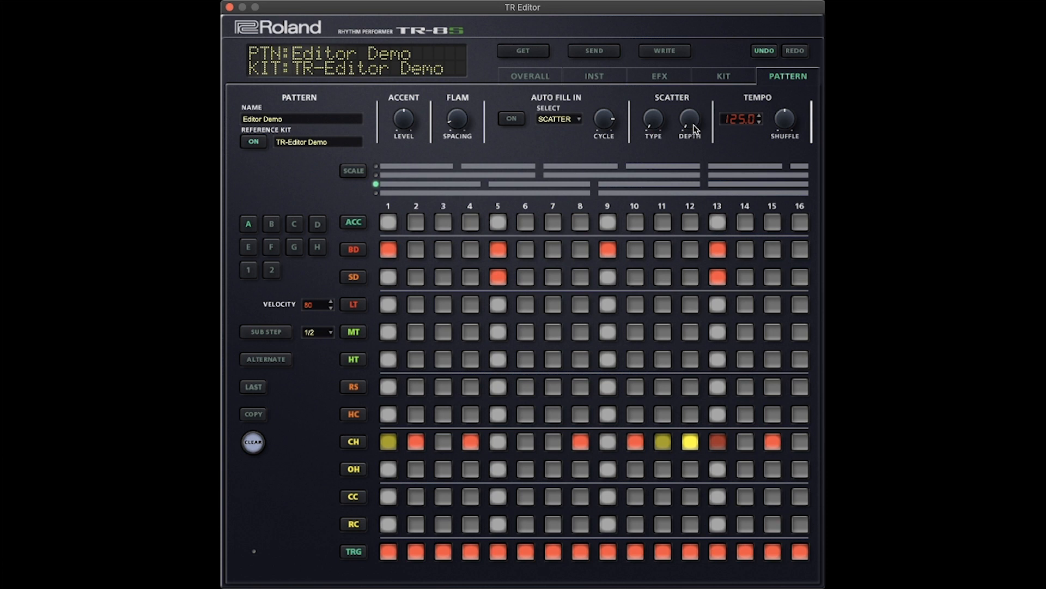
mouse_move(747, 129)
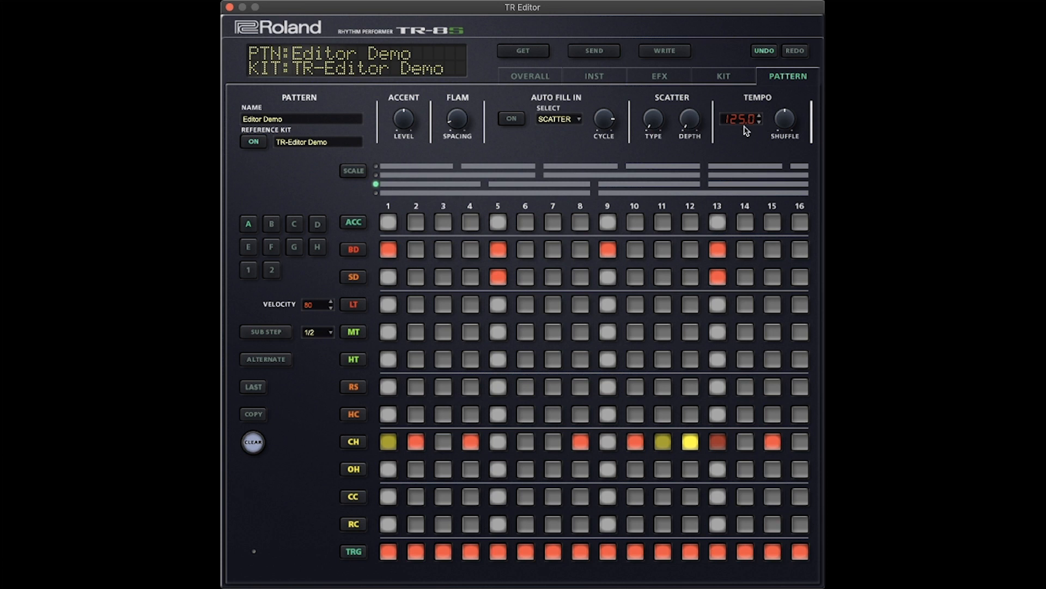
mouse_move(400, 176)
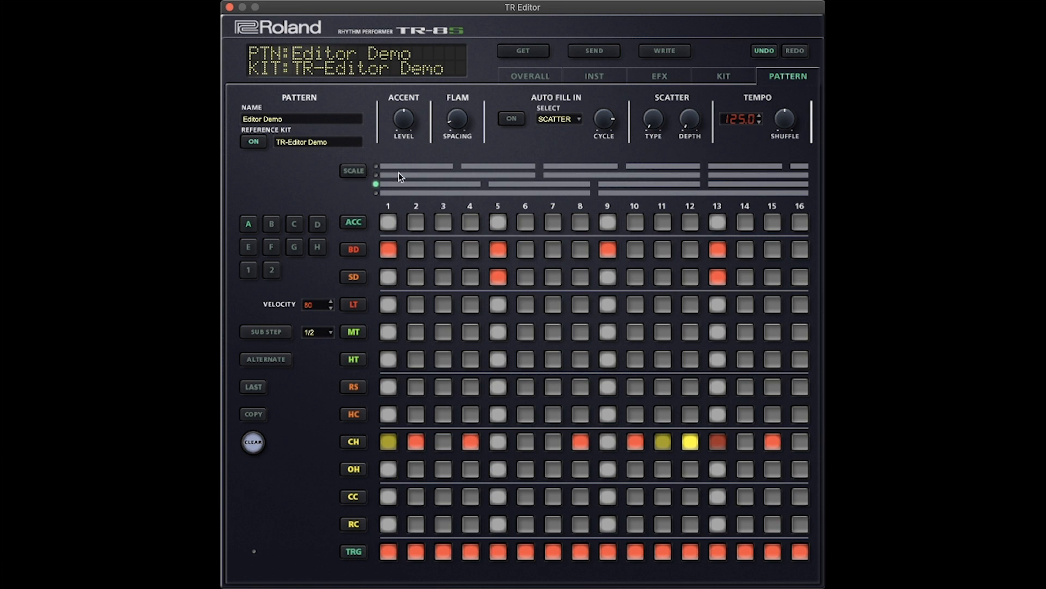
click(353, 171)
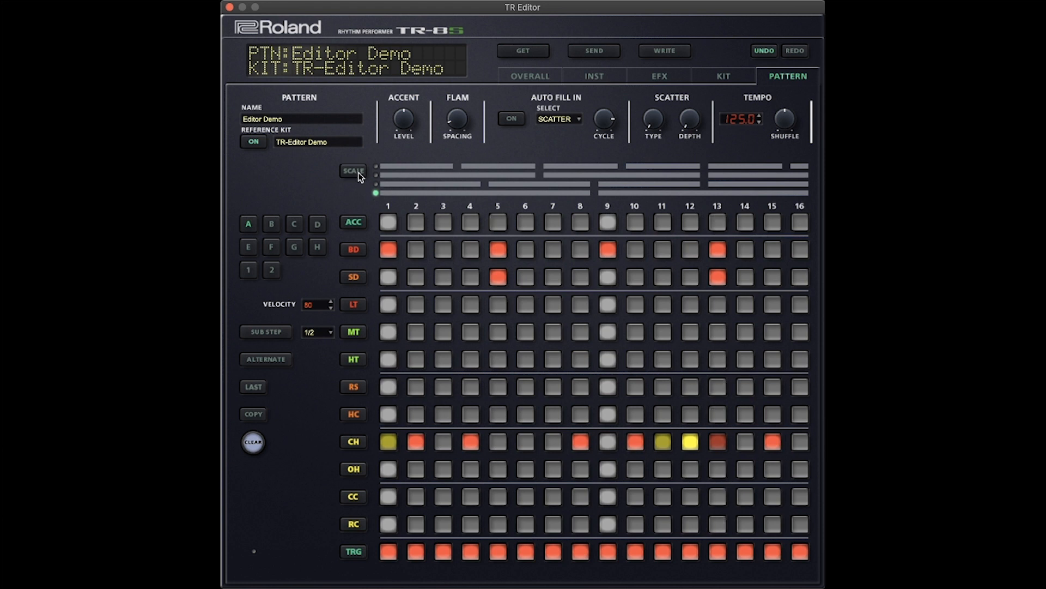
mouse_move(411, 213)
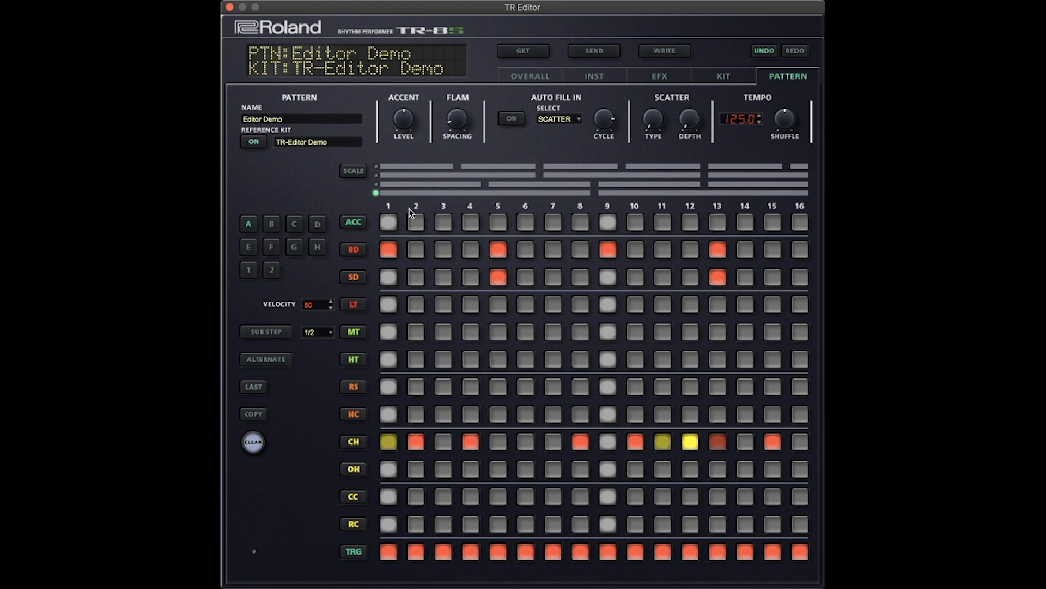
mouse_move(518, 226)
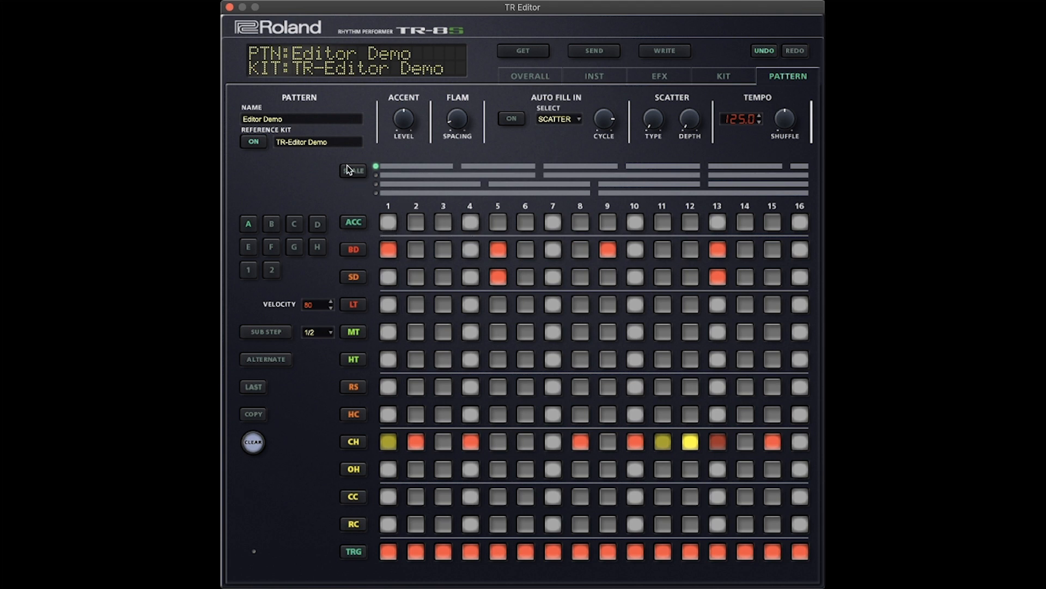
click(353, 171)
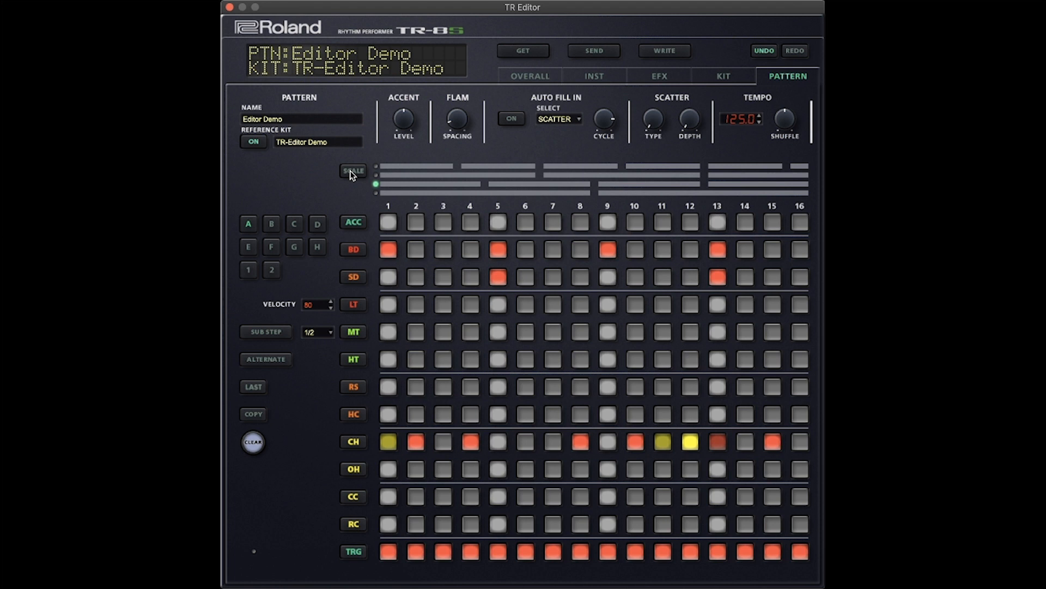
mouse_move(317, 246)
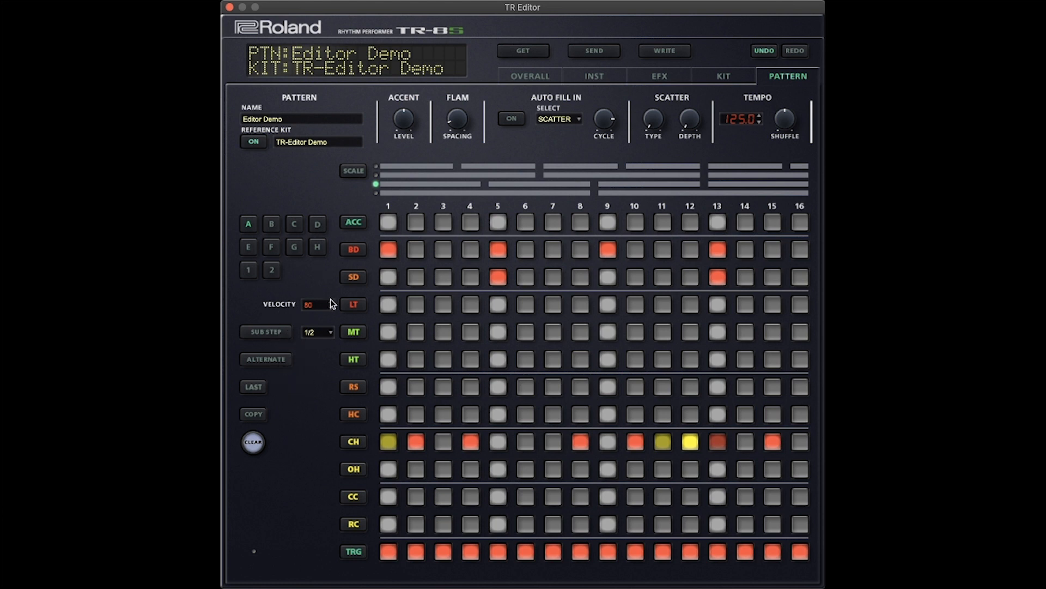
mouse_move(277, 364)
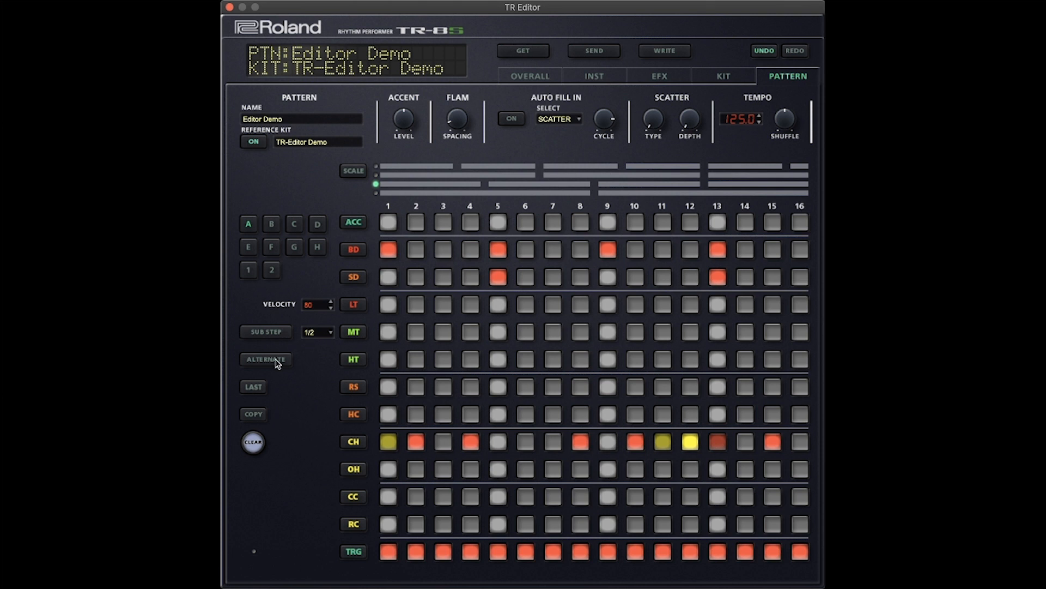
mouse_move(261, 389)
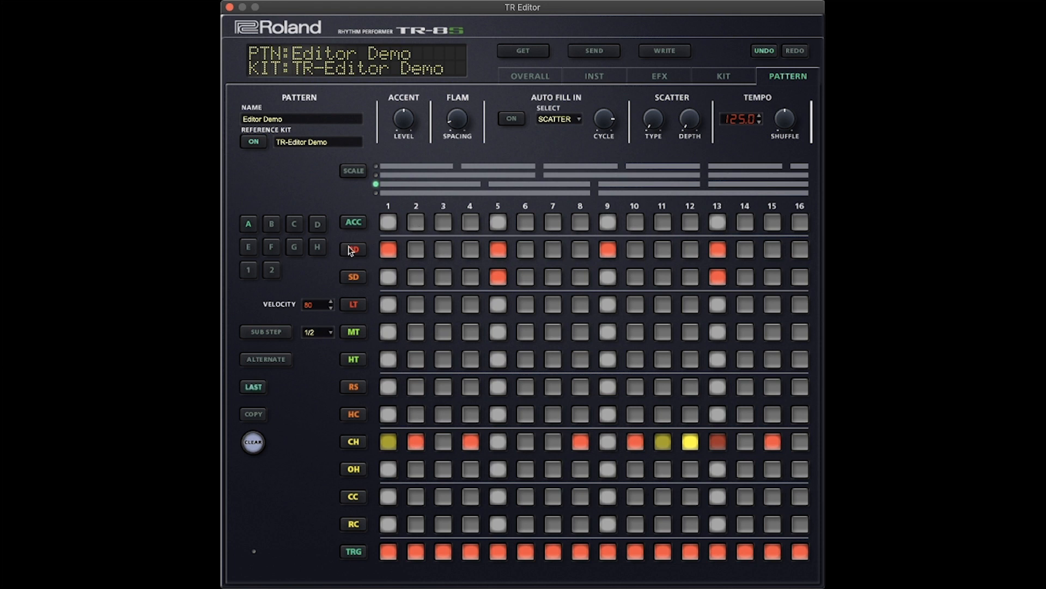
mouse_move(358, 329)
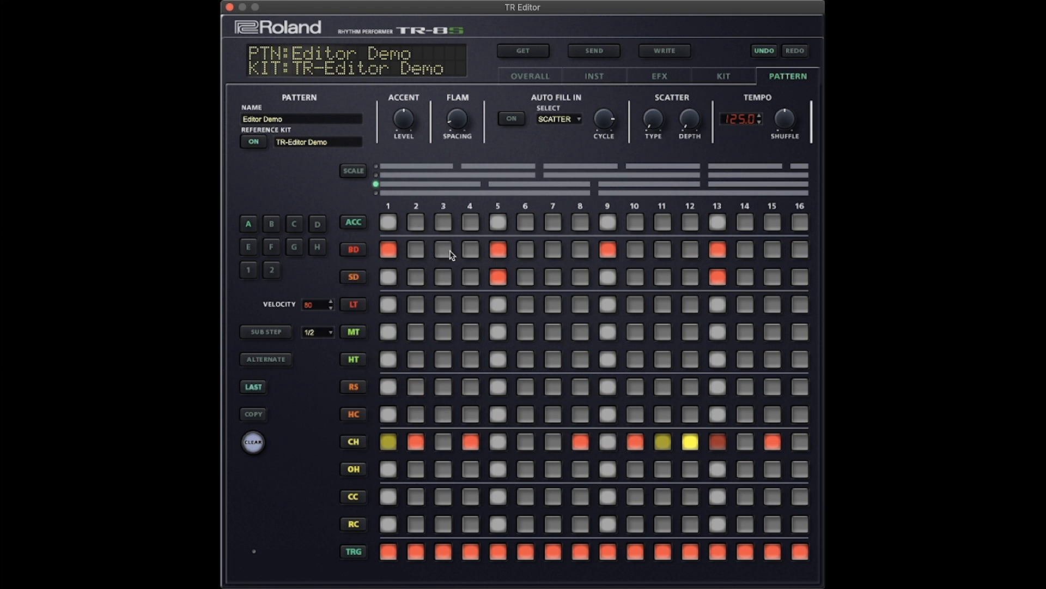
mouse_move(290, 236)
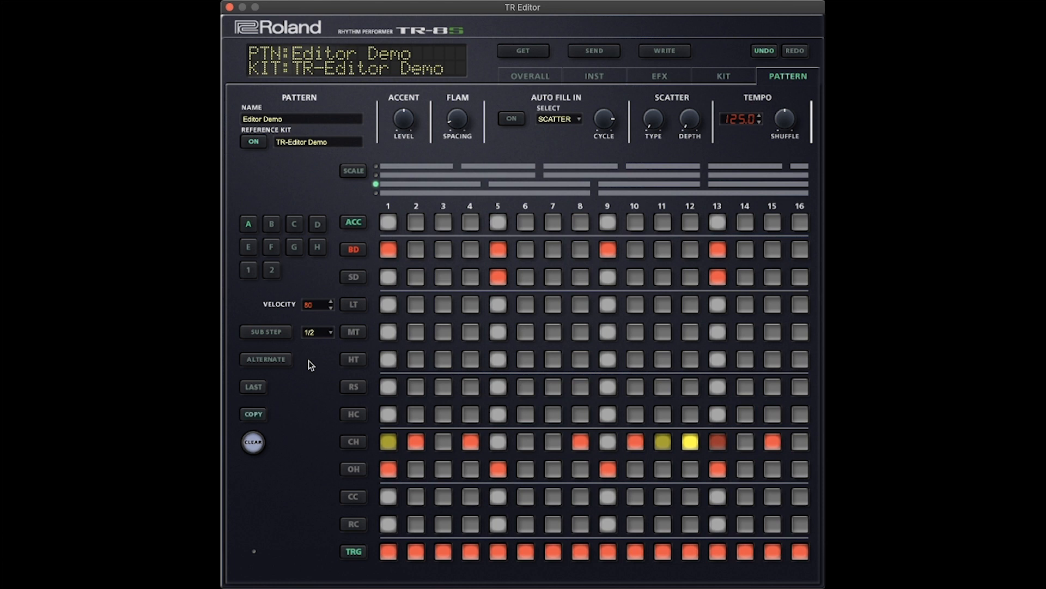
mouse_move(265, 208)
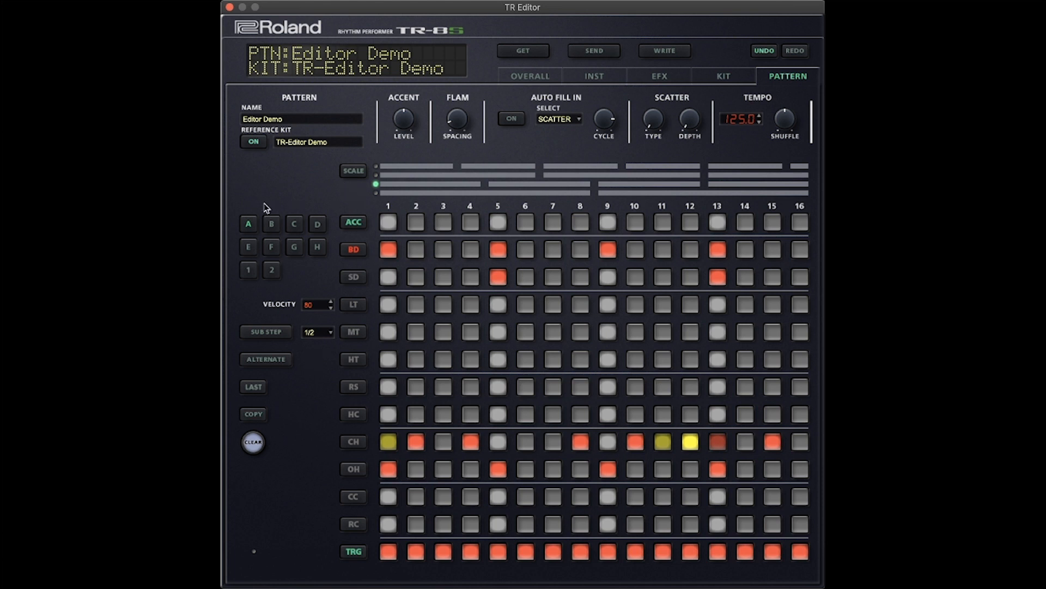